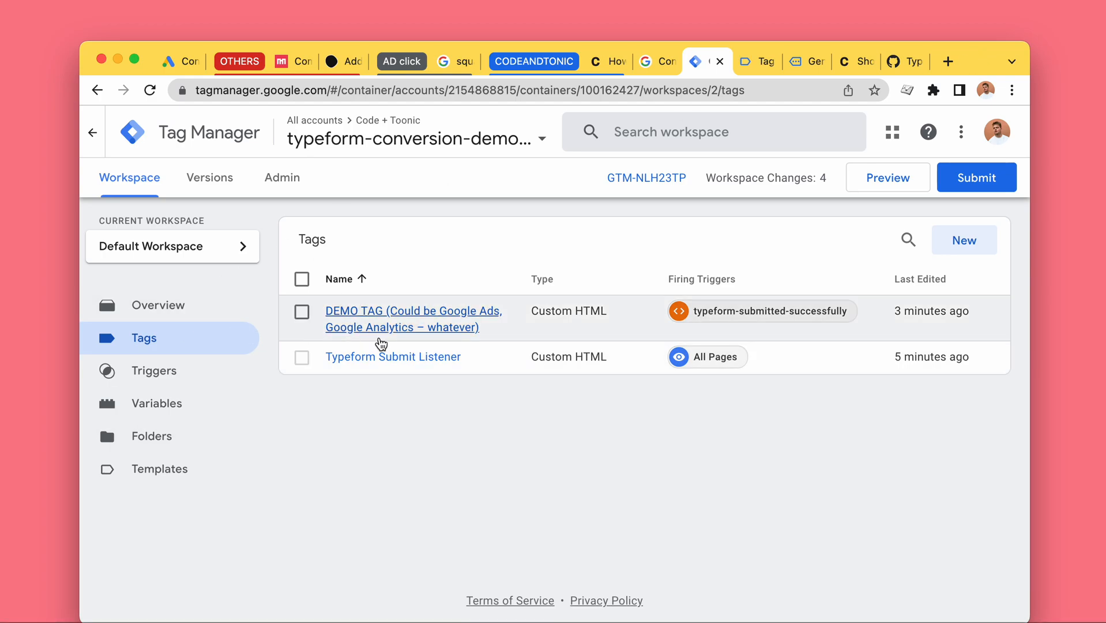
# - Glance at the Typeform Submit Listener tag, then start a new Google Ads conversion action
pyautogui.click(413, 319)
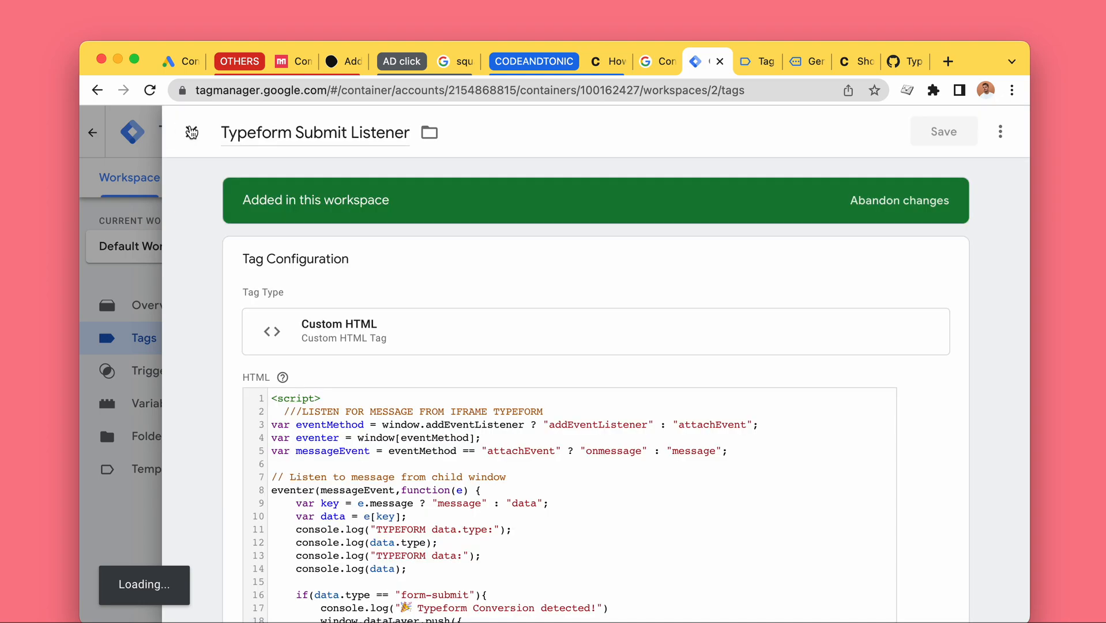
pyautogui.click(93, 133)
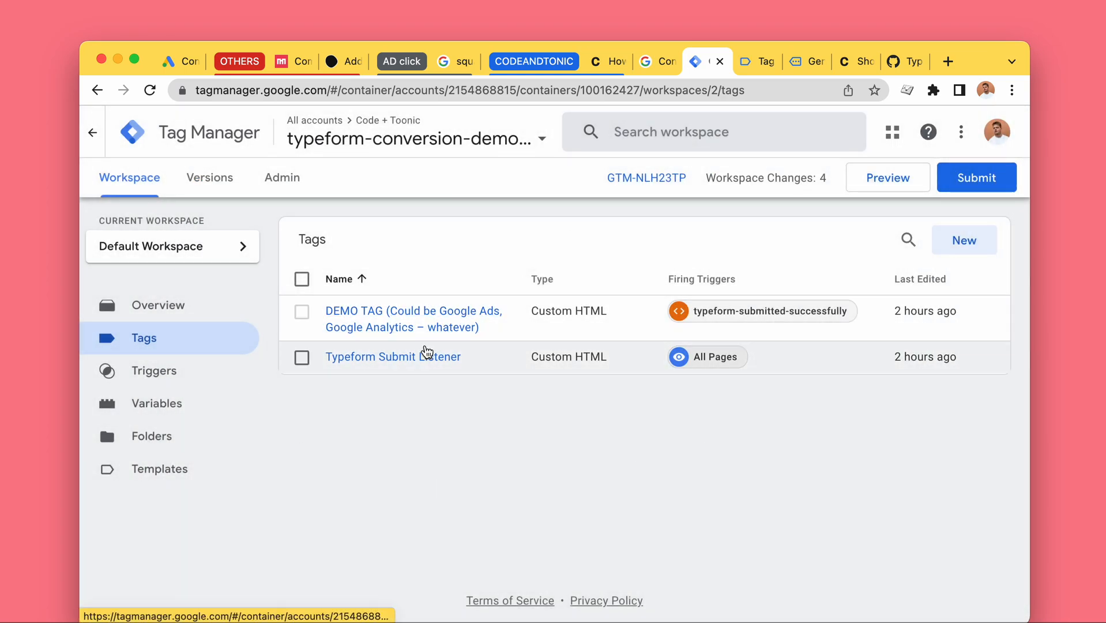
pyautogui.moveTo(187, 415)
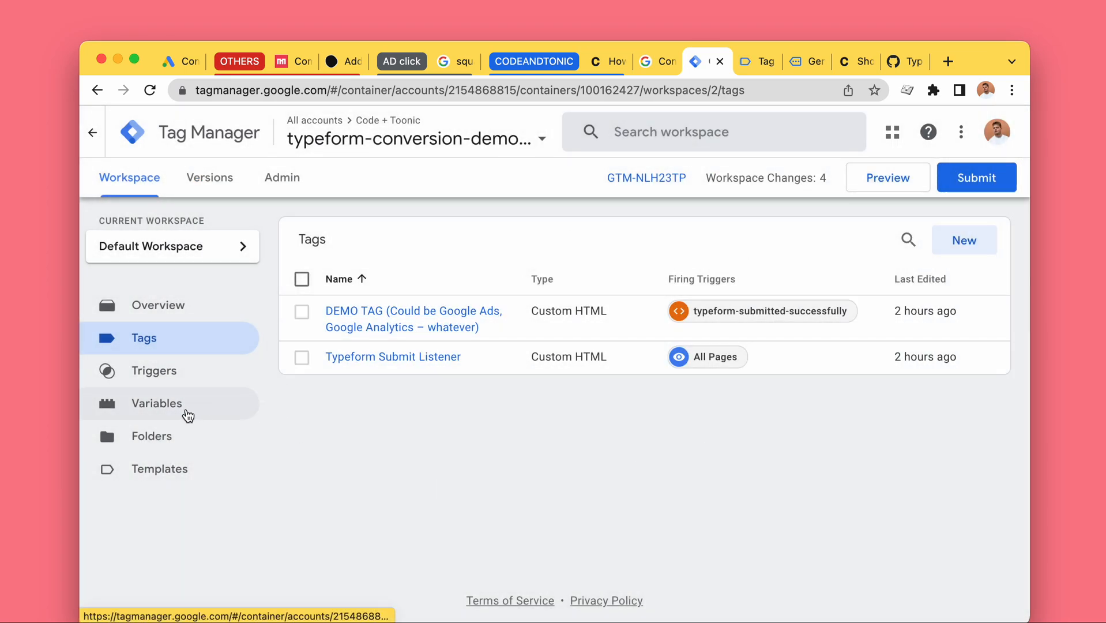
pyautogui.moveTo(413, 319)
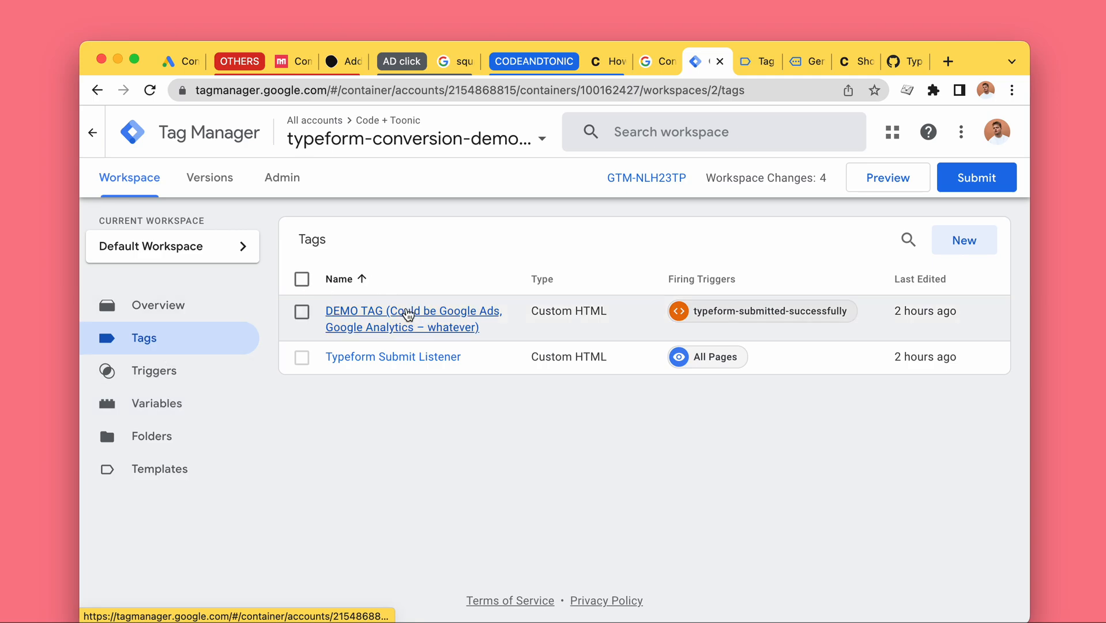
pyautogui.click(178, 61)
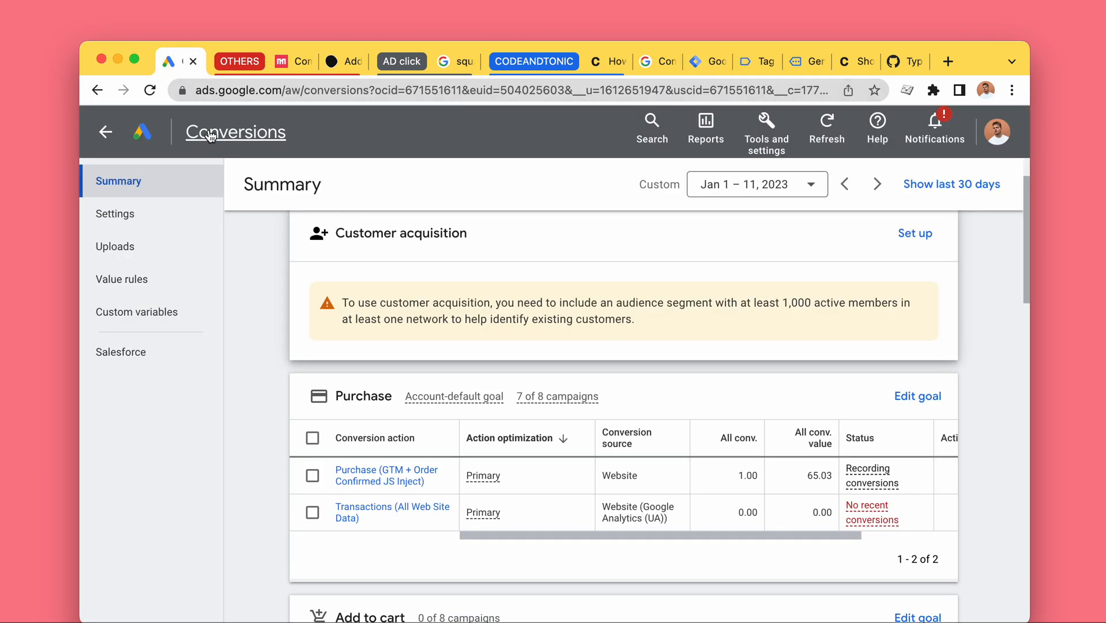
pyautogui.click(651, 128)
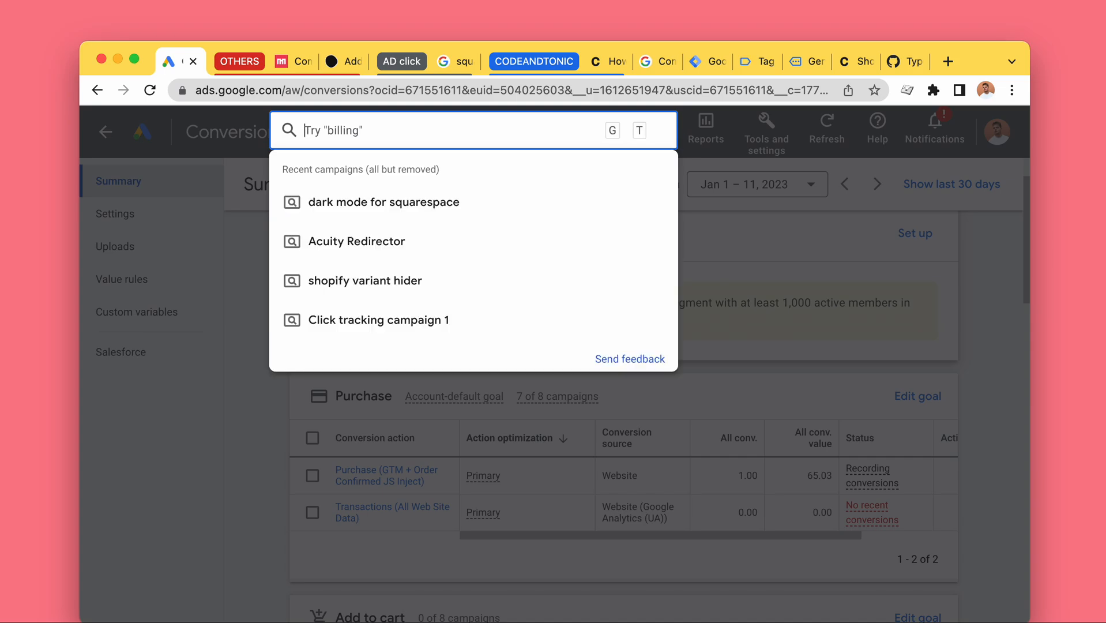
pyautogui.write('conversio')
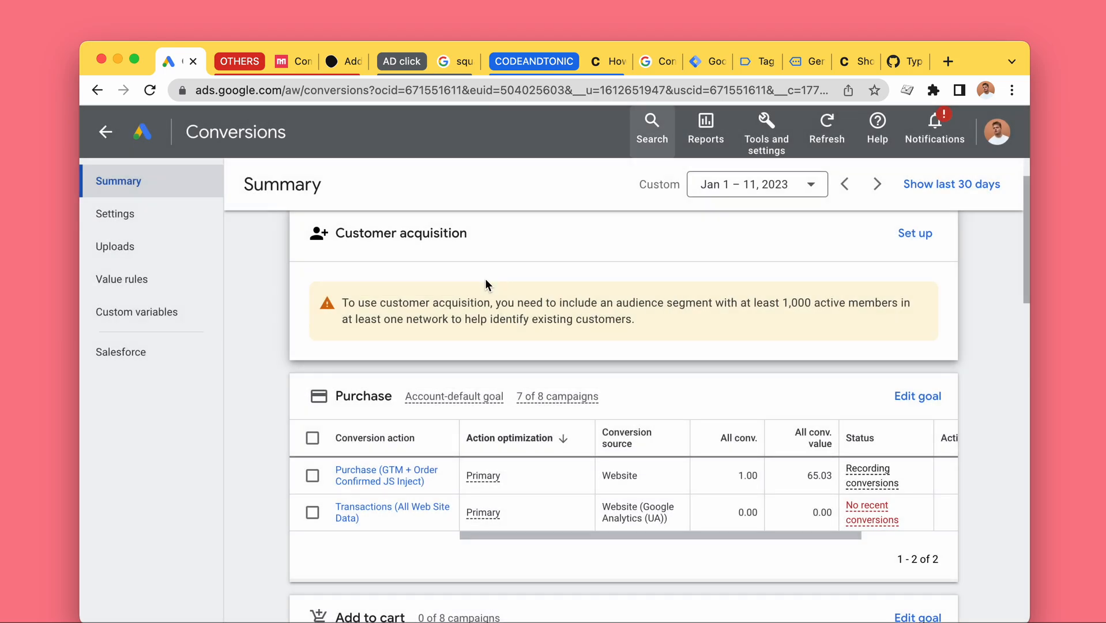
pyautogui.scroll(3)
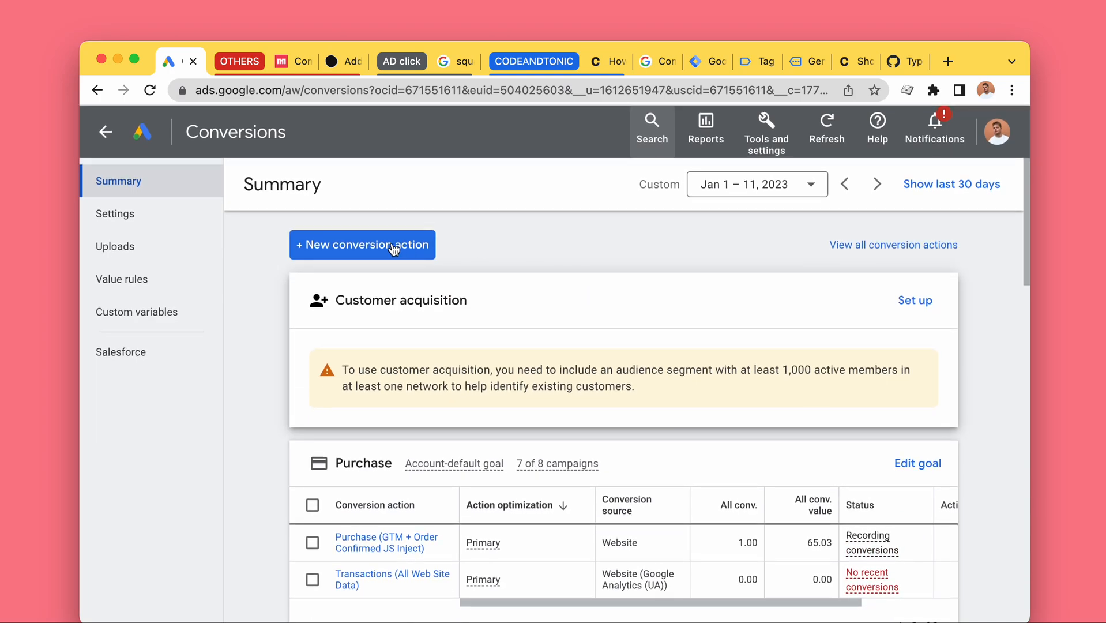
pyautogui.click(363, 245)
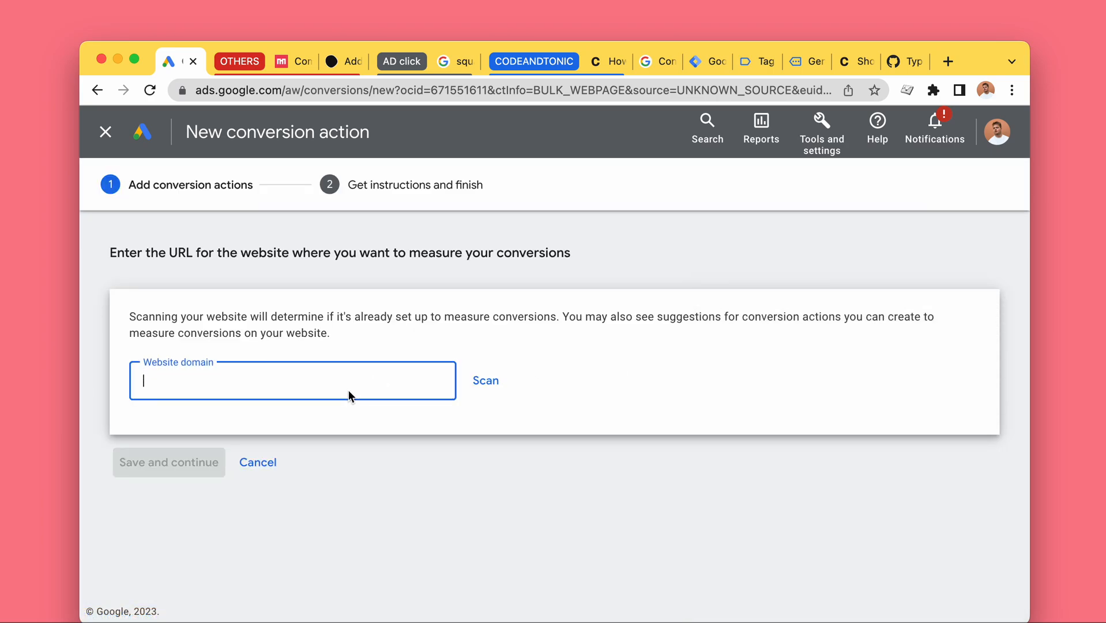
pyautogui.write('codeandto')
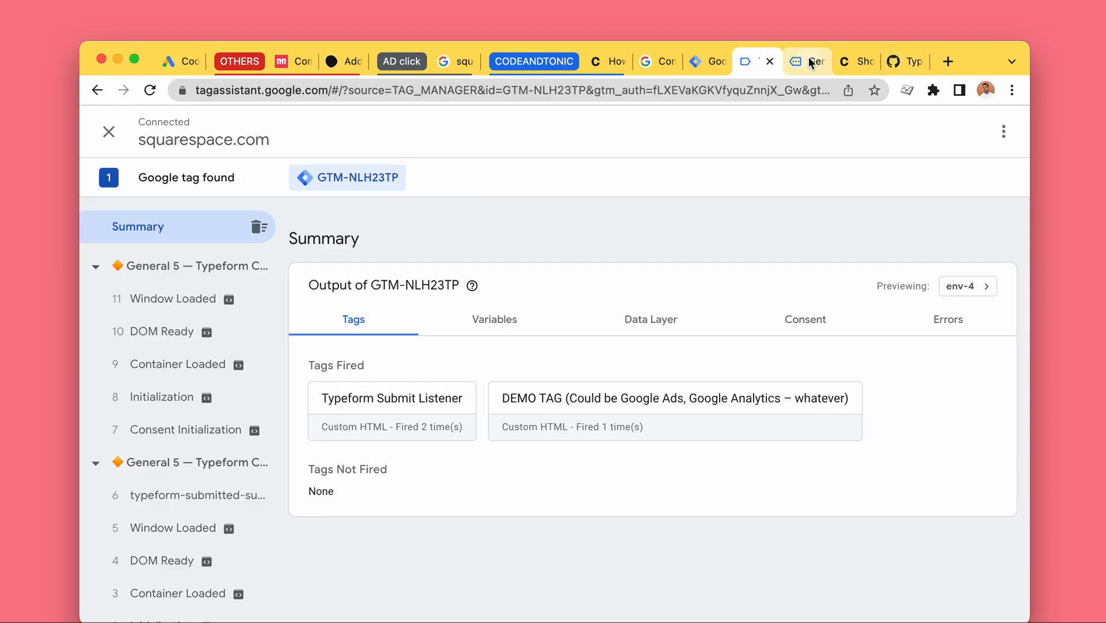
pyautogui.click(796, 61)
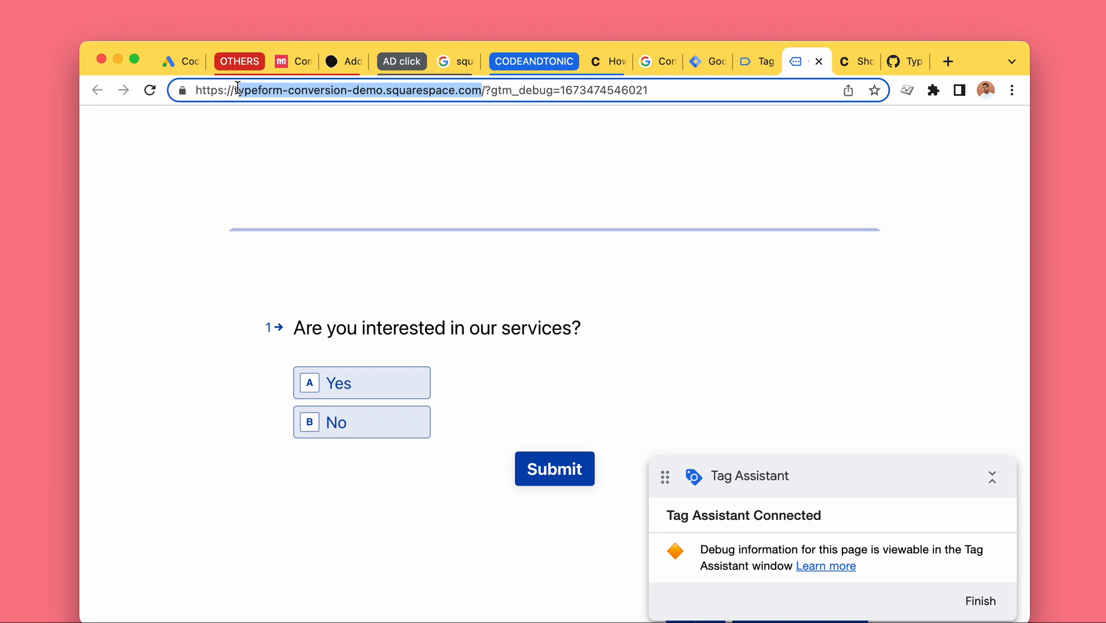
pyautogui.click(180, 61)
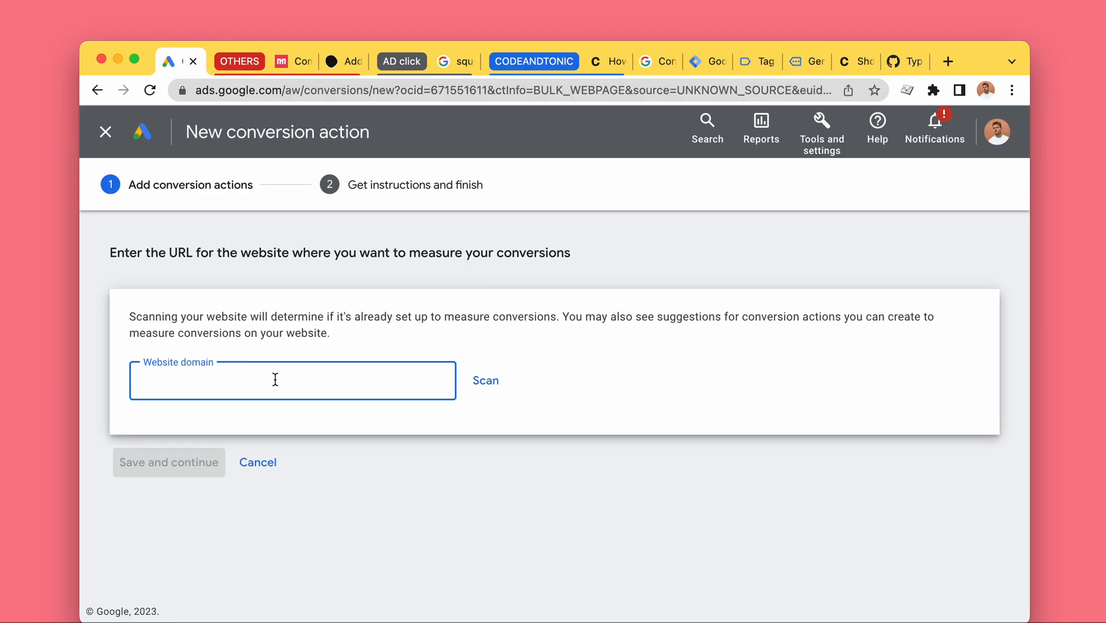
# - Enter the demo site's domain and choose to add a conversion action manually
pyautogui.click(486, 380)
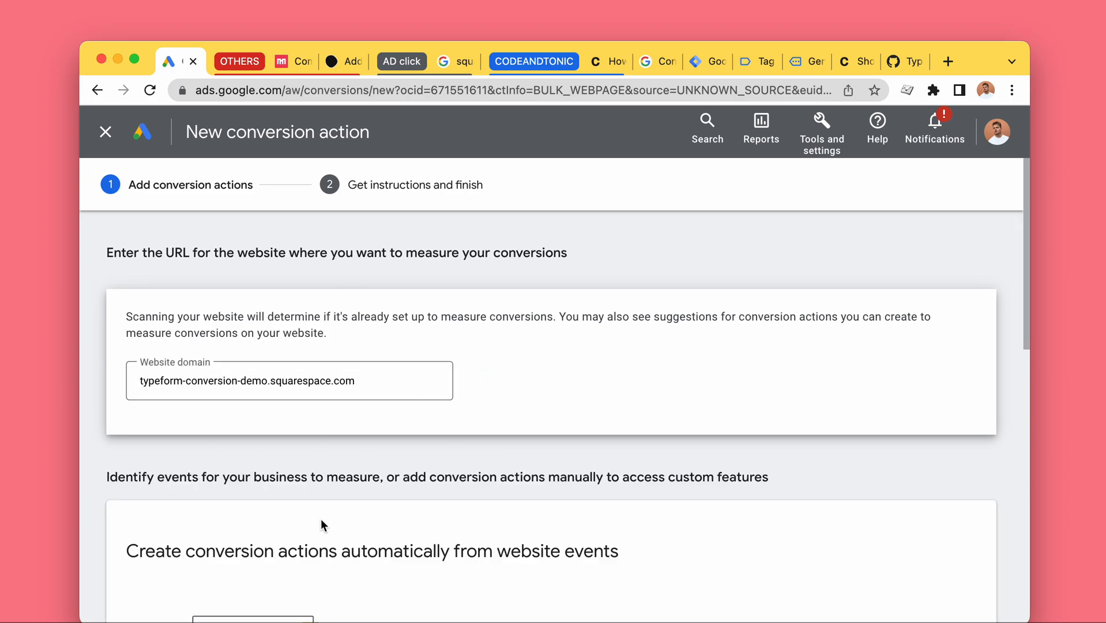
pyautogui.scroll(-3)
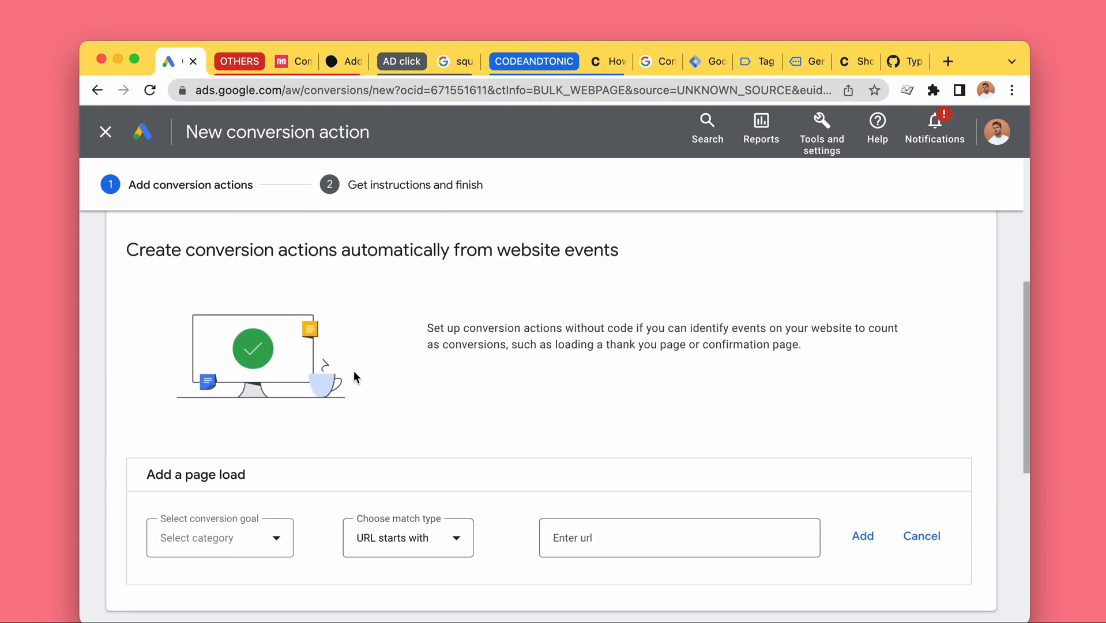
pyautogui.scroll(-3)
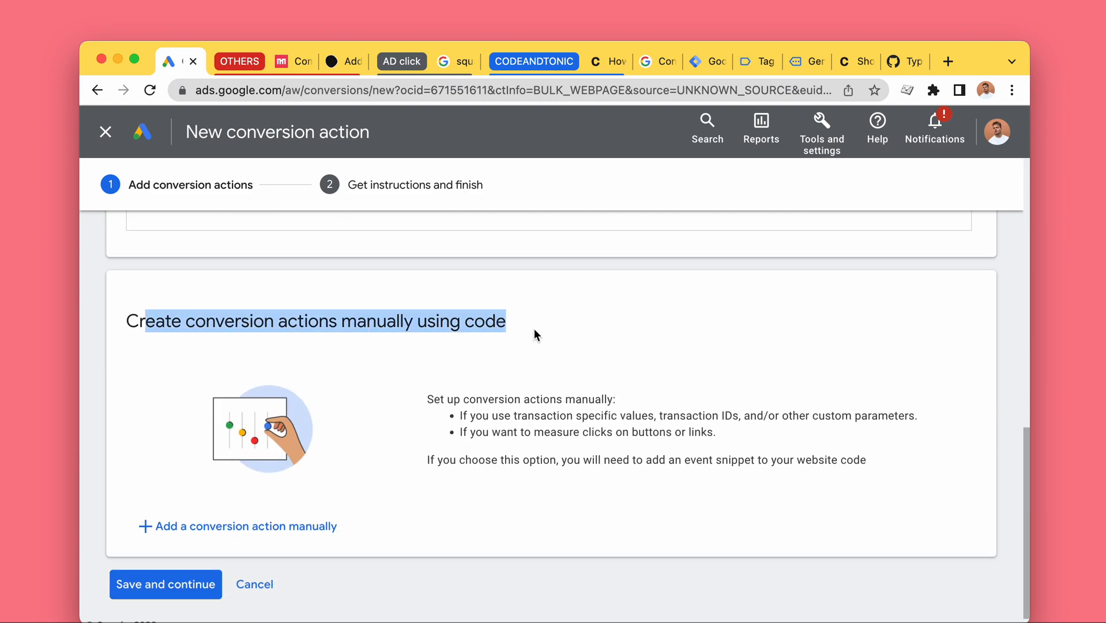
pyautogui.click(236, 525)
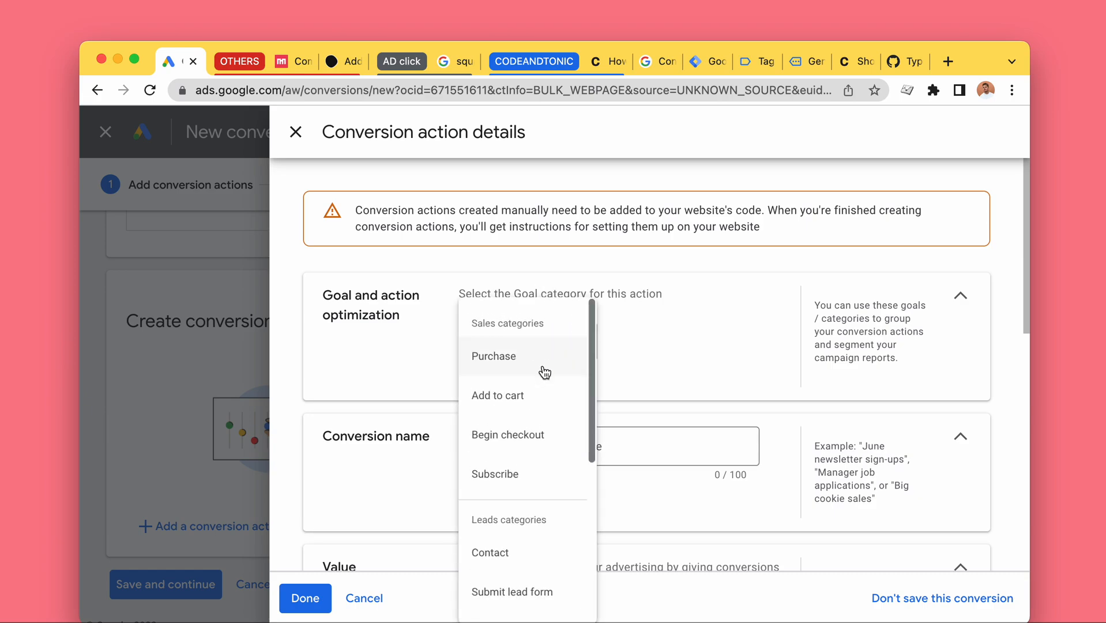
# - Choose the Submit lead form goal category and name the conversion 'Typeform Submit (GTM)'
pyautogui.scroll(-3)
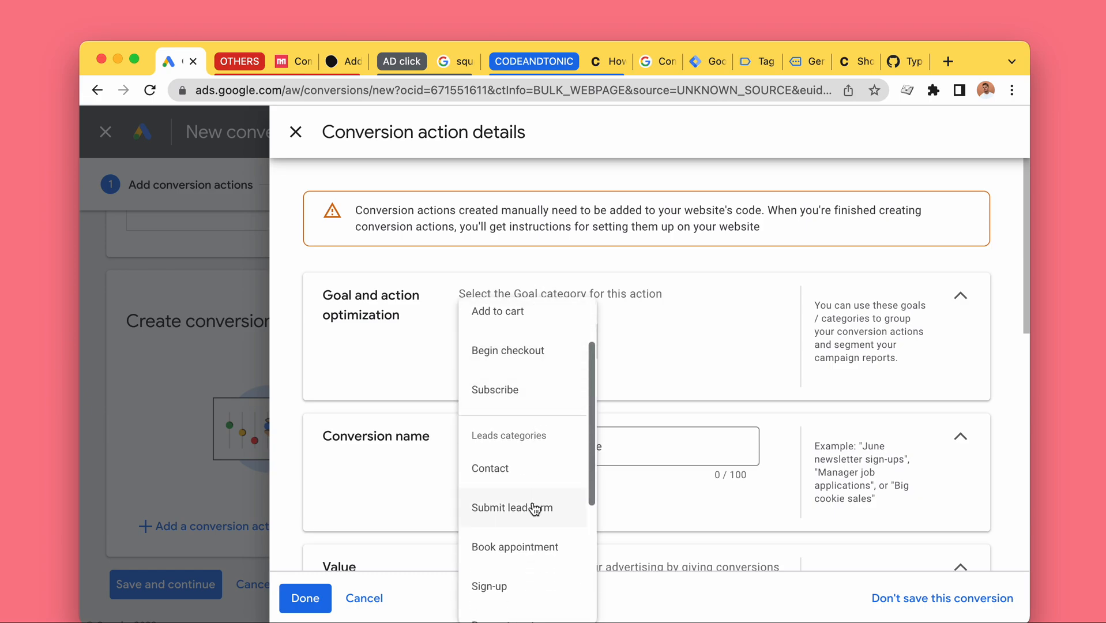
pyautogui.click(514, 507)
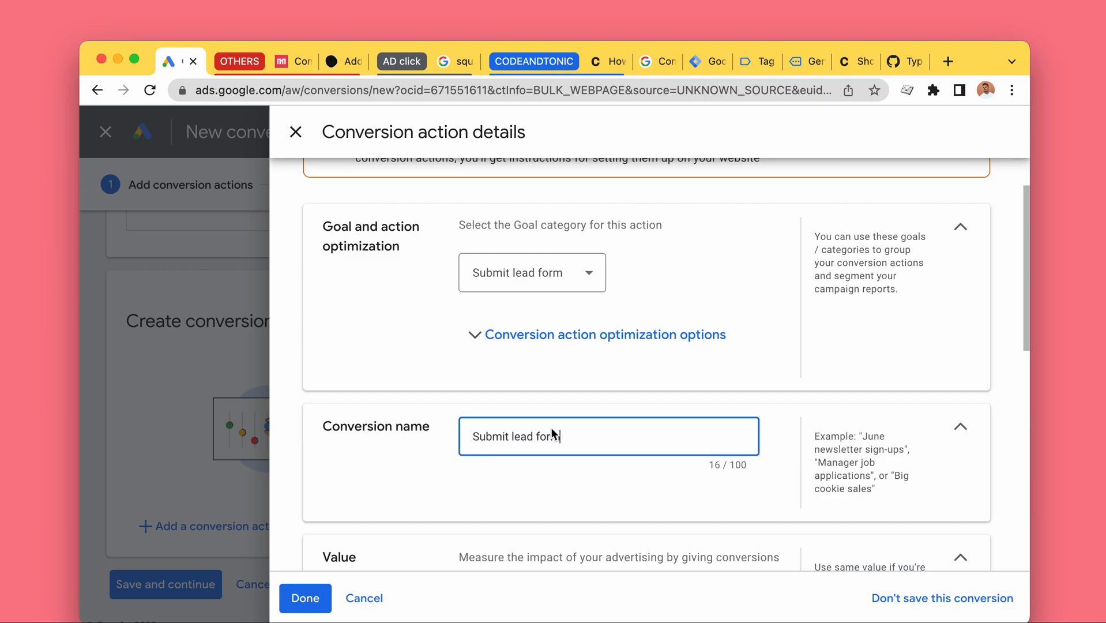
pyautogui.write('Type')
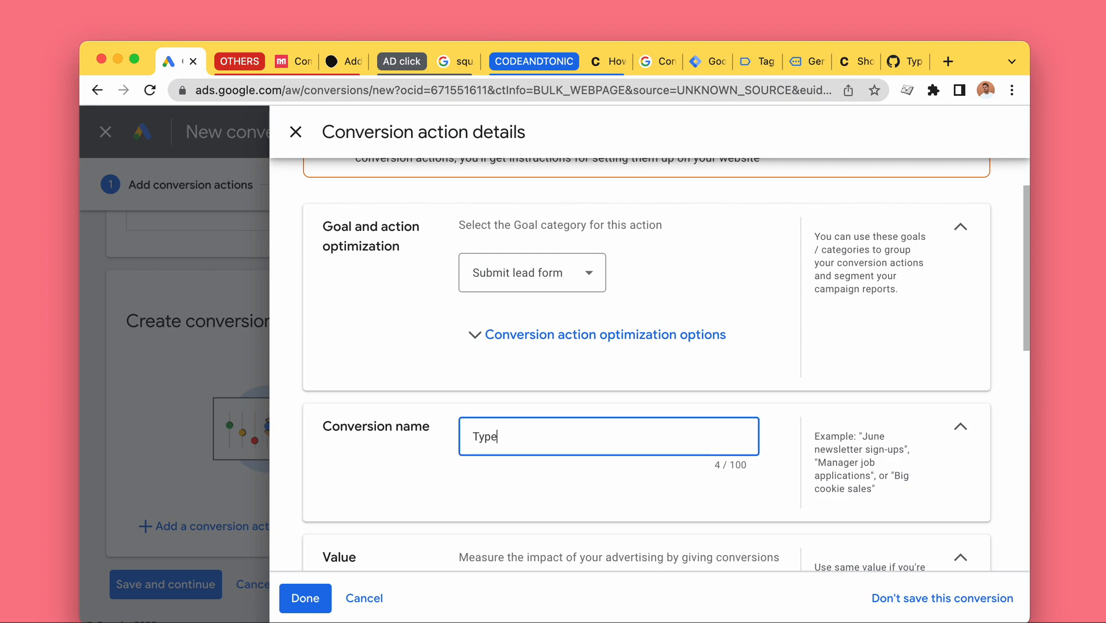
pyautogui.write('form S')
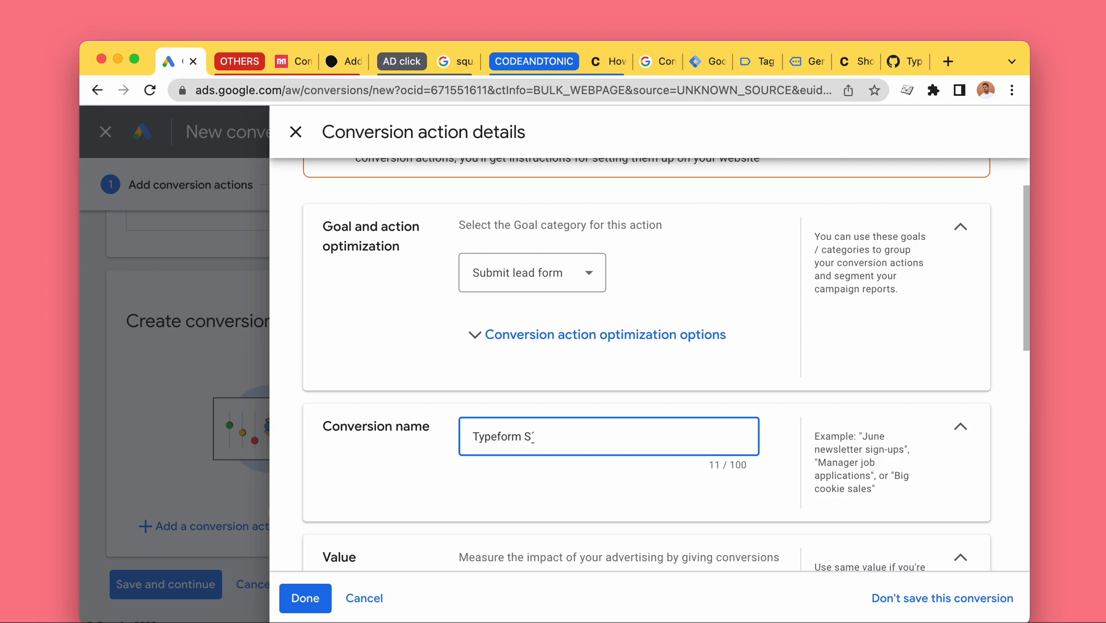
pyautogui.write('ubmit')
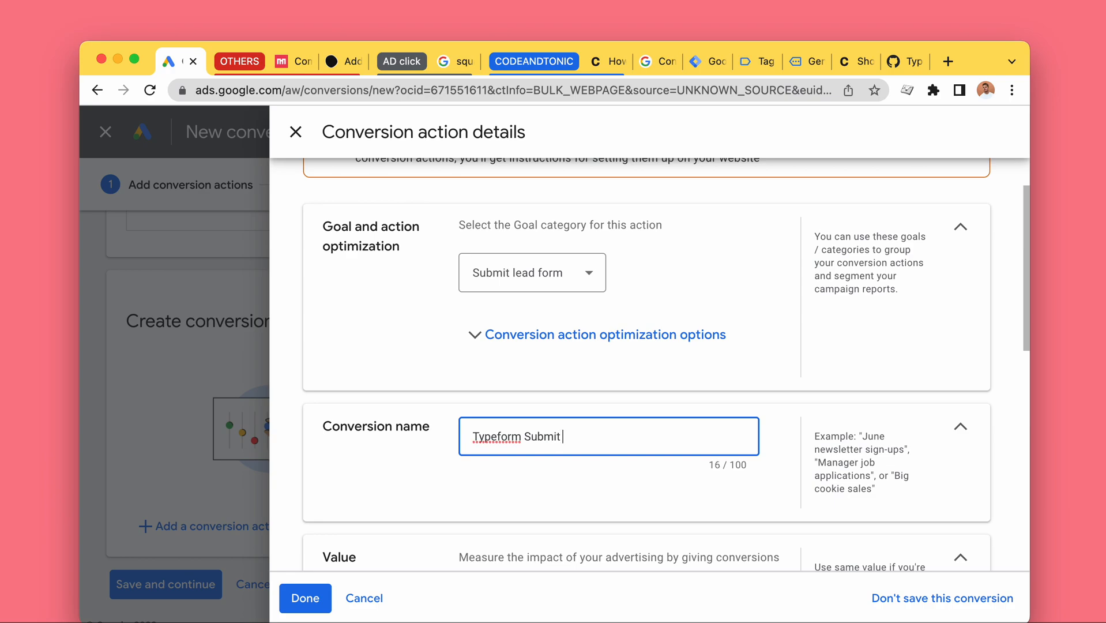
pyautogui.write('(GTM)')
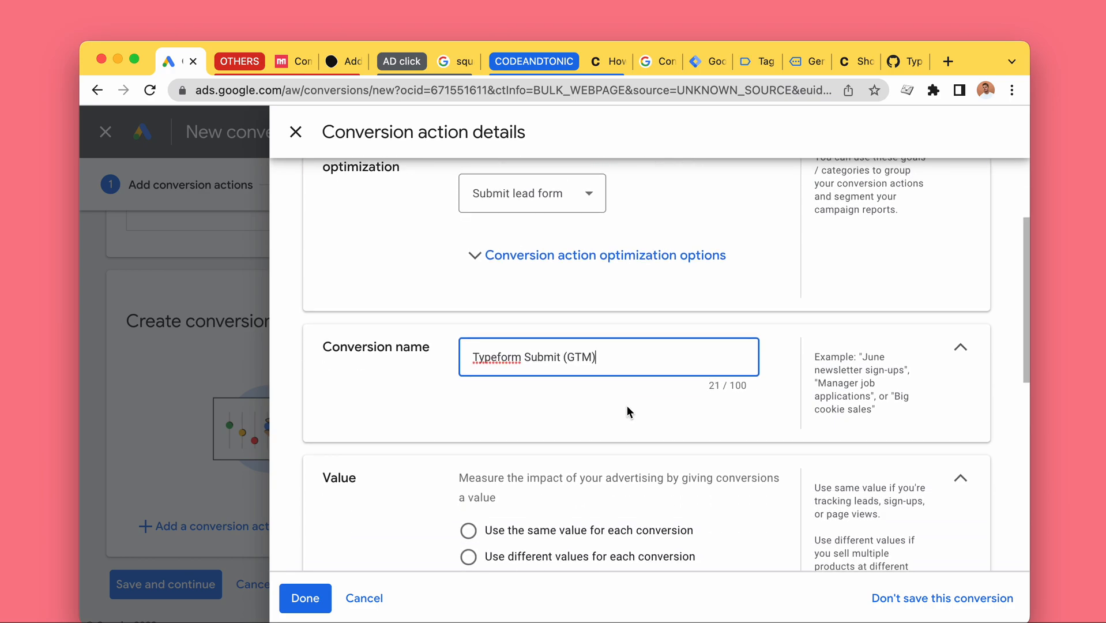
pyautogui.scroll(-3)
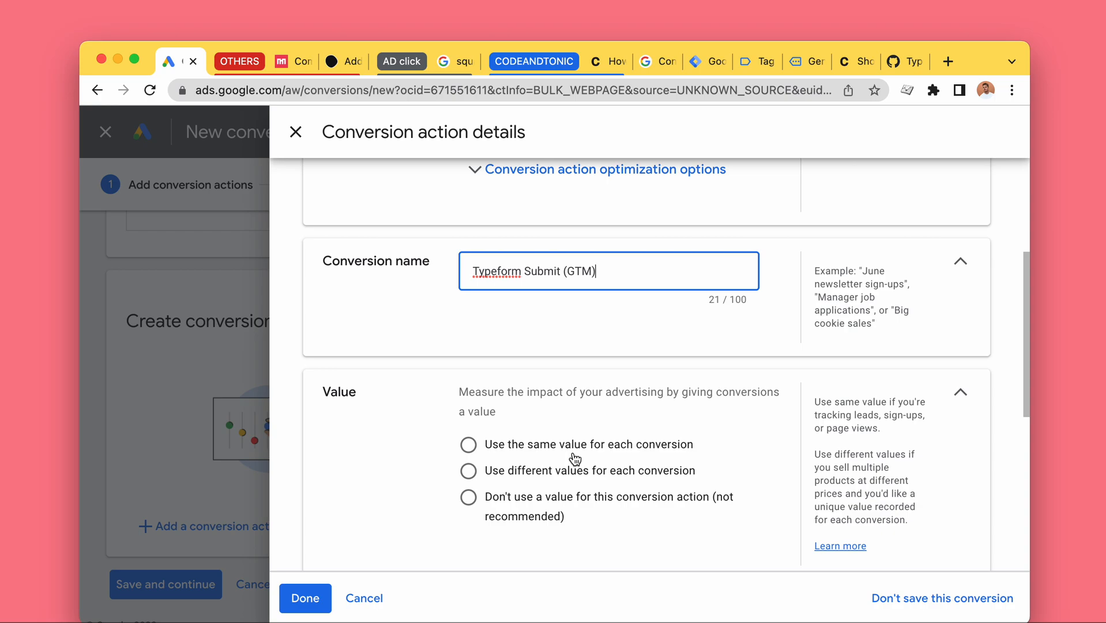
# - Try assigning the same value, 2000, to every conversion
pyautogui.scroll(-3)
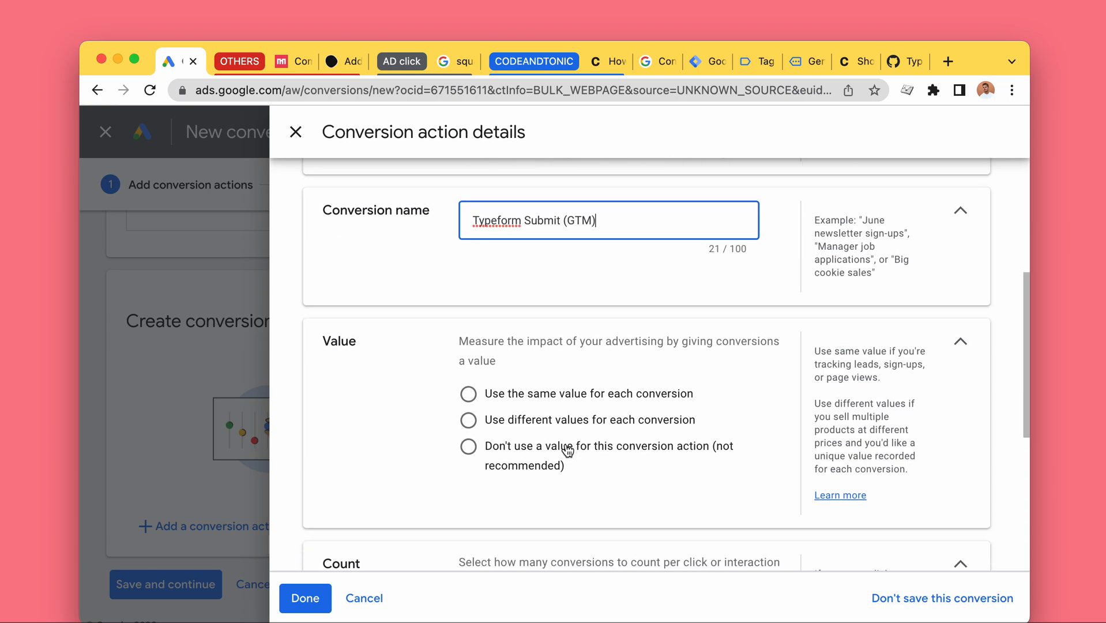
pyautogui.click(467, 446)
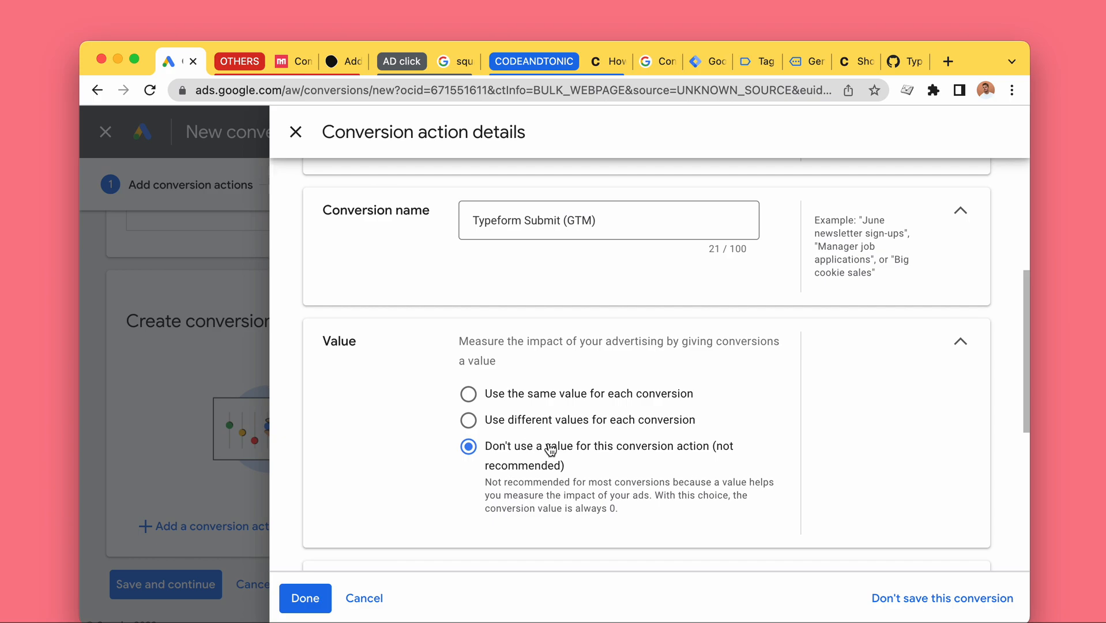
pyautogui.click(468, 394)
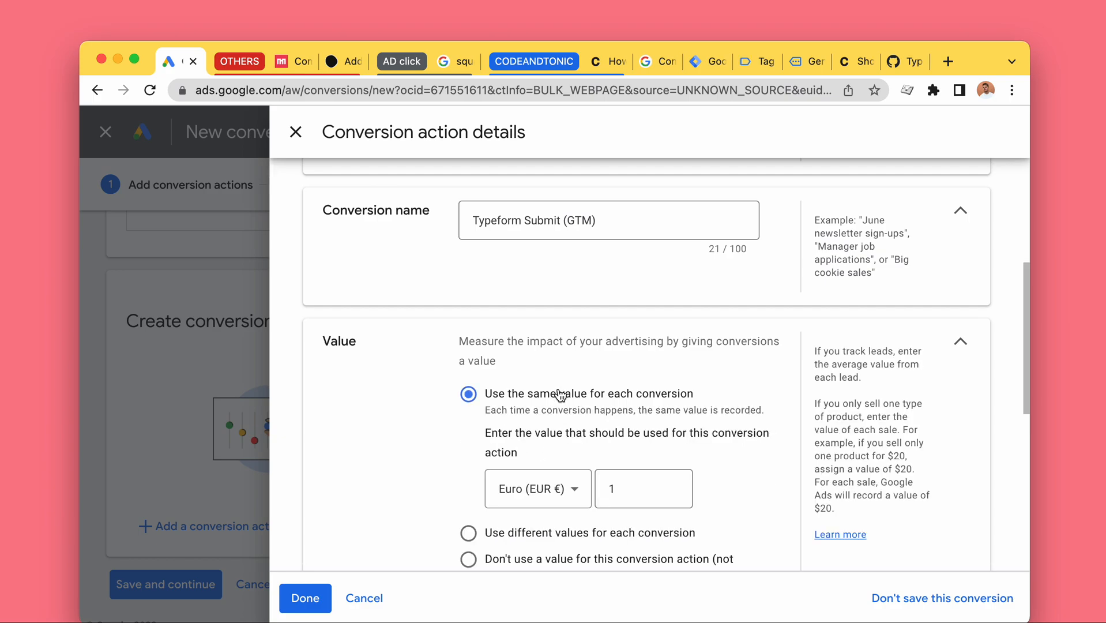
pyautogui.click(643, 488)
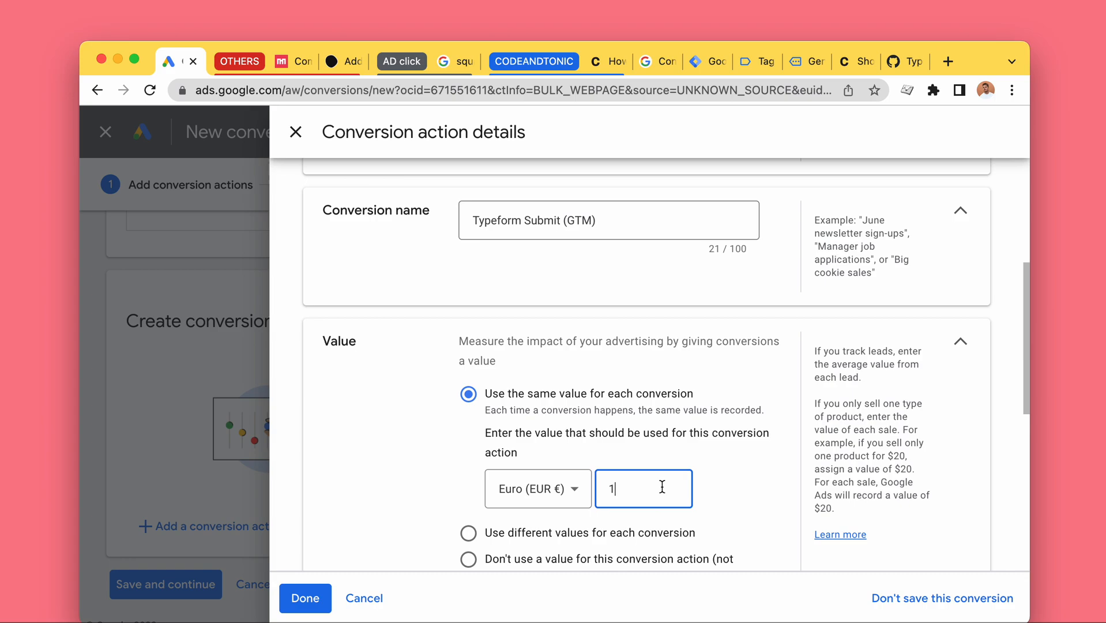
pyautogui.scroll(-3)
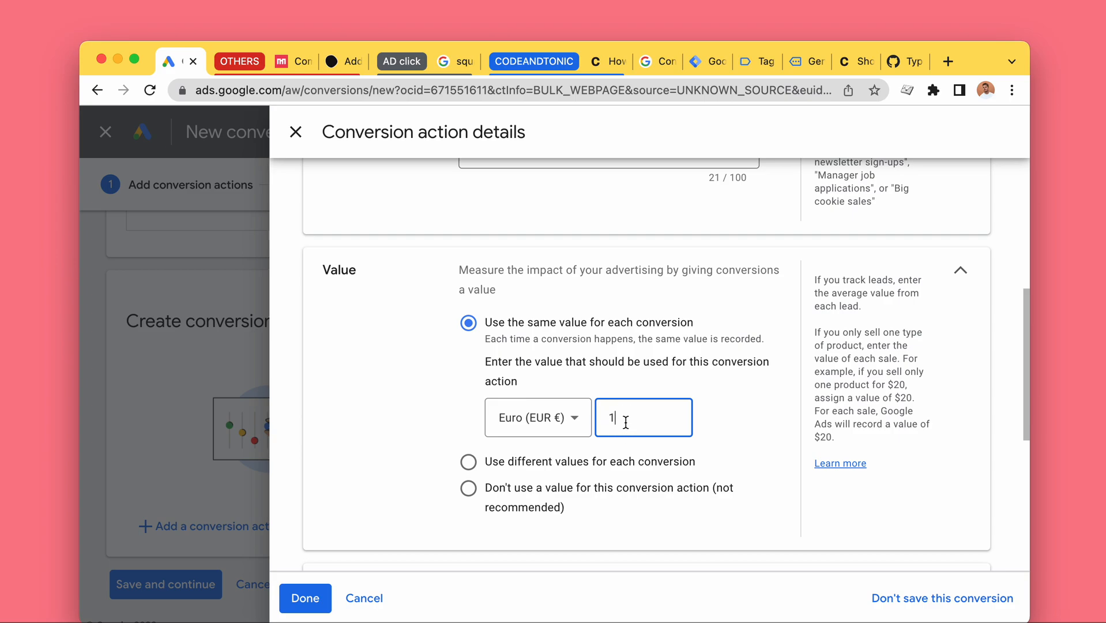
pyautogui.write('2000')
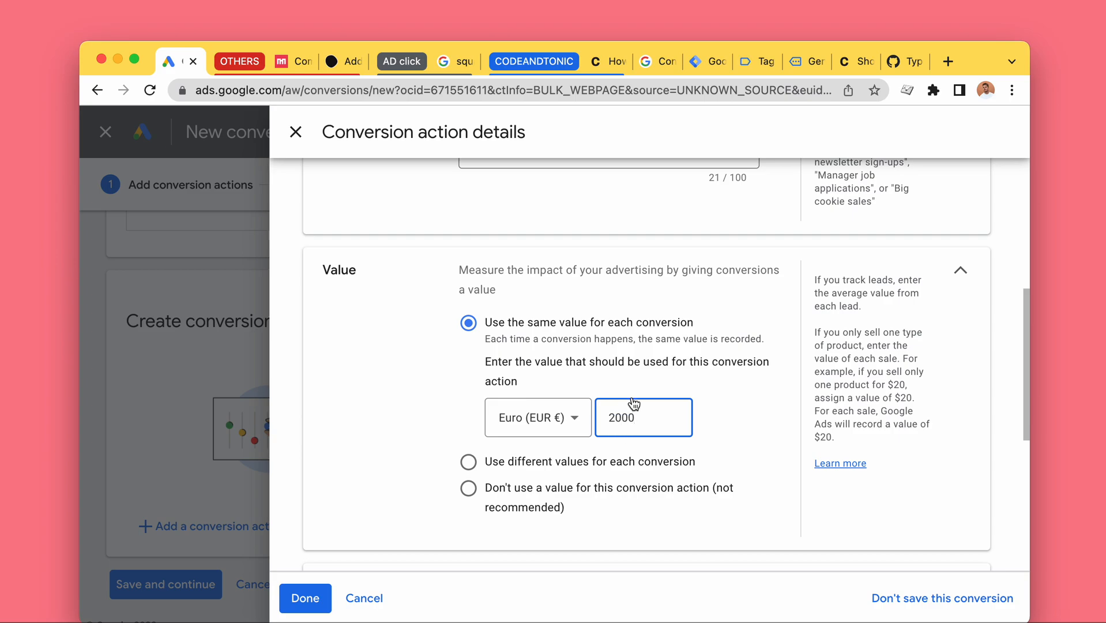
pyautogui.moveTo(536, 353)
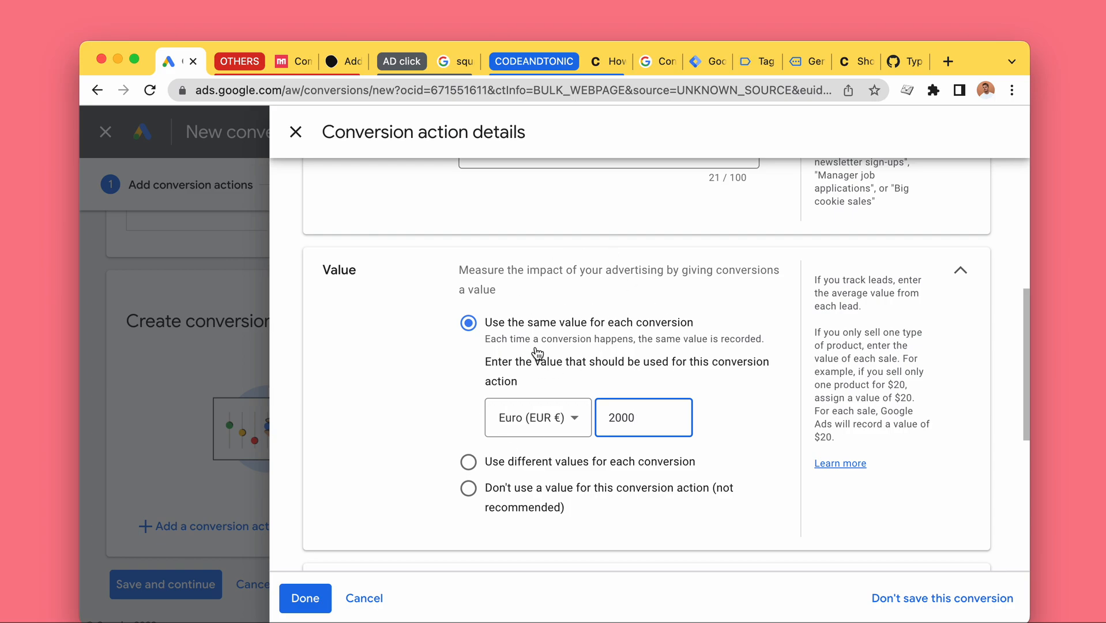
pyautogui.moveTo(471, 364)
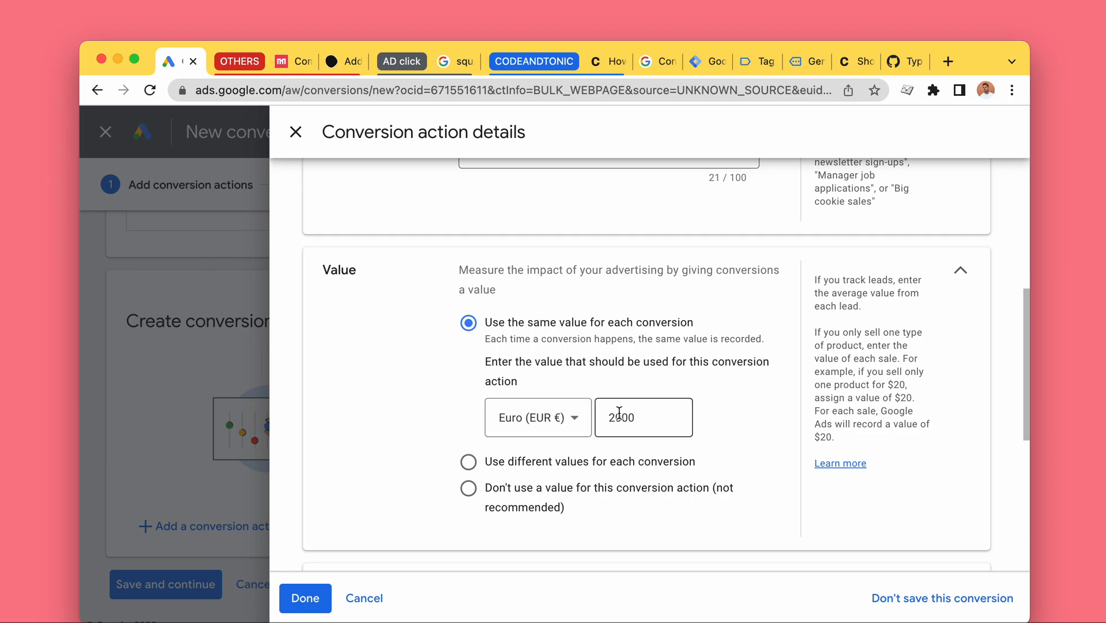
# - Switch to no value, set a 90-day click-through window, and confirm the details
pyautogui.click(468, 487)
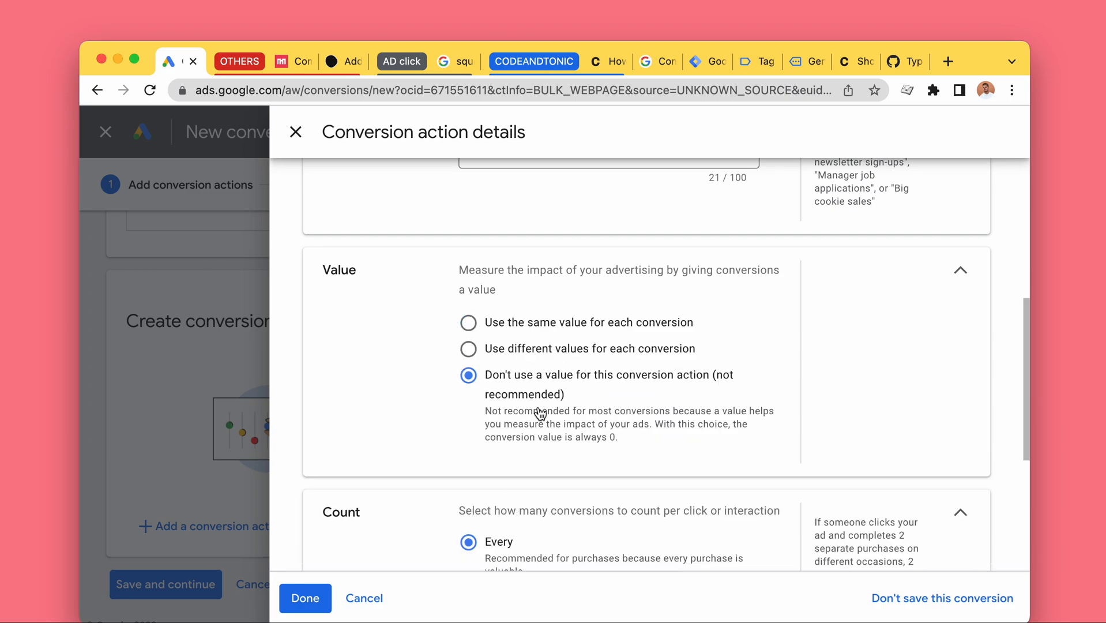
pyautogui.scroll(-3)
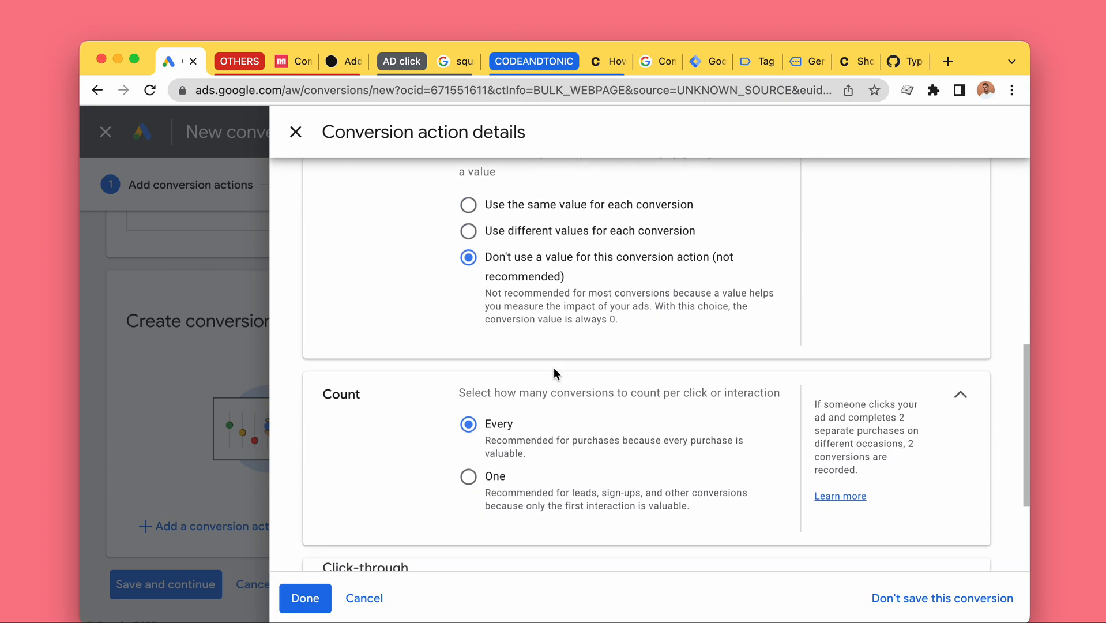
pyautogui.scroll(-3)
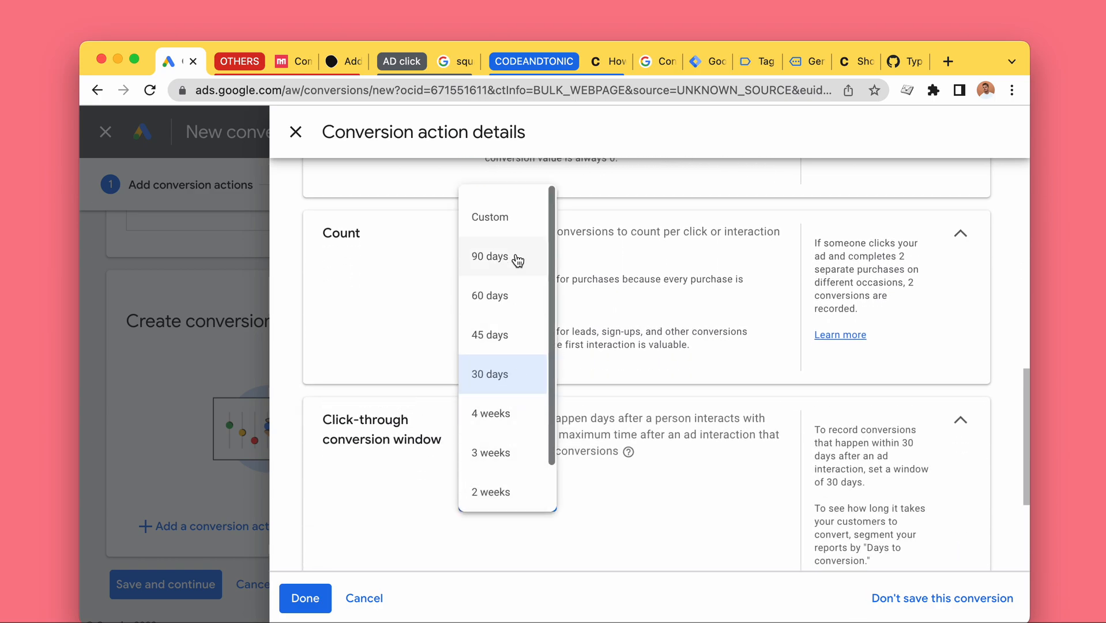
pyautogui.click(490, 256)
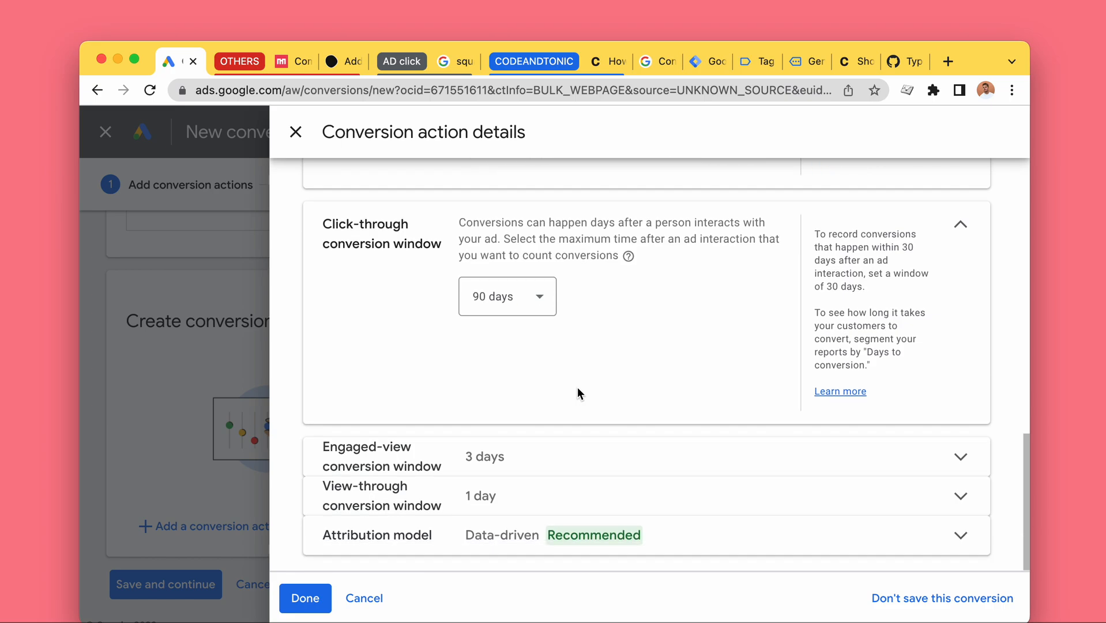
pyautogui.click(304, 598)
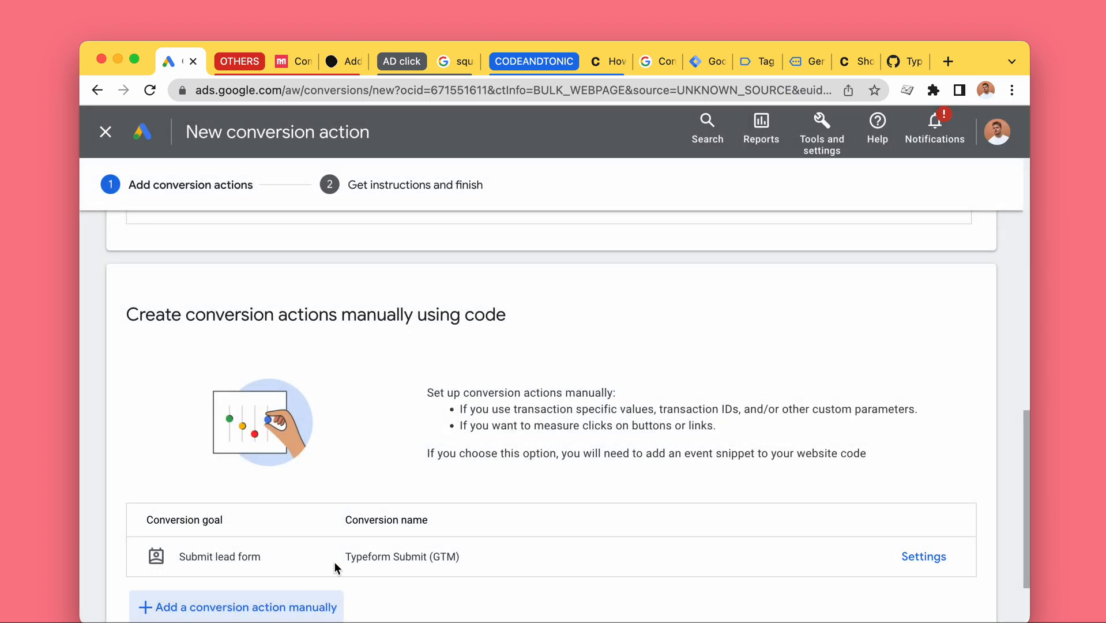
# - Open and dismiss the Google tag setup, then finish on the Conversions summary
pyautogui.scroll(-3)
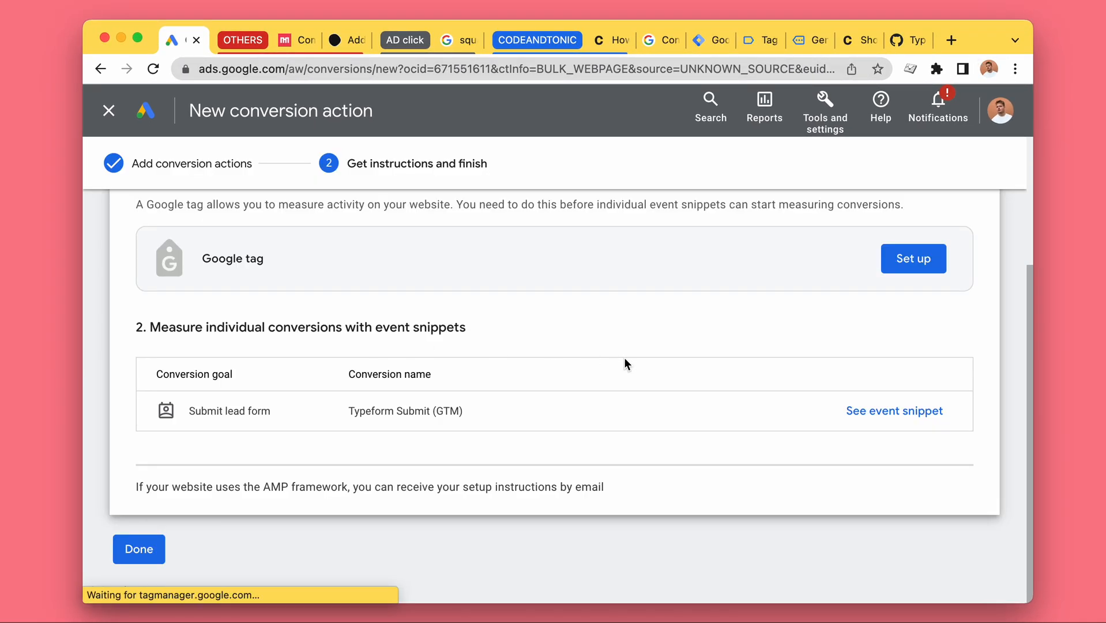
pyautogui.click(913, 258)
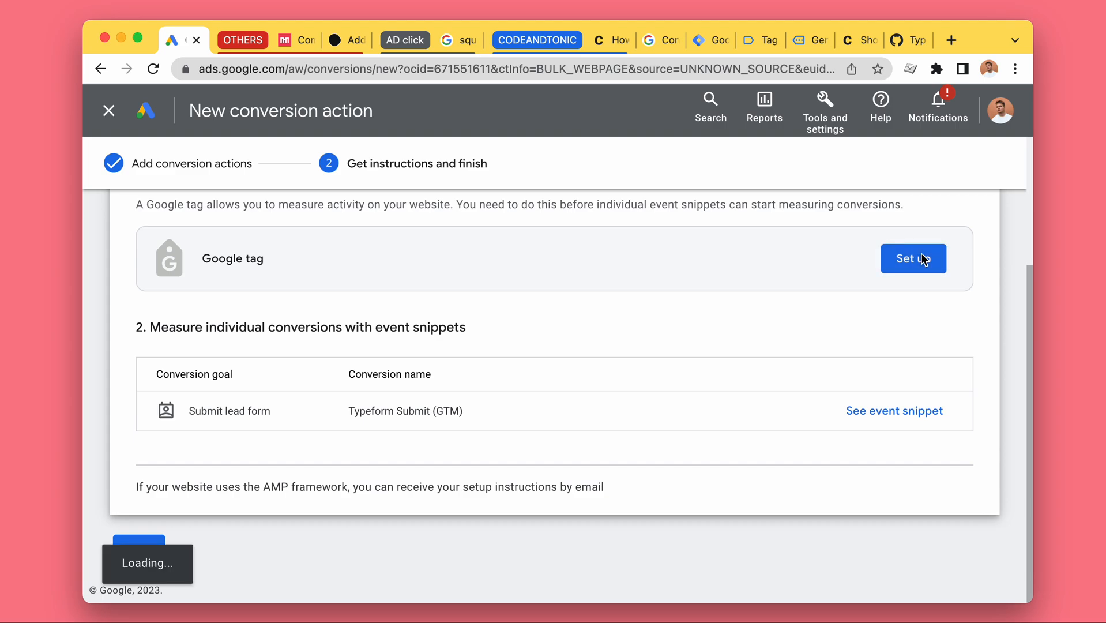
pyautogui.moveTo(657, 286)
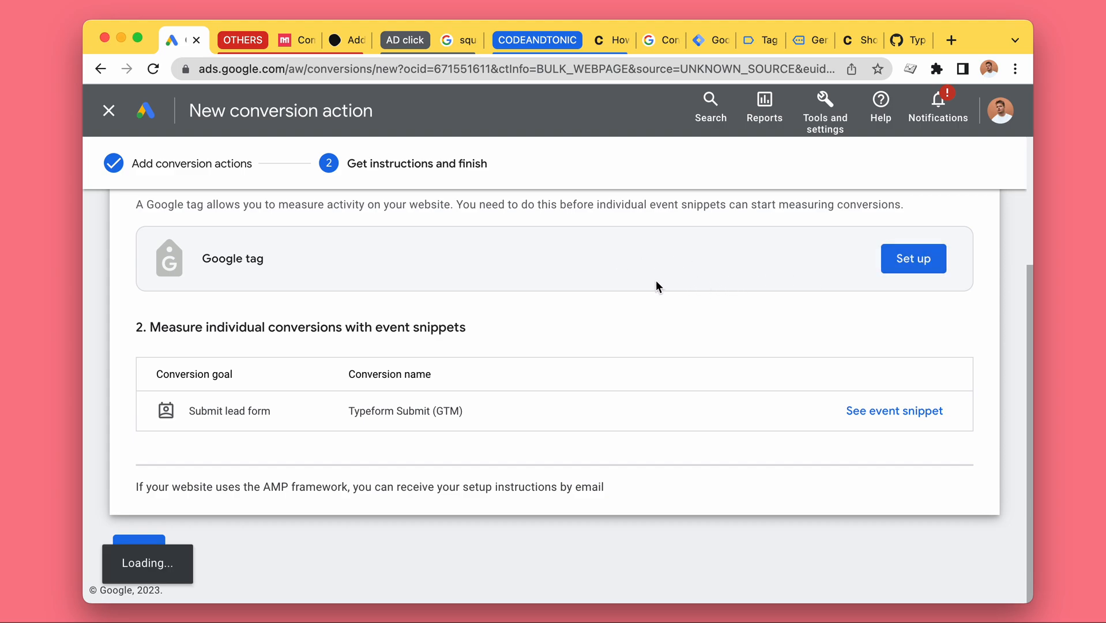
pyautogui.click(913, 259)
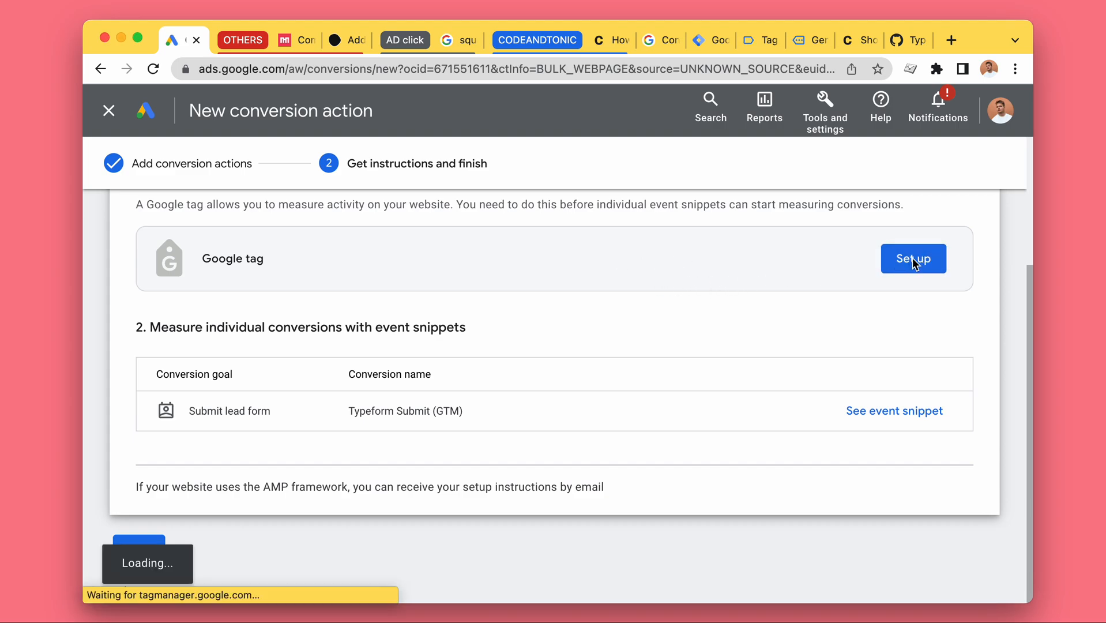
pyautogui.click(913, 259)
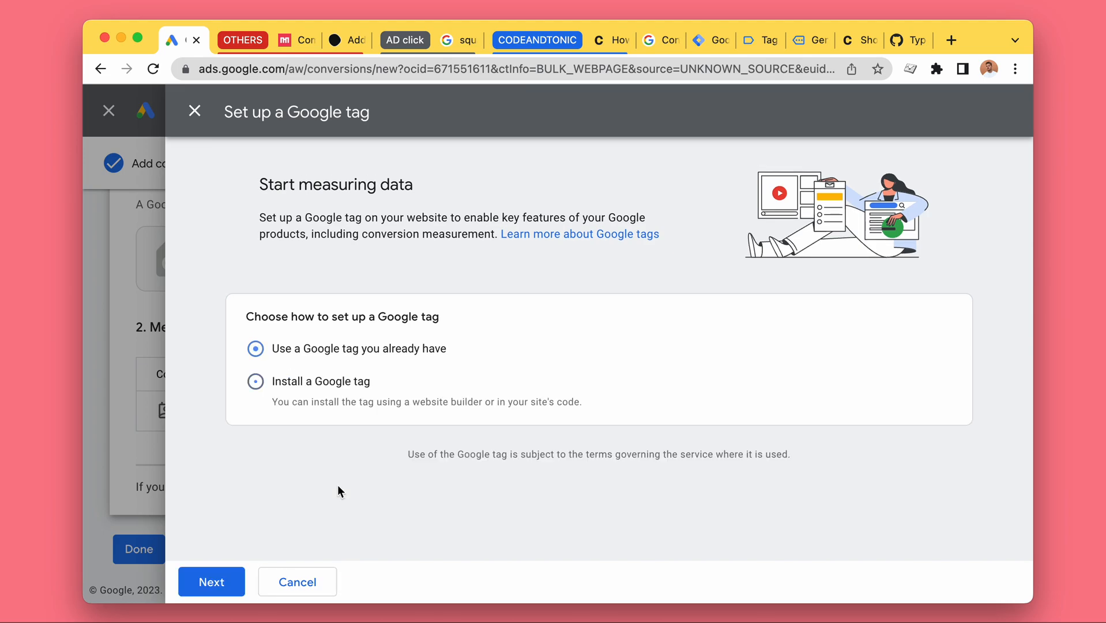
pyautogui.click(193, 111)
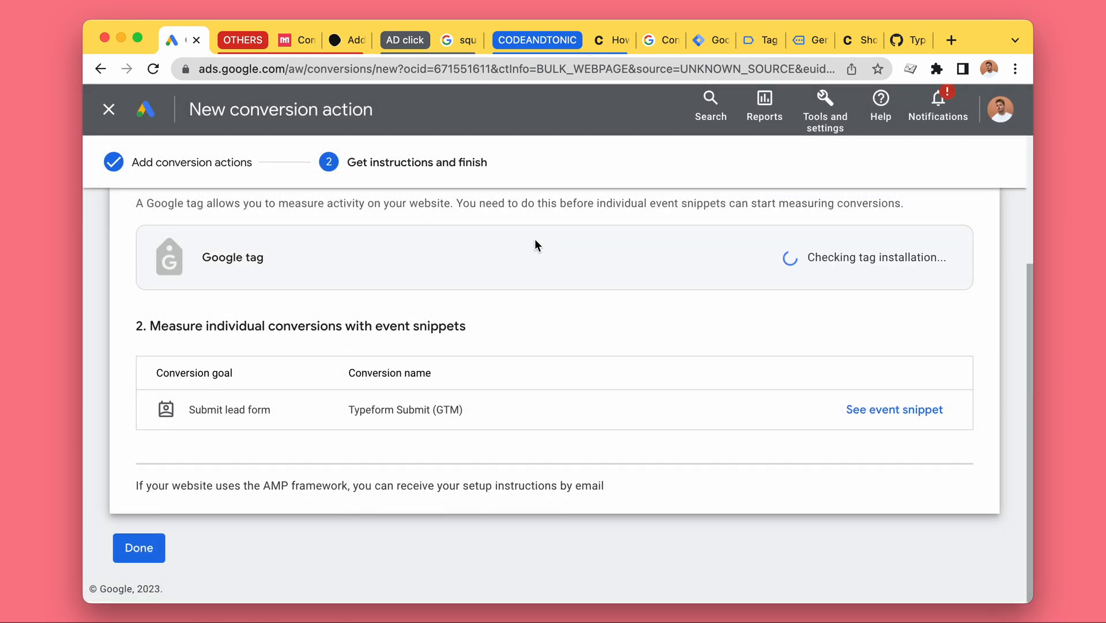
pyautogui.click(138, 548)
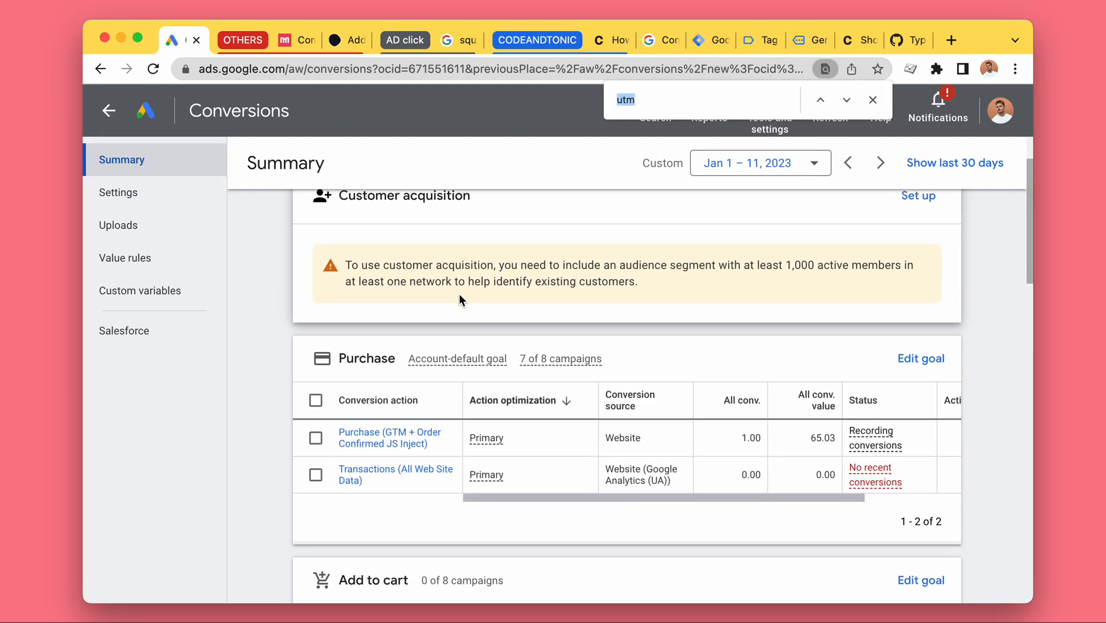
# - Find and open 'Typeform Submit (GTM)', then choose the Use Google Tag Manager setup option
pyautogui.write('typef')
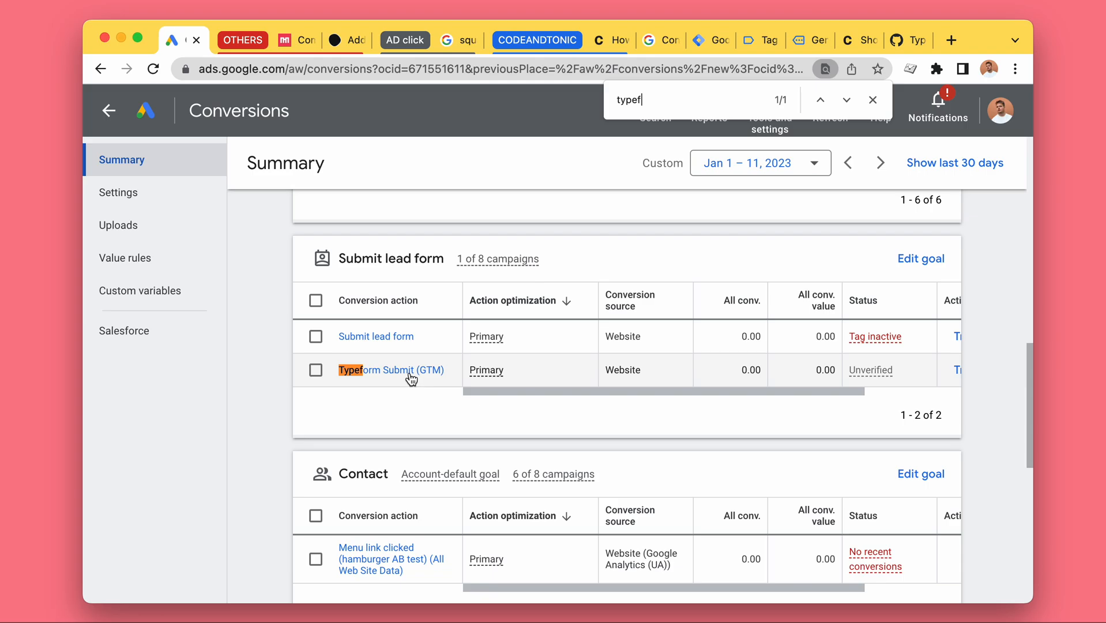
pyautogui.moveTo(872, 369)
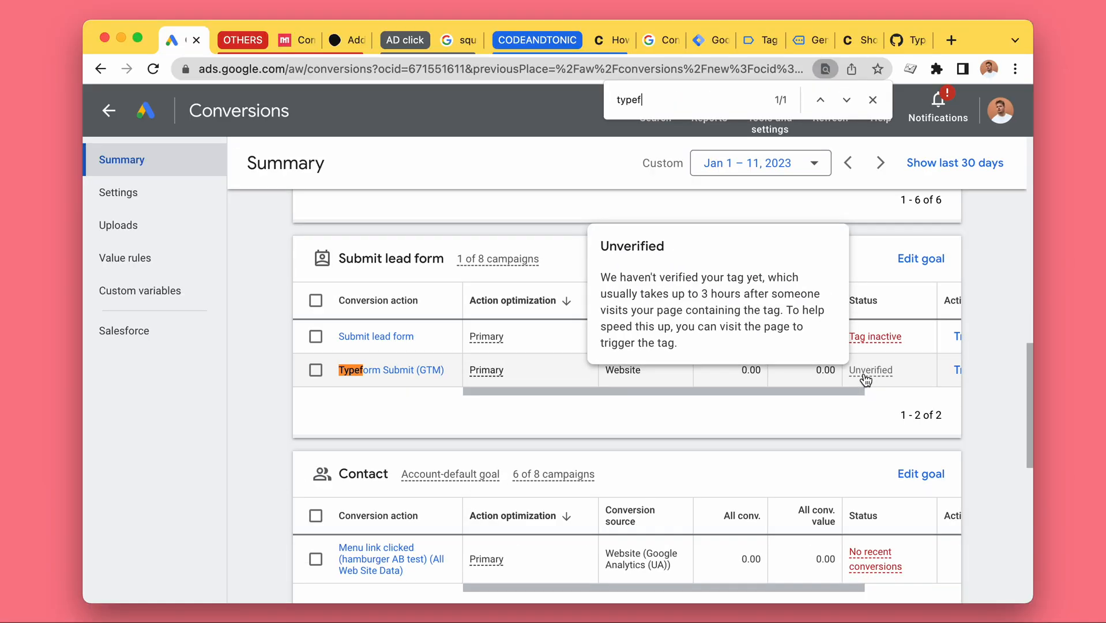
pyautogui.click(389, 369)
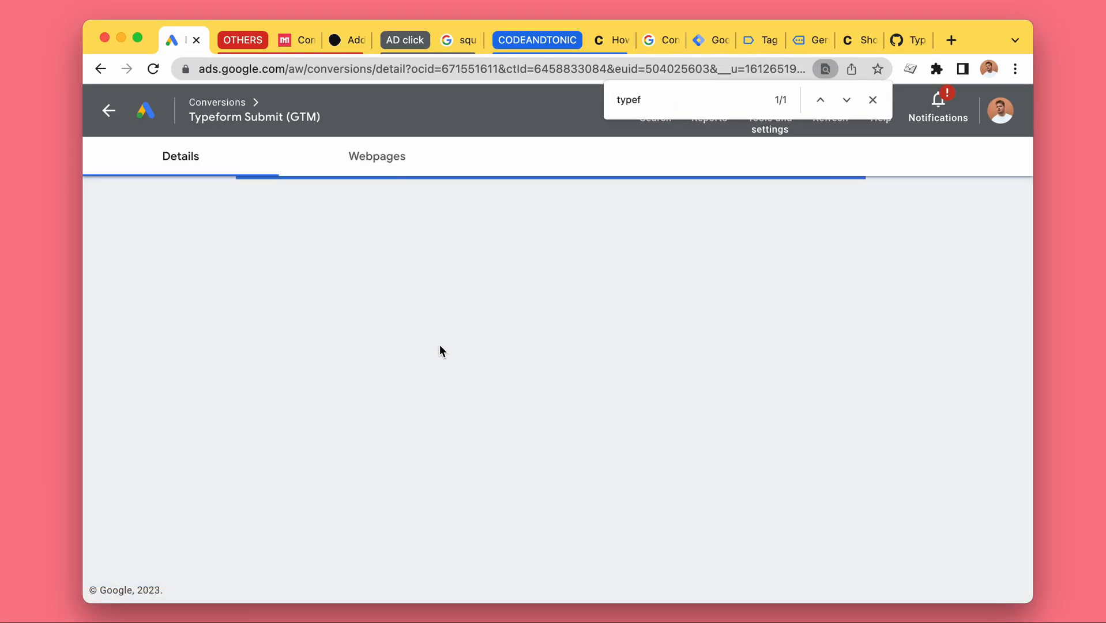
pyautogui.click(872, 99)
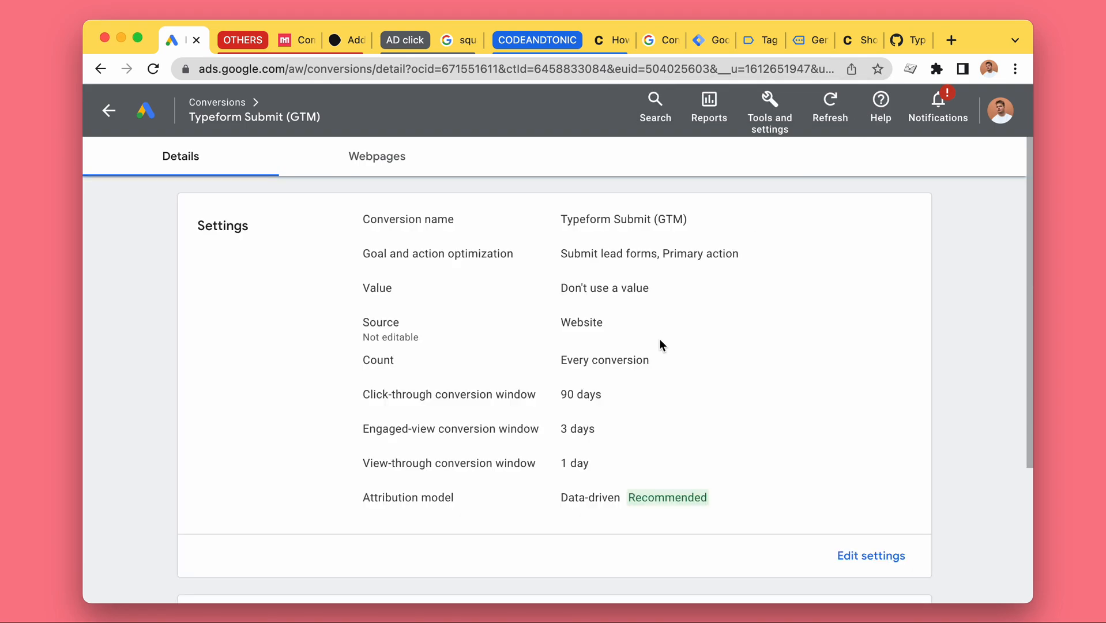
pyautogui.scroll(-3)
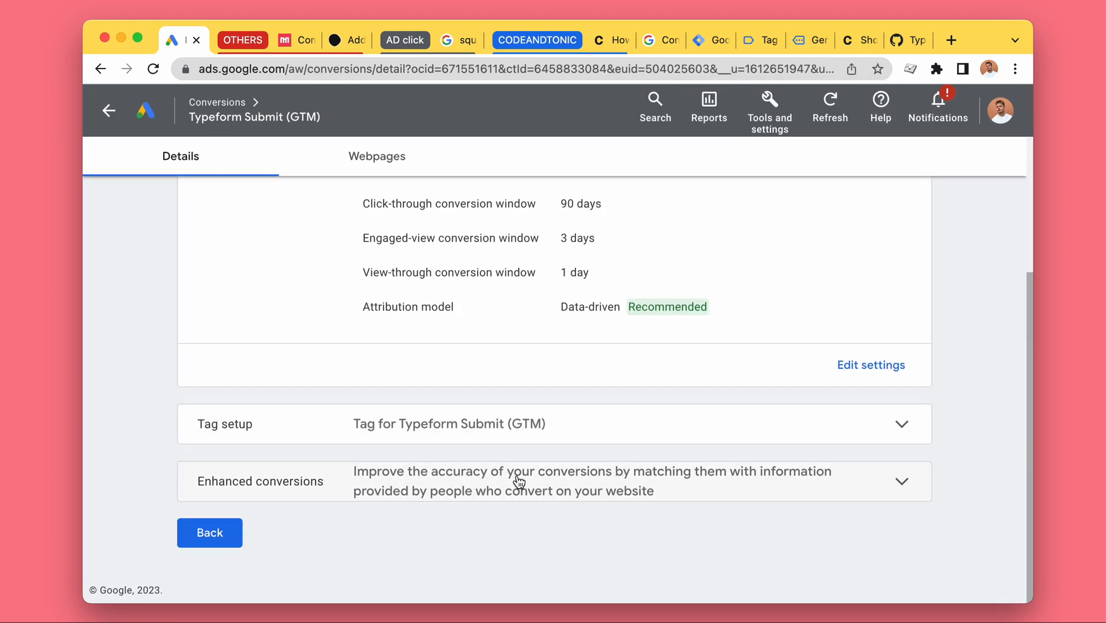
pyautogui.click(901, 424)
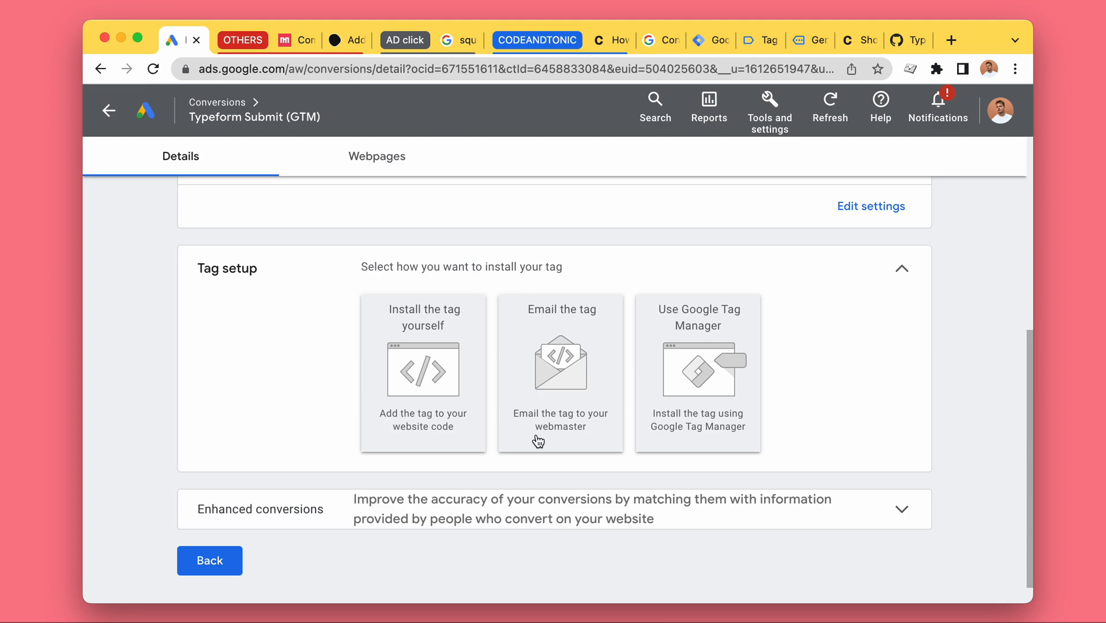
pyautogui.moveTo(735, 386)
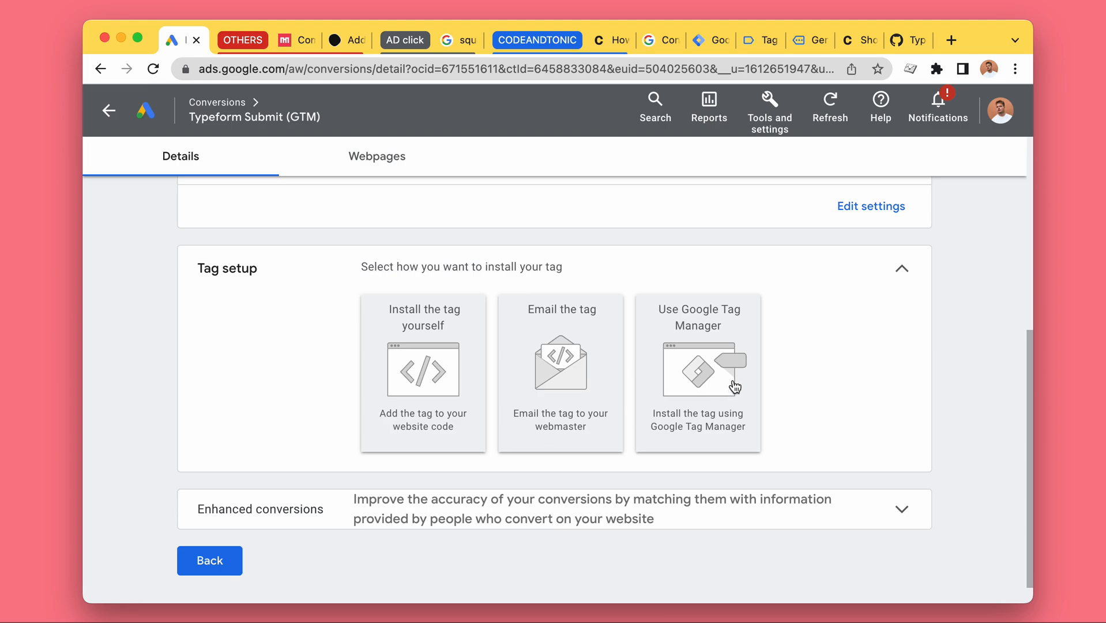
pyautogui.moveTo(693, 335)
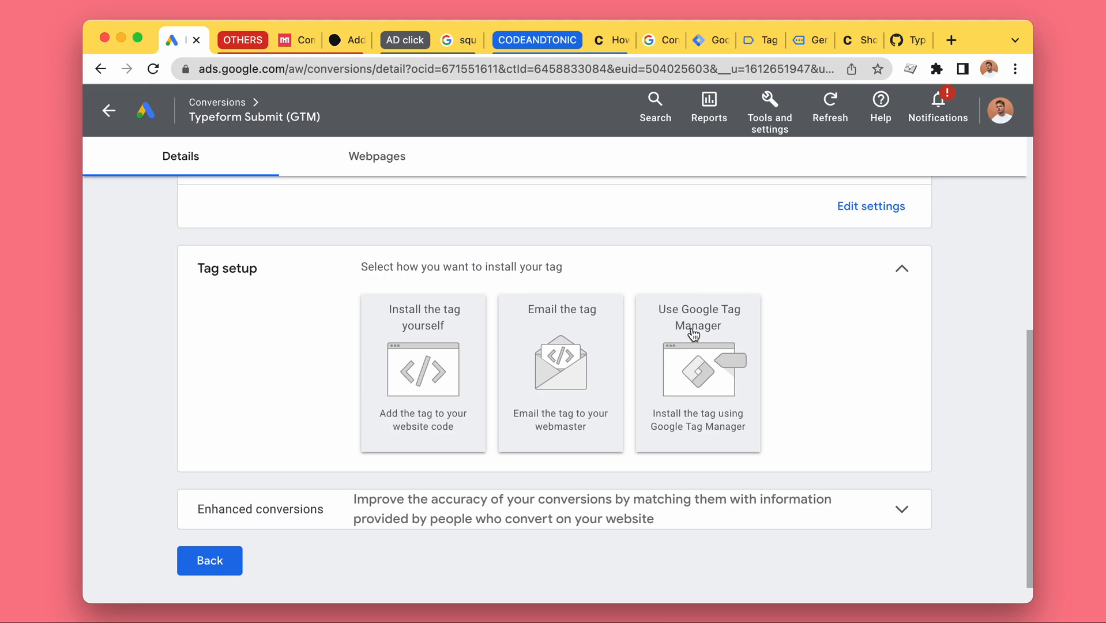
pyautogui.click(697, 316)
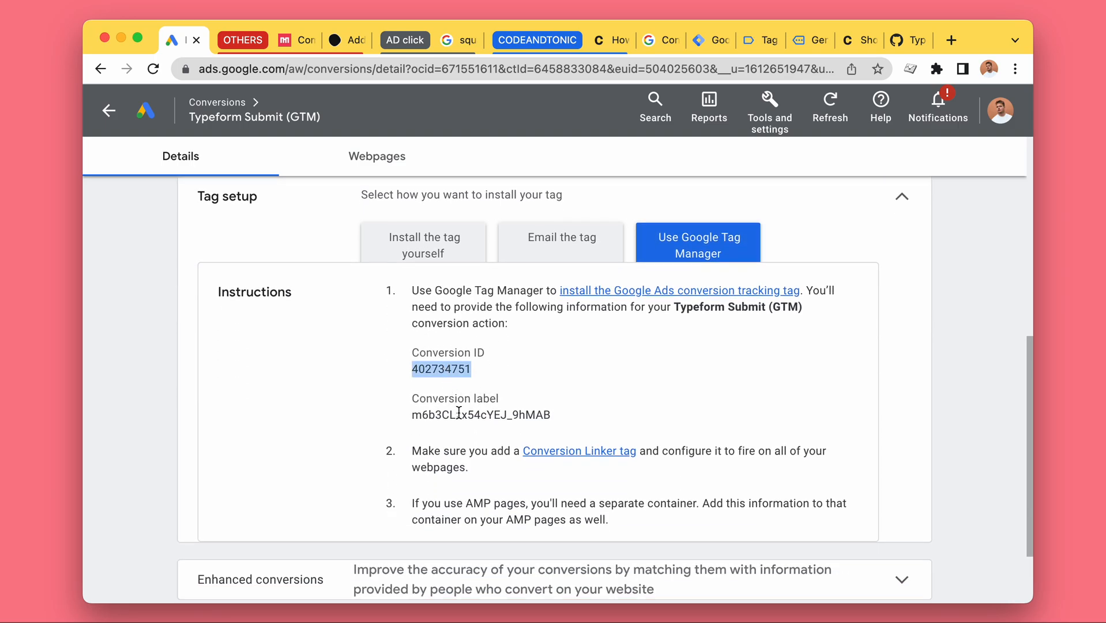
# - Paste conversion label mGb3CLzx54cYEJ_9hMAB into the GTM tag and review its options
pyautogui.click(765, 39)
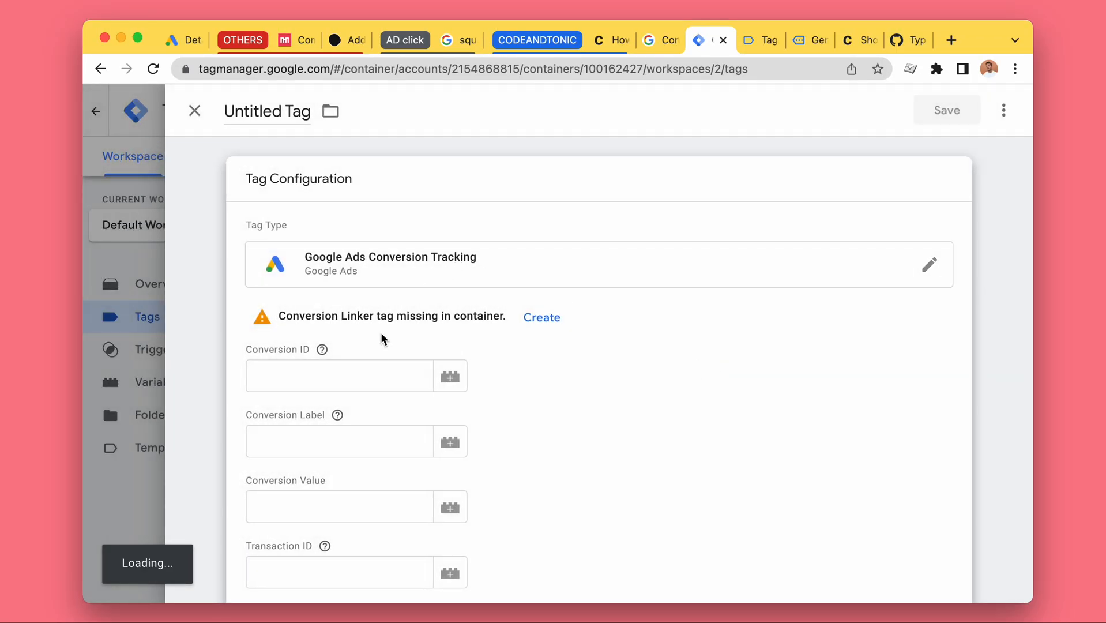
pyautogui.click(171, 39)
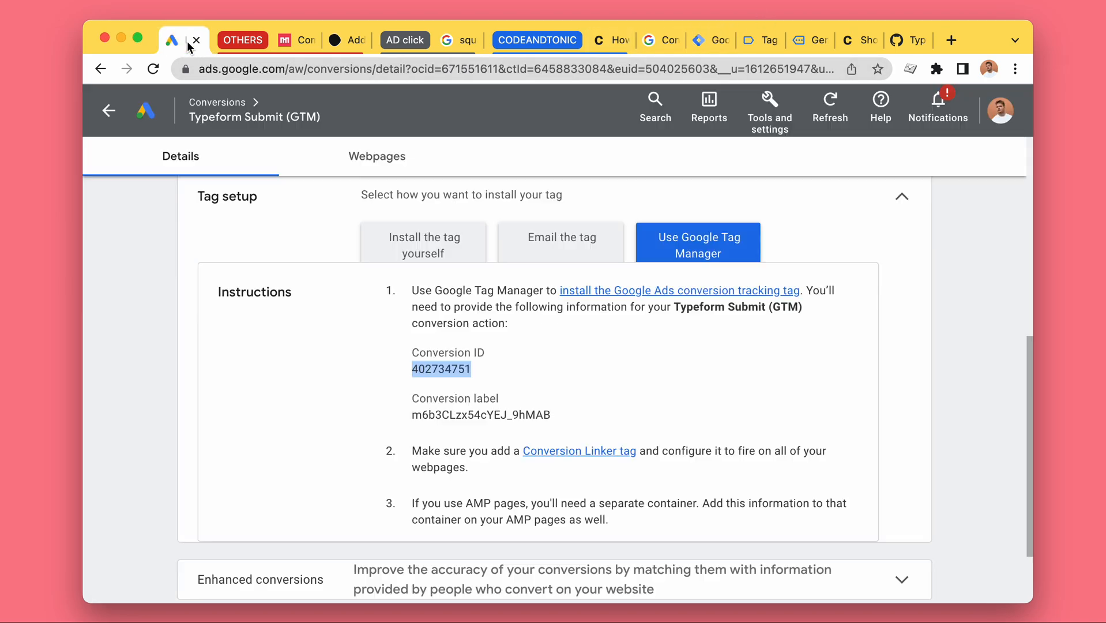
pyautogui.moveTo(767, 39)
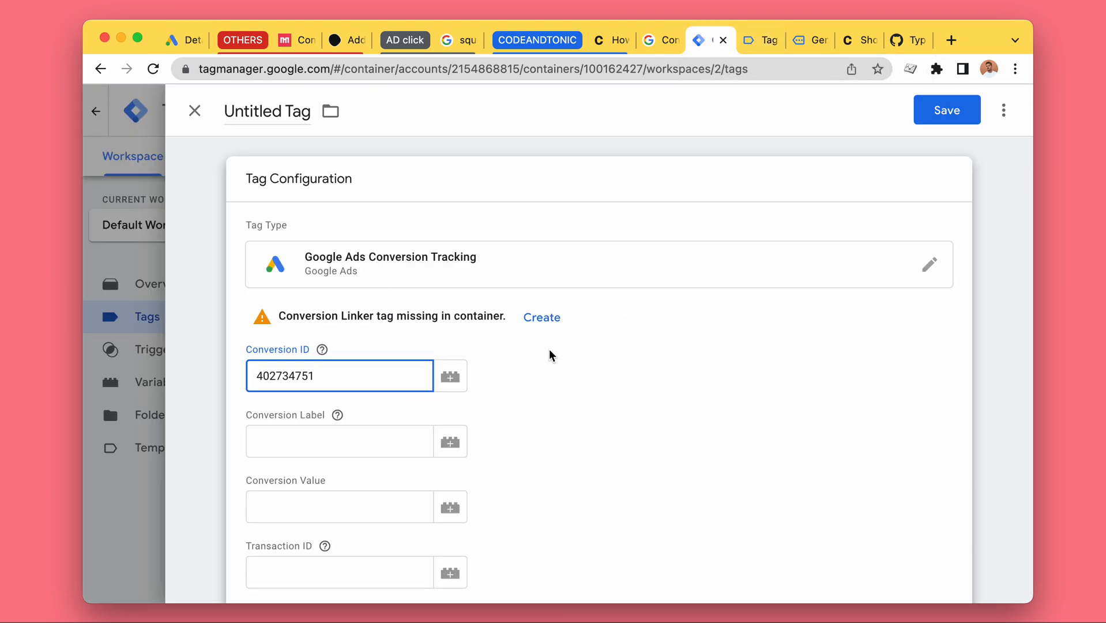
pyautogui.write('mGb3CLzx54cYEJ_9hMAB')
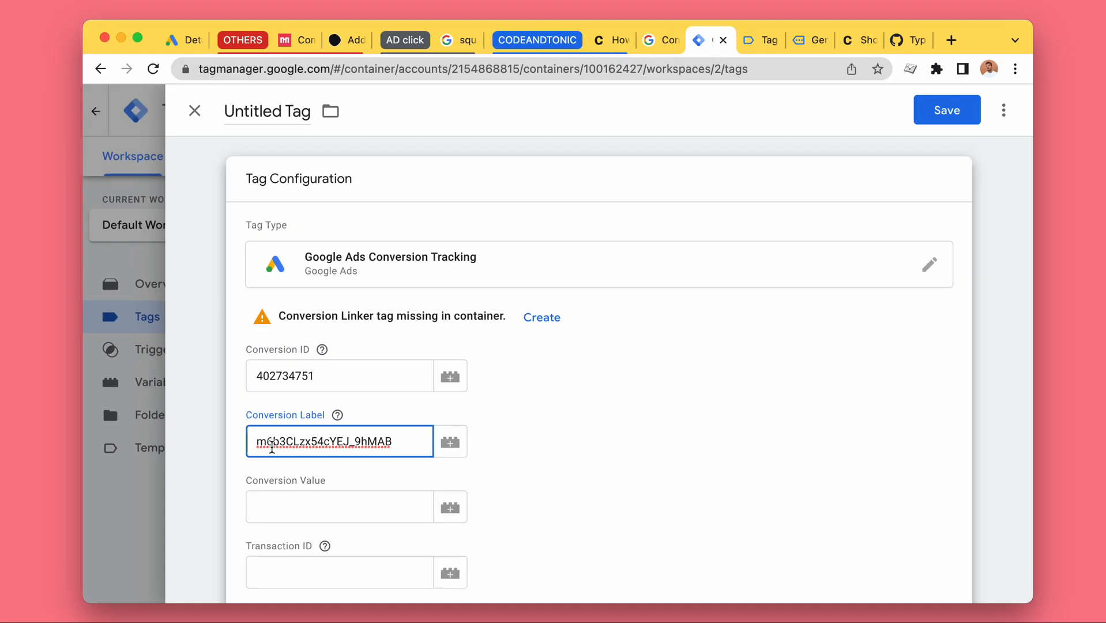
pyautogui.scroll(-3)
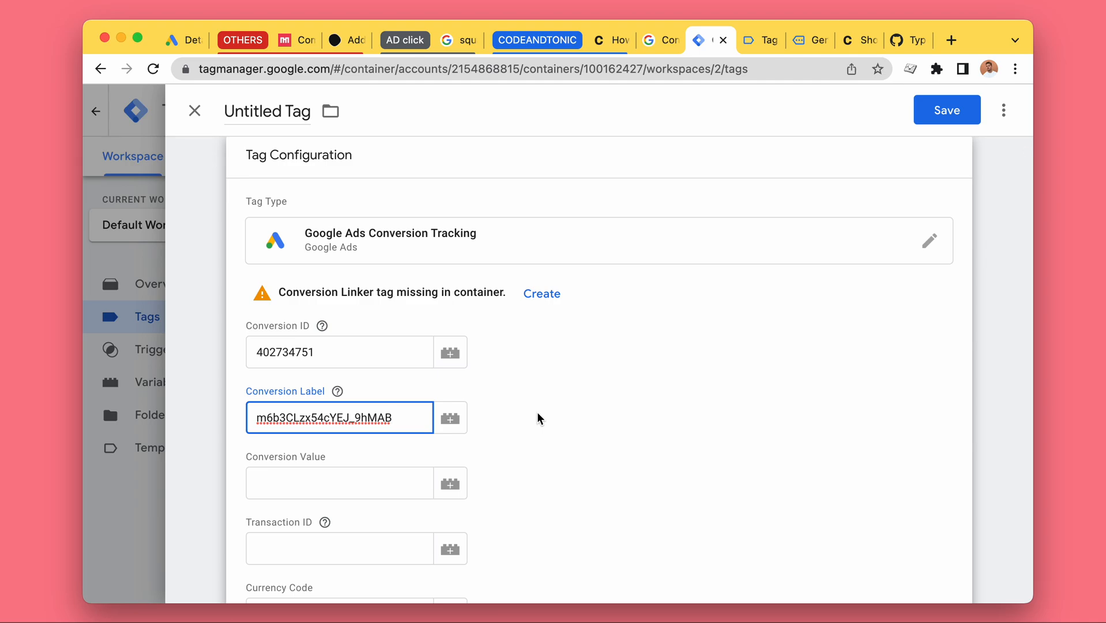
pyautogui.scroll(-3)
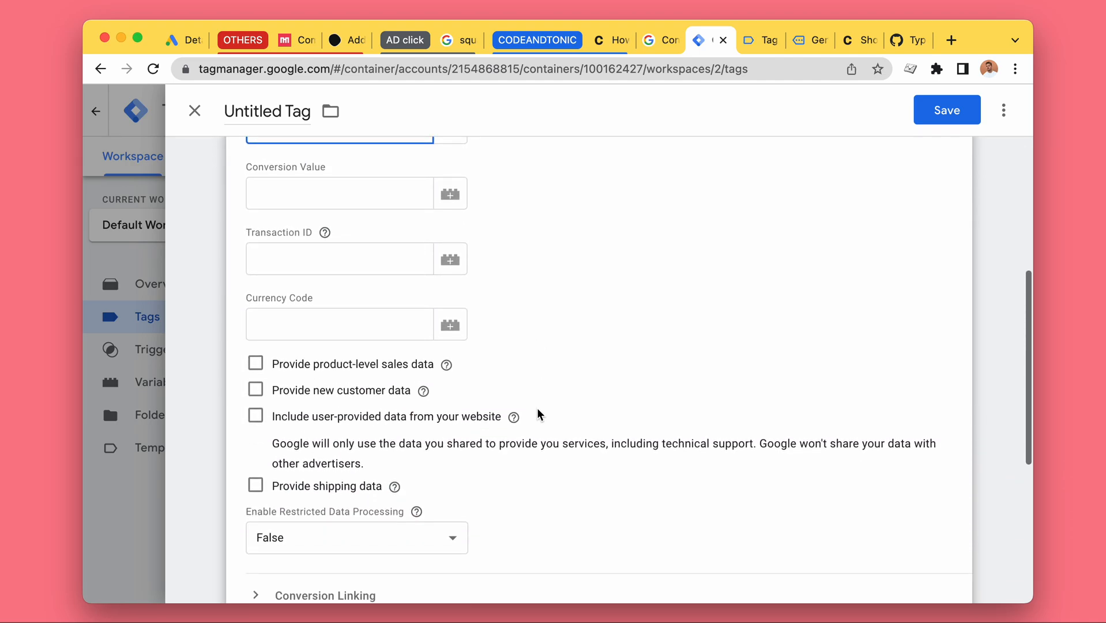
pyautogui.scroll(-3)
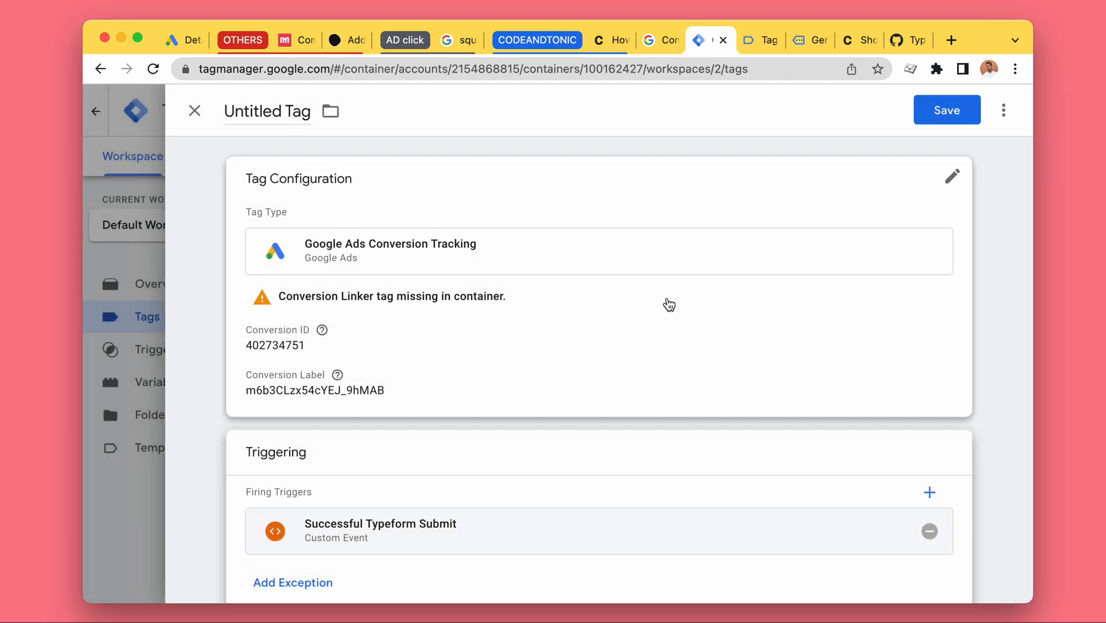
# - Rename the untitled tag 'Google Ads - Typeform Submit' and save it
pyautogui.click(267, 111)
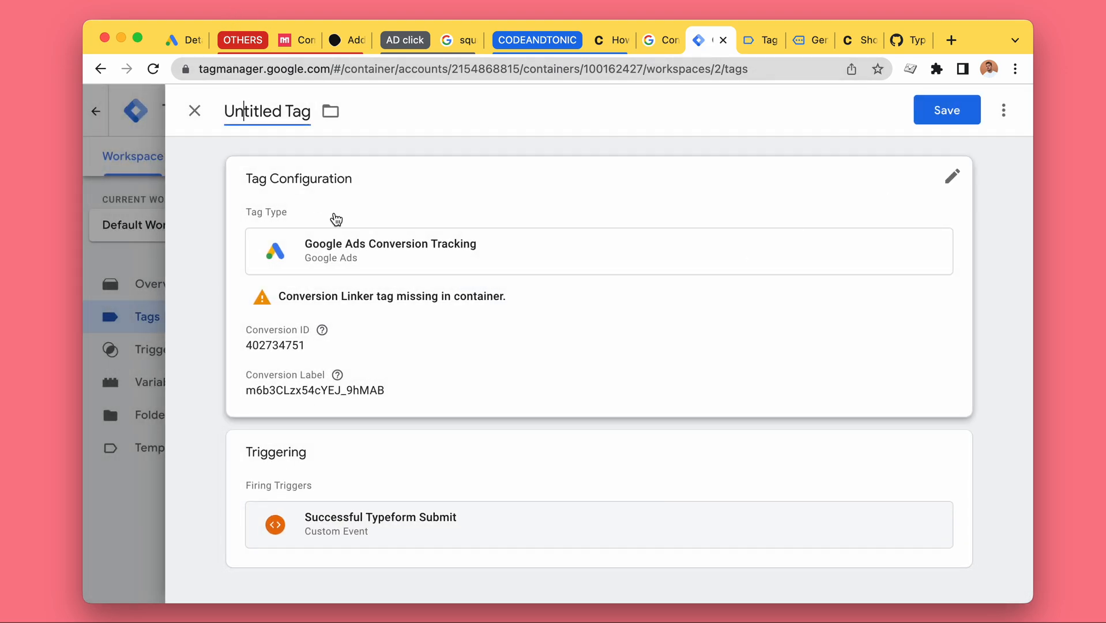
pyautogui.write('Google Ads - Type')
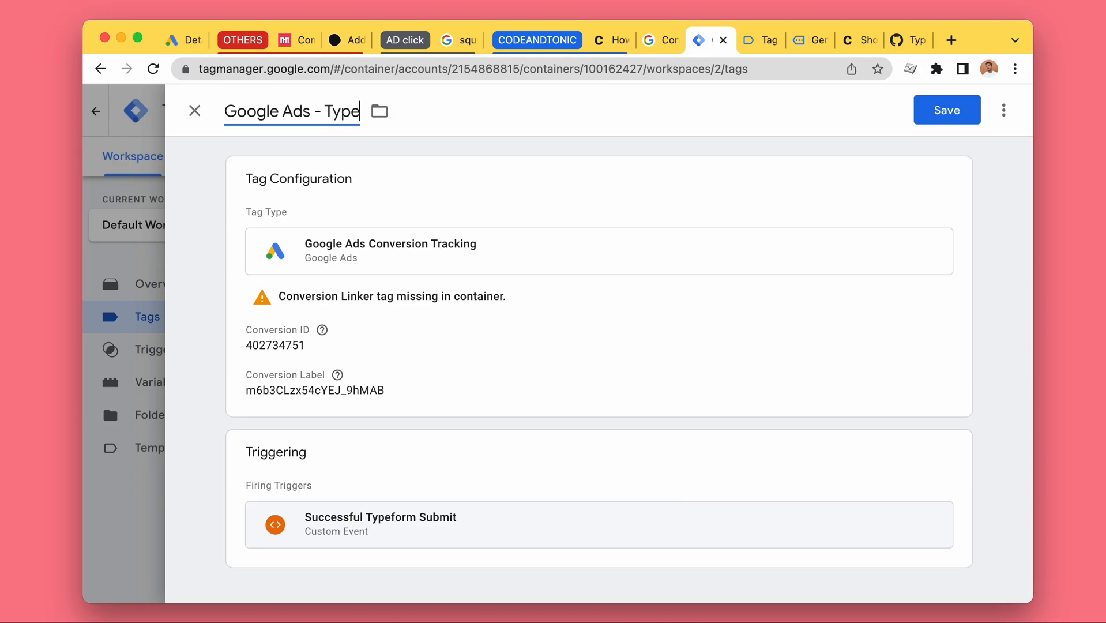
pyautogui.write('form Submit')
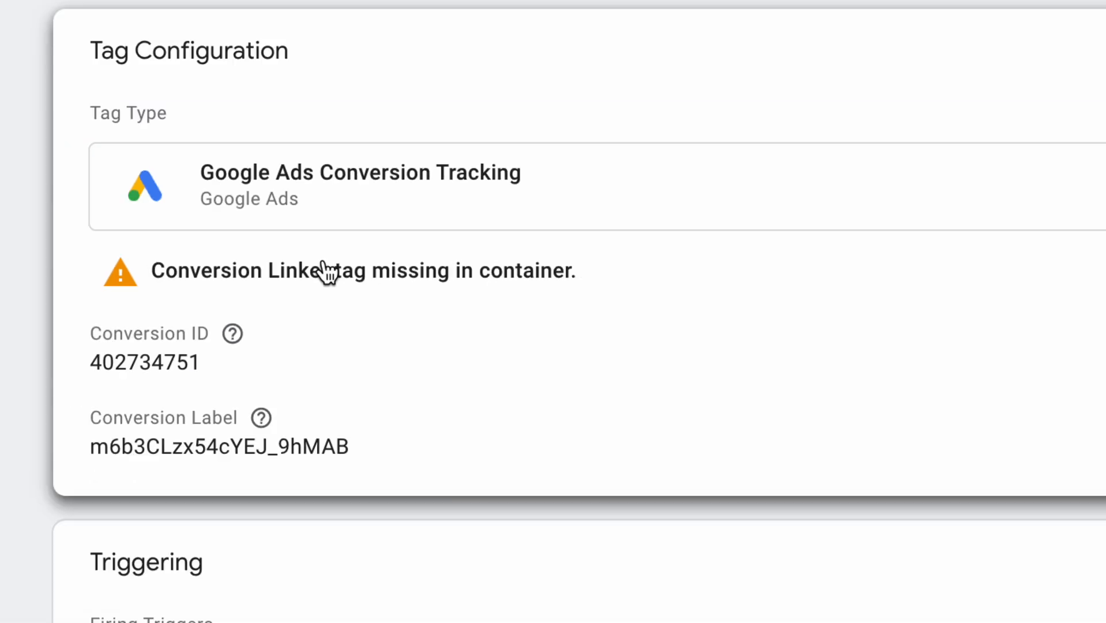
pyautogui.click(947, 110)
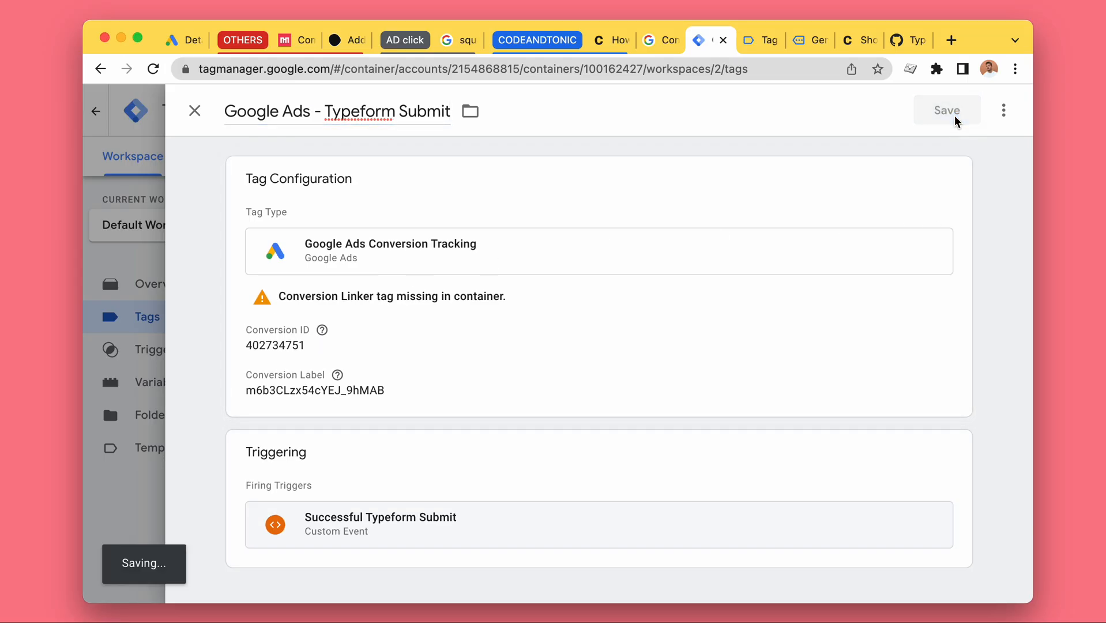
pyautogui.click(947, 110)
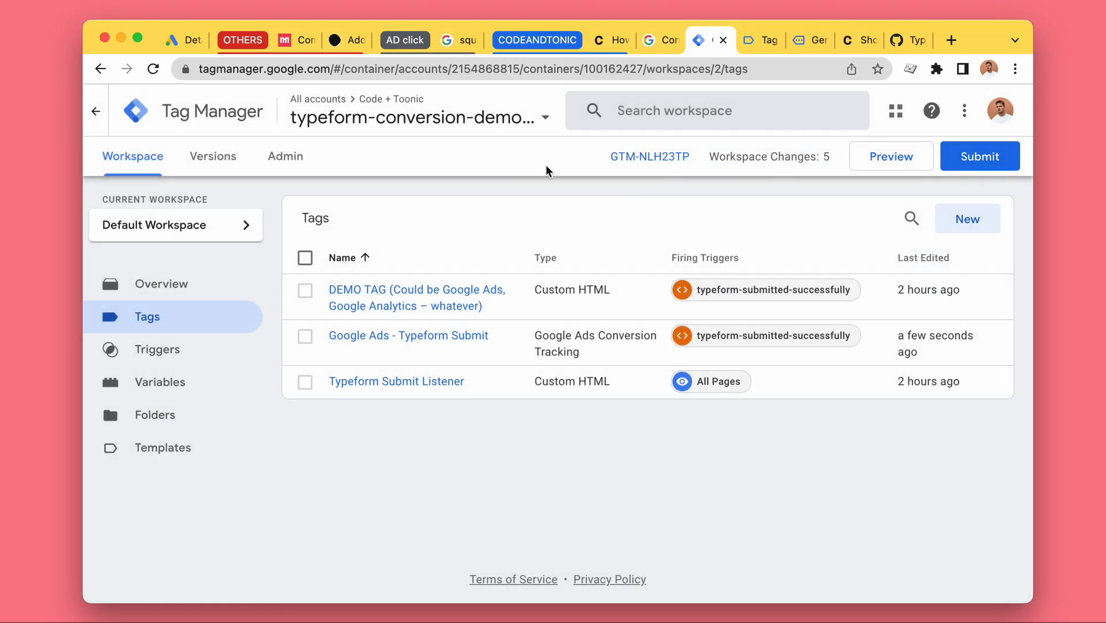
# - Create and save a Conversion Linker tag named 'Conversion Linker', triggered on All Pages
pyautogui.click(968, 218)
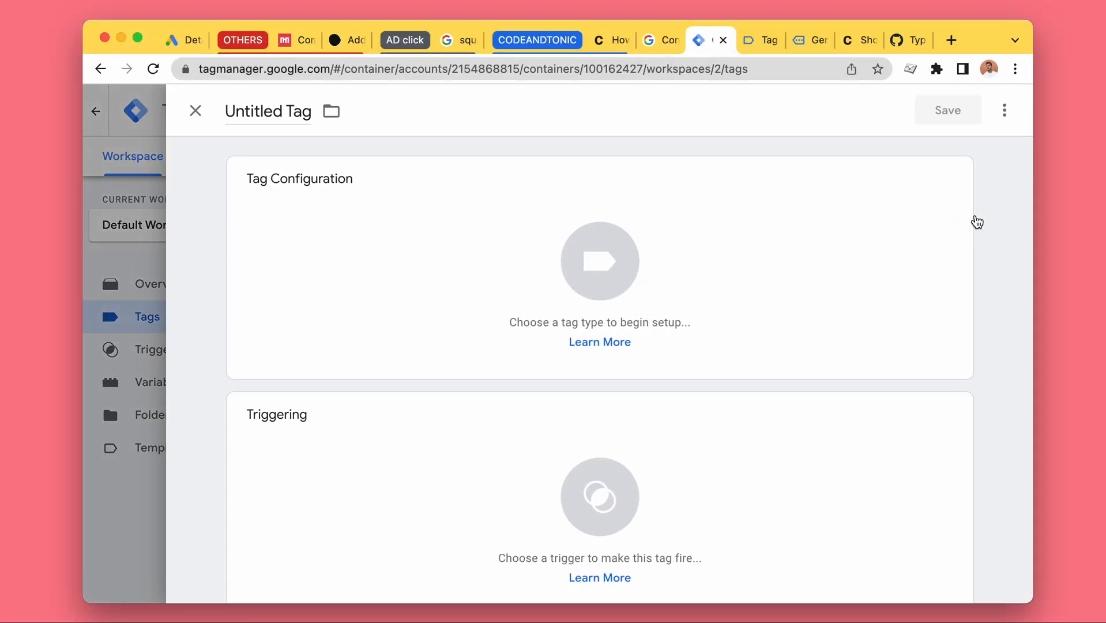
pyautogui.click(599, 261)
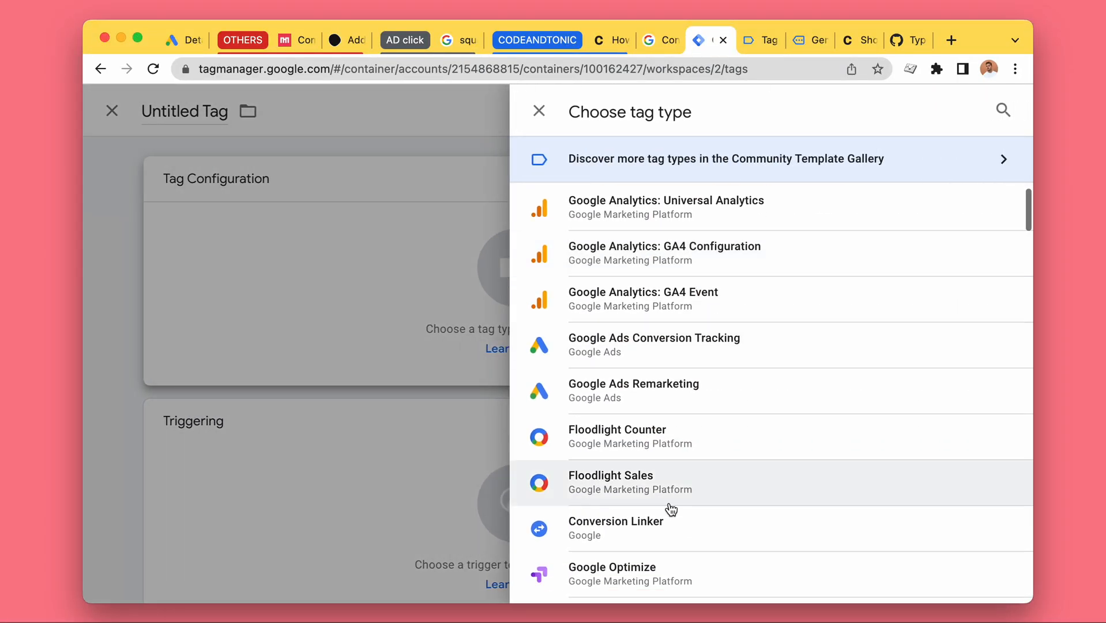
pyautogui.click(614, 520)
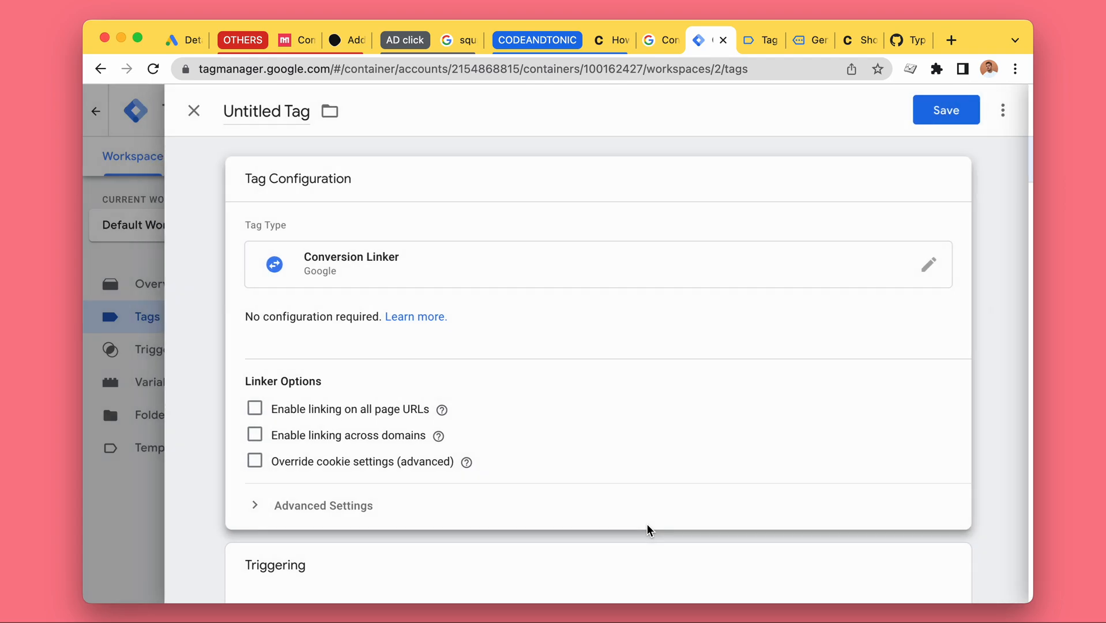
pyautogui.scroll(-3)
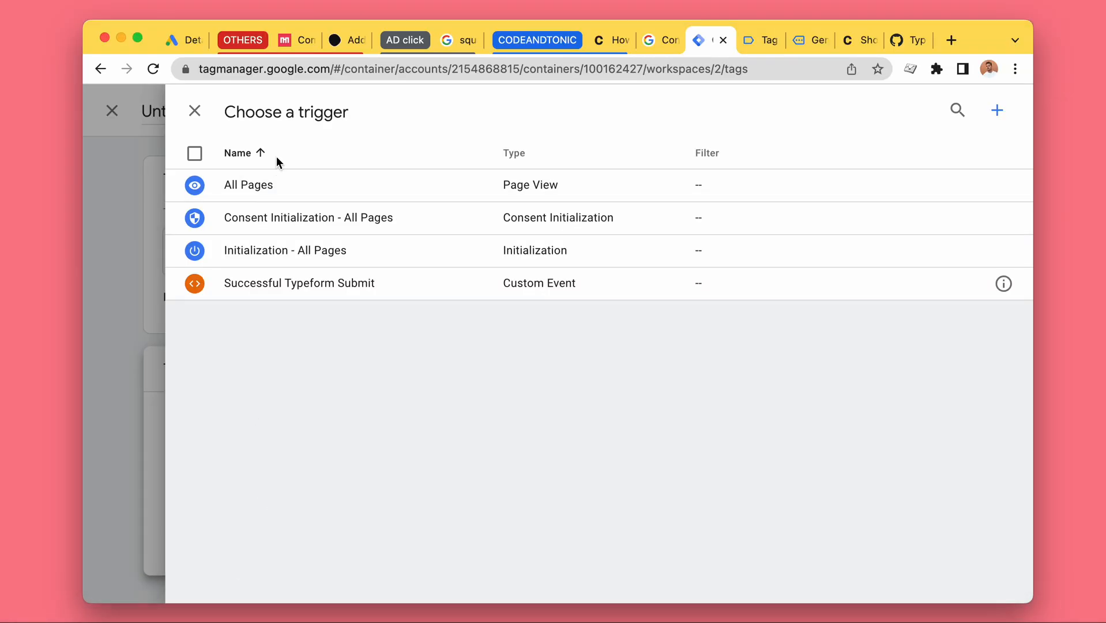
pyautogui.click(249, 184)
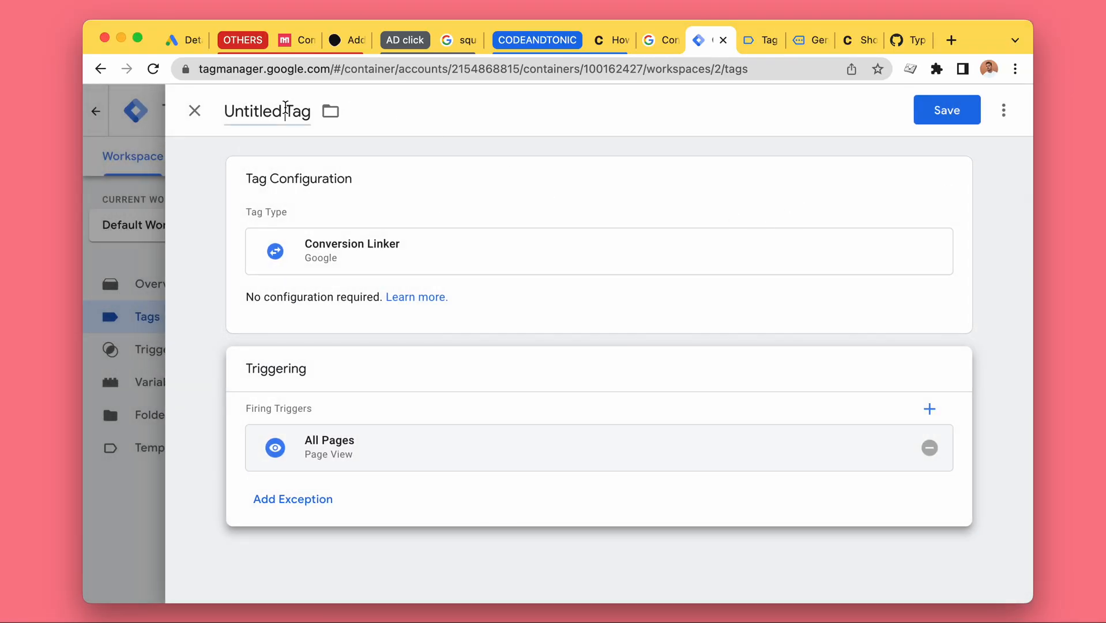
pyautogui.write('Conversion Linker')
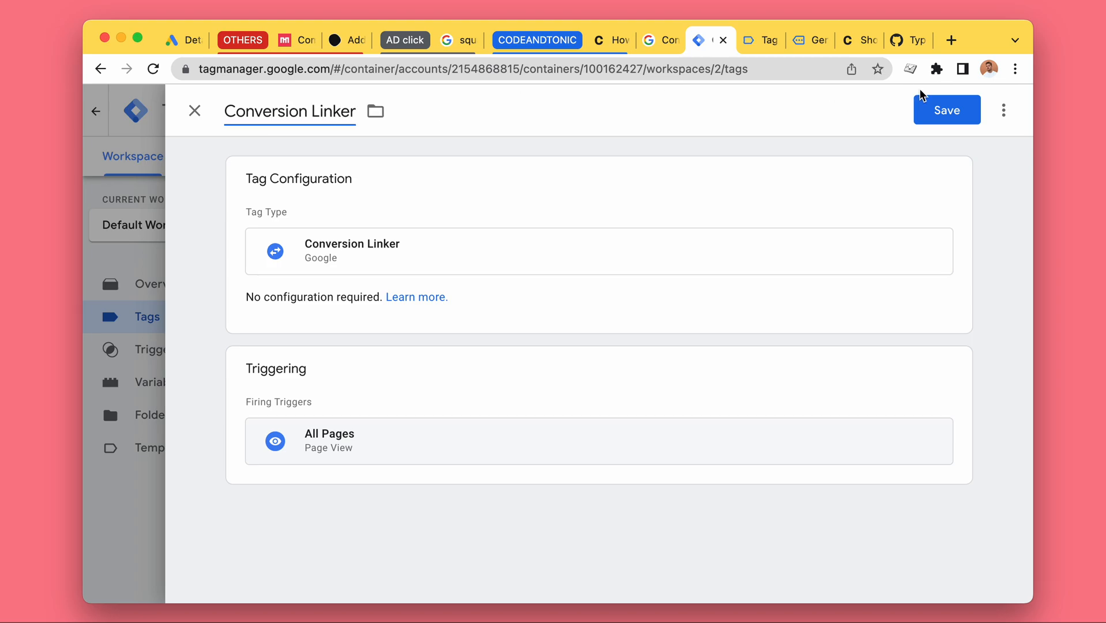
pyautogui.click(947, 109)
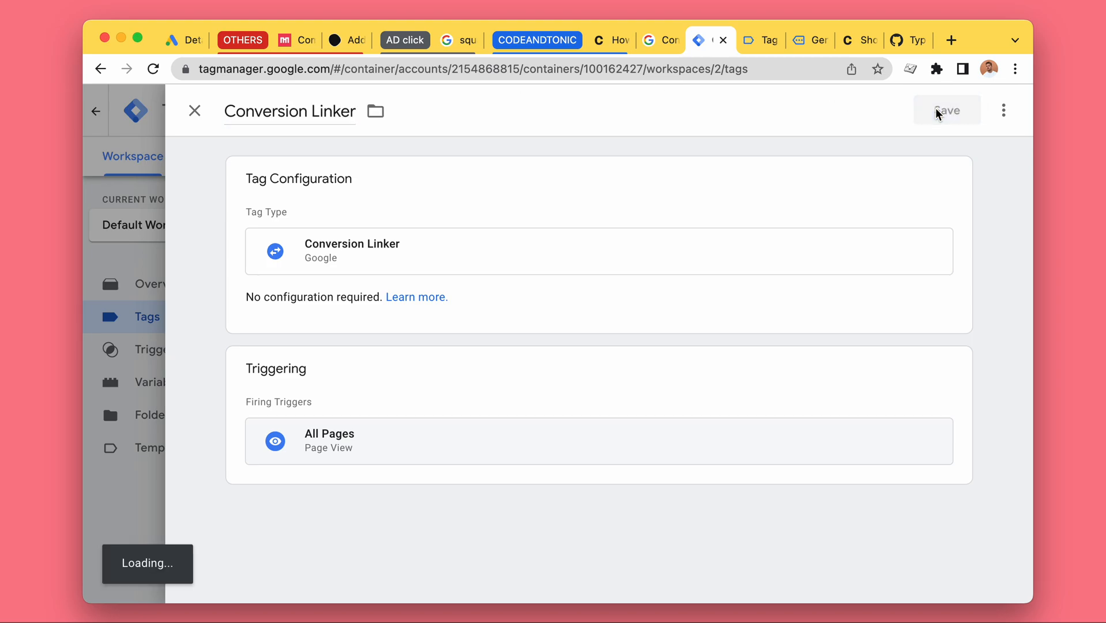
pyautogui.click(946, 111)
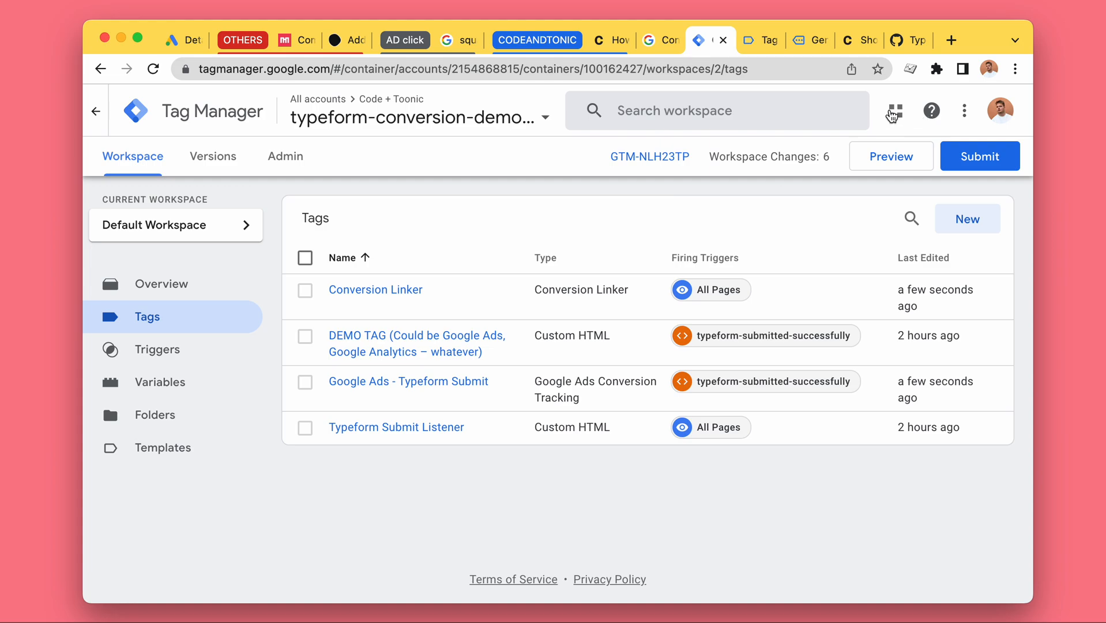
pyautogui.moveTo(847, 228)
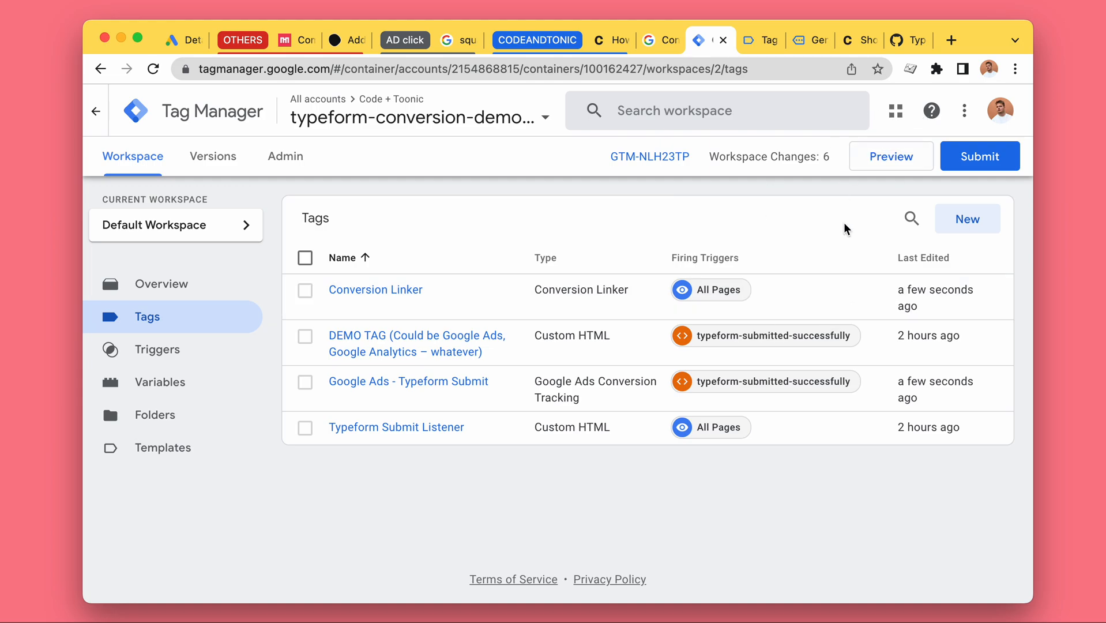
pyautogui.moveTo(891, 156)
pyautogui.write('typef')
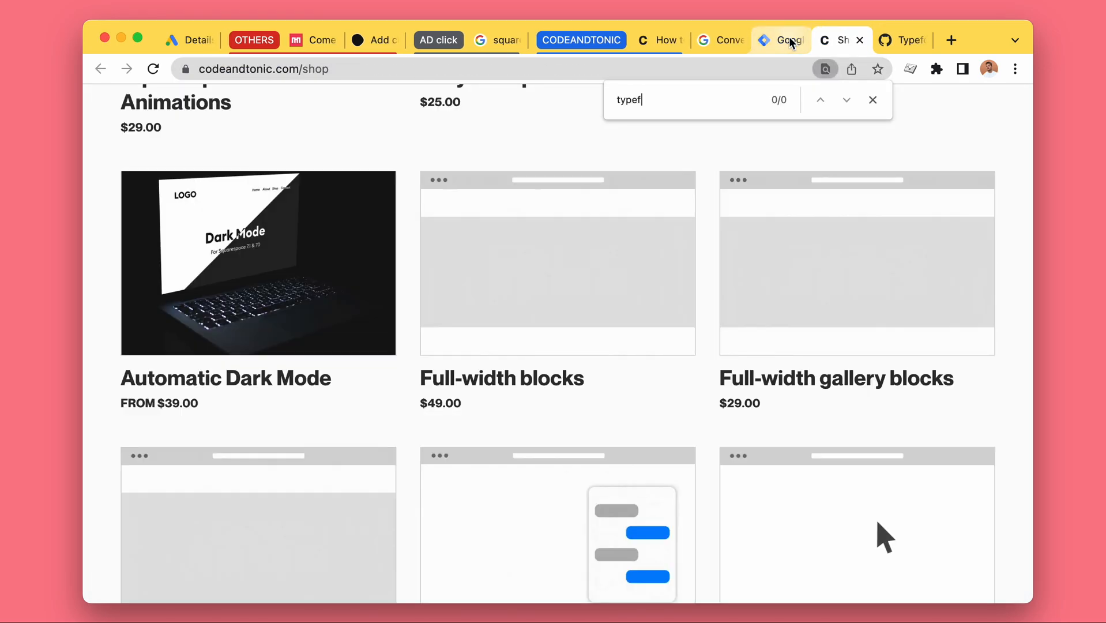
# - Launch preview mode and connect Tag Assistant to the demo Squarespace site
pyautogui.click(779, 39)
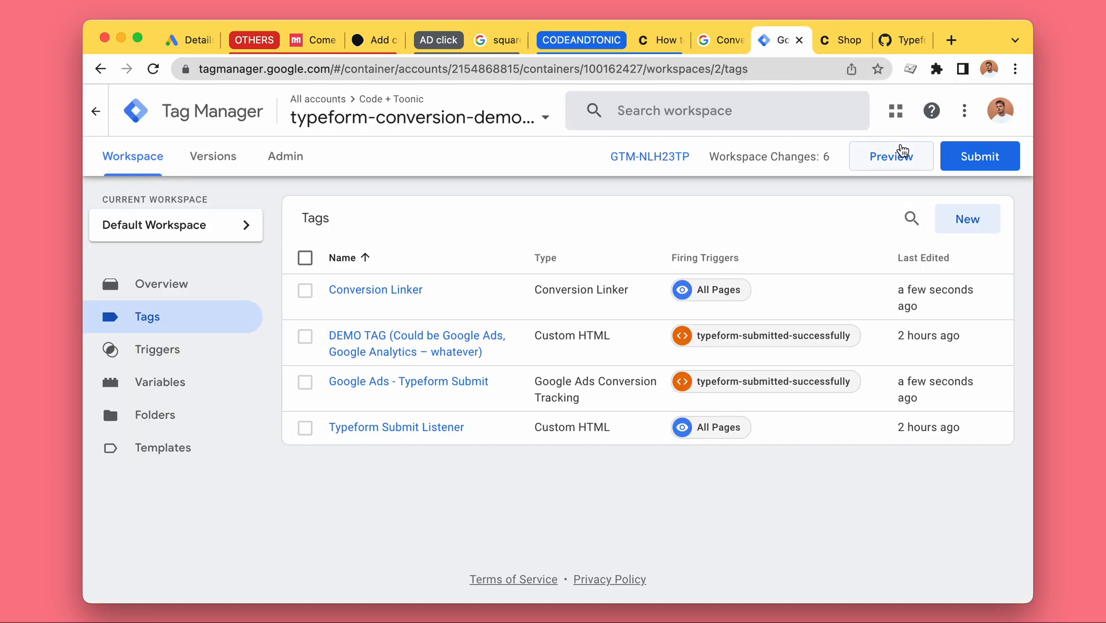
pyautogui.click(890, 155)
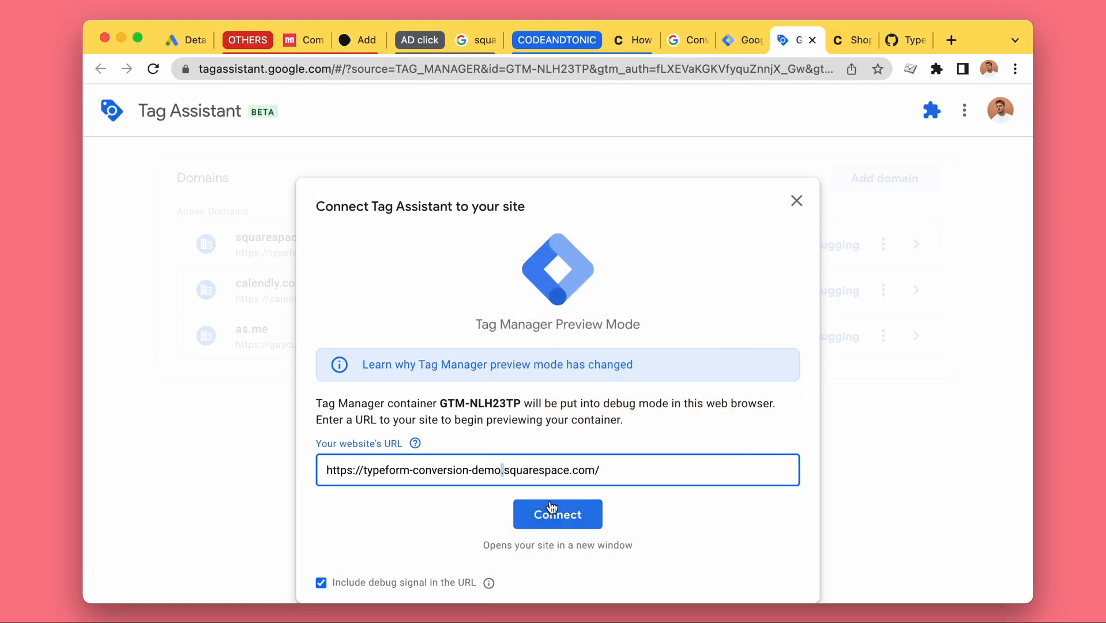
pyautogui.click(557, 513)
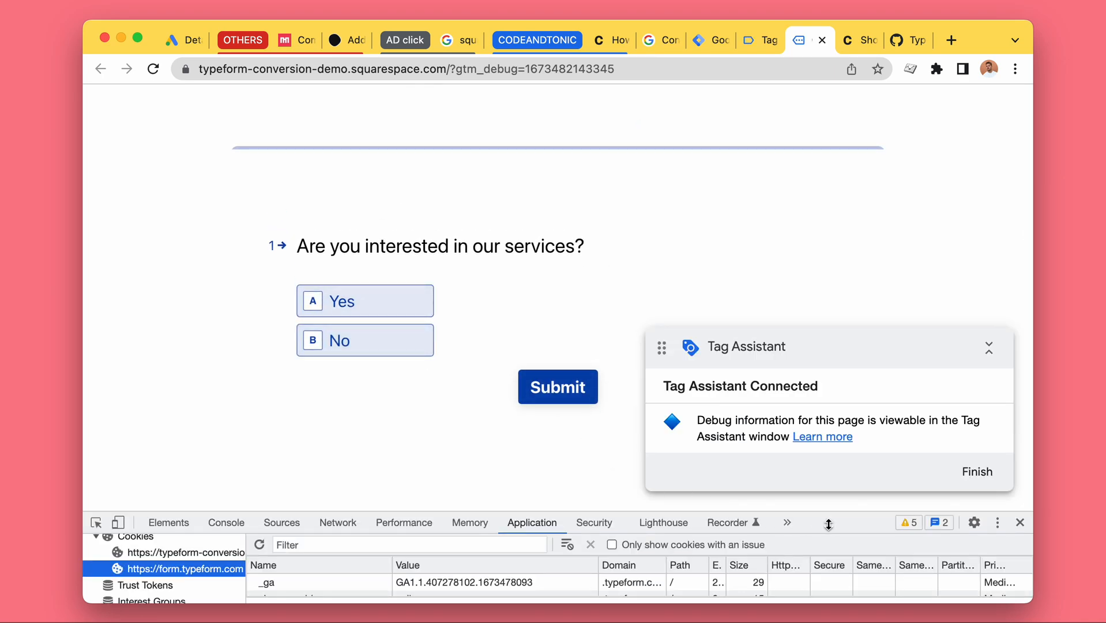
# - Go back to the Google Ads conversions summary listing Typeform Submit (GTM) as Unverified
pyautogui.click(177, 39)
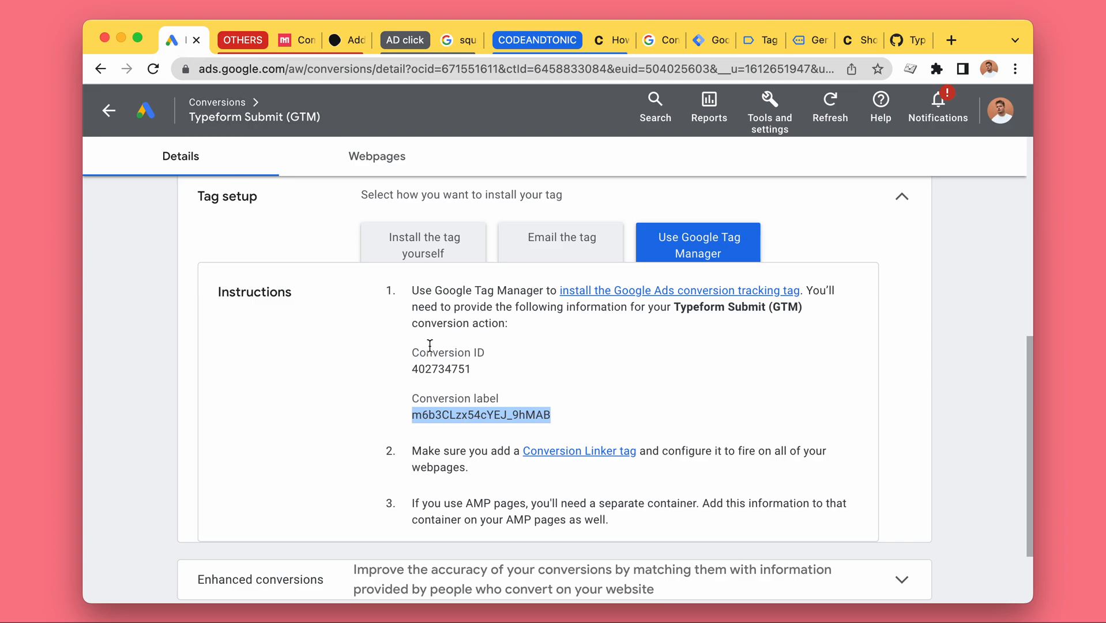
pyautogui.scroll(-3)
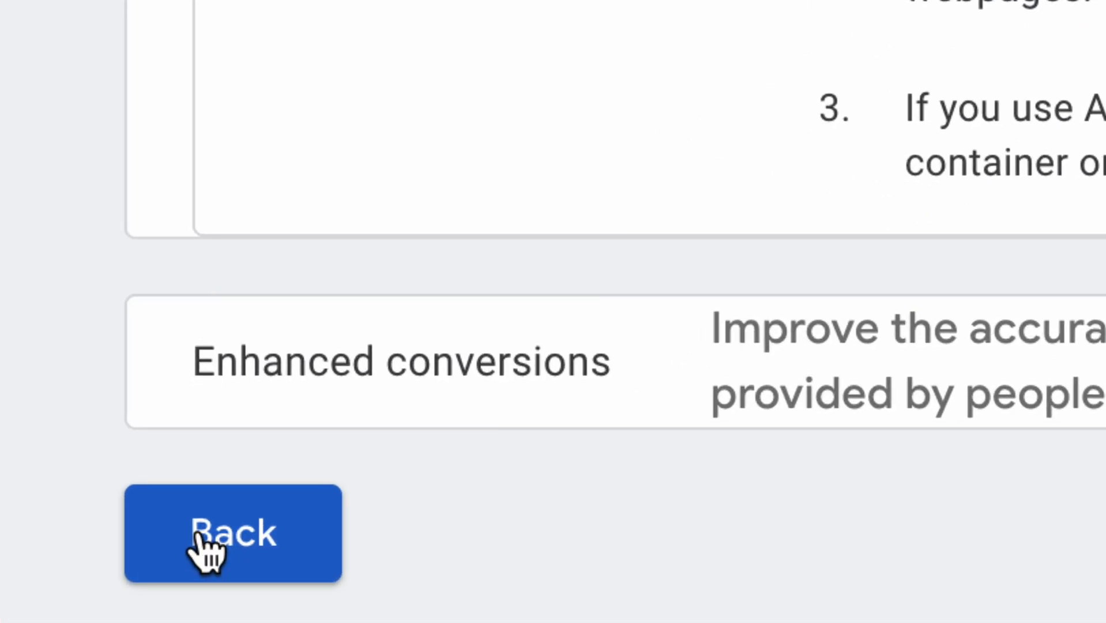
pyautogui.click(233, 533)
pyautogui.write('typefor')
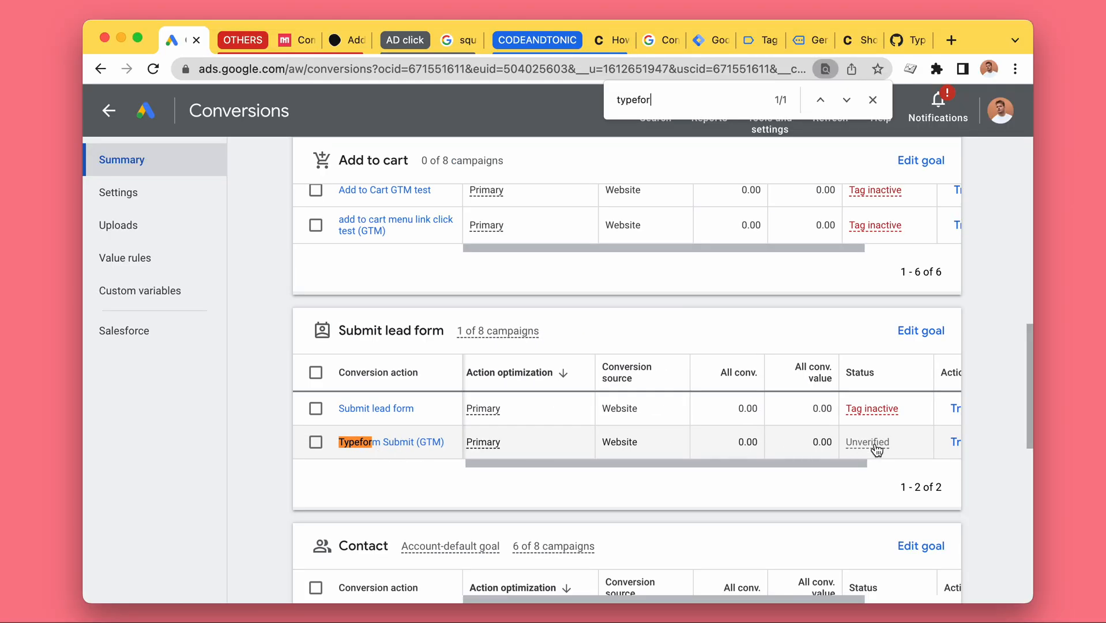
pyautogui.moveTo(866, 442)
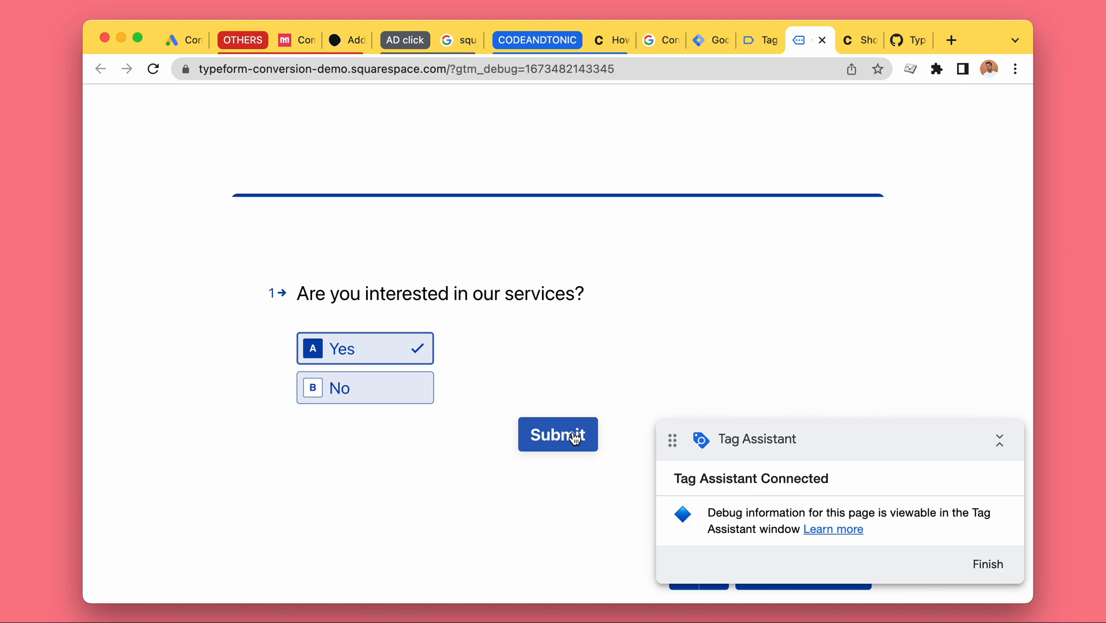
# - Submit the demo Typeform with Yes and dismiss the conversion alert
pyautogui.click(557, 433)
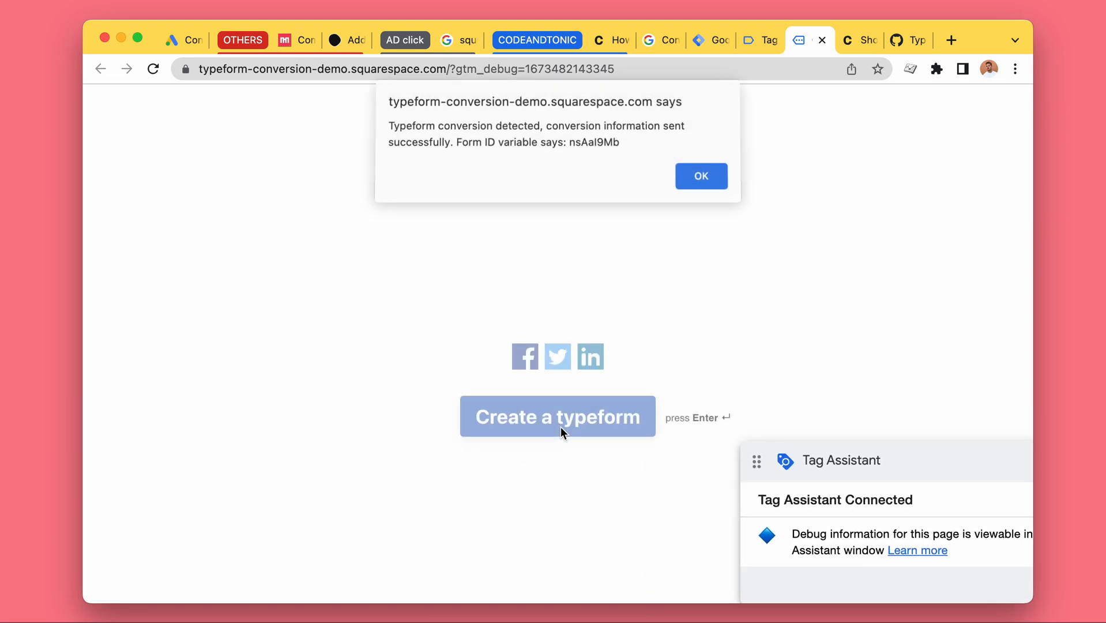
pyautogui.click(700, 176)
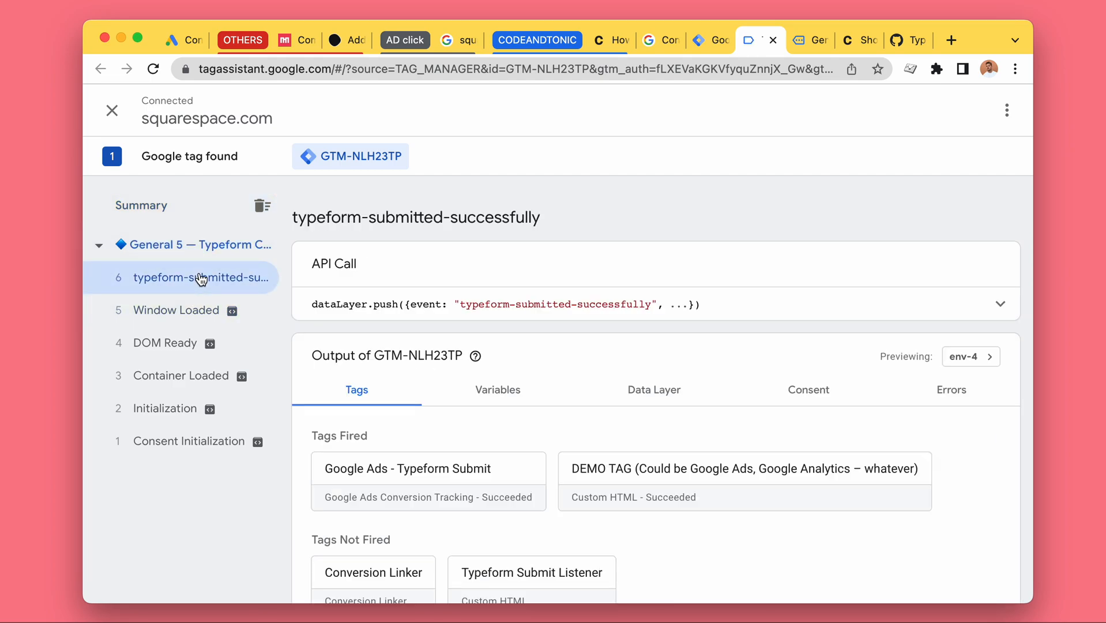
# - Review the fired Google Ads - Typeform Submit tag, then return to Google Ads Conversions
pyautogui.scroll(-3)
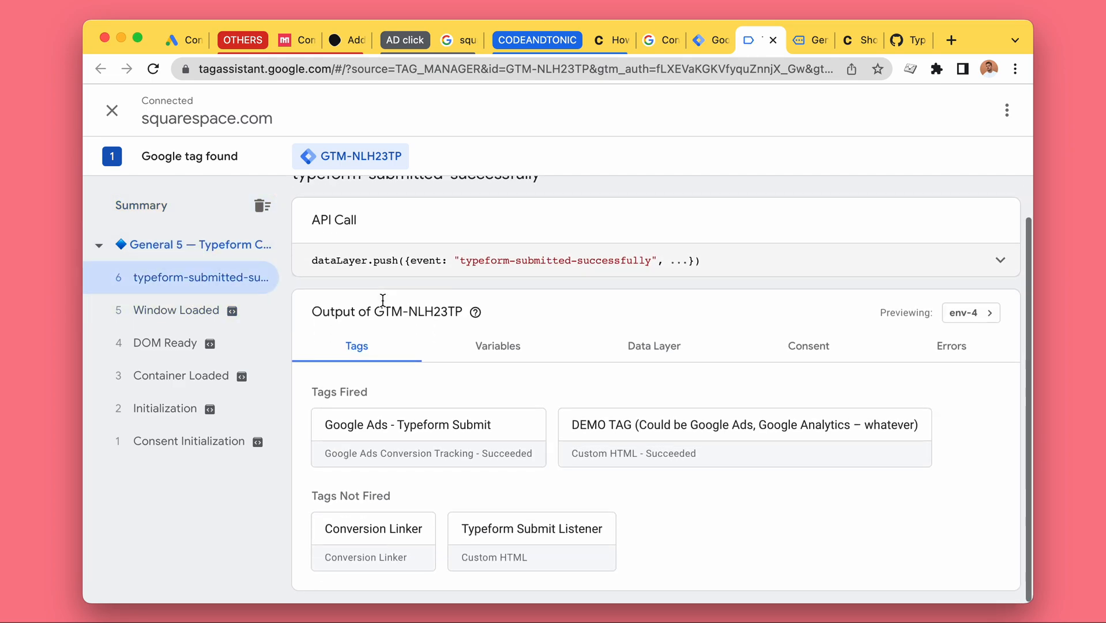
pyautogui.moveTo(177, 120)
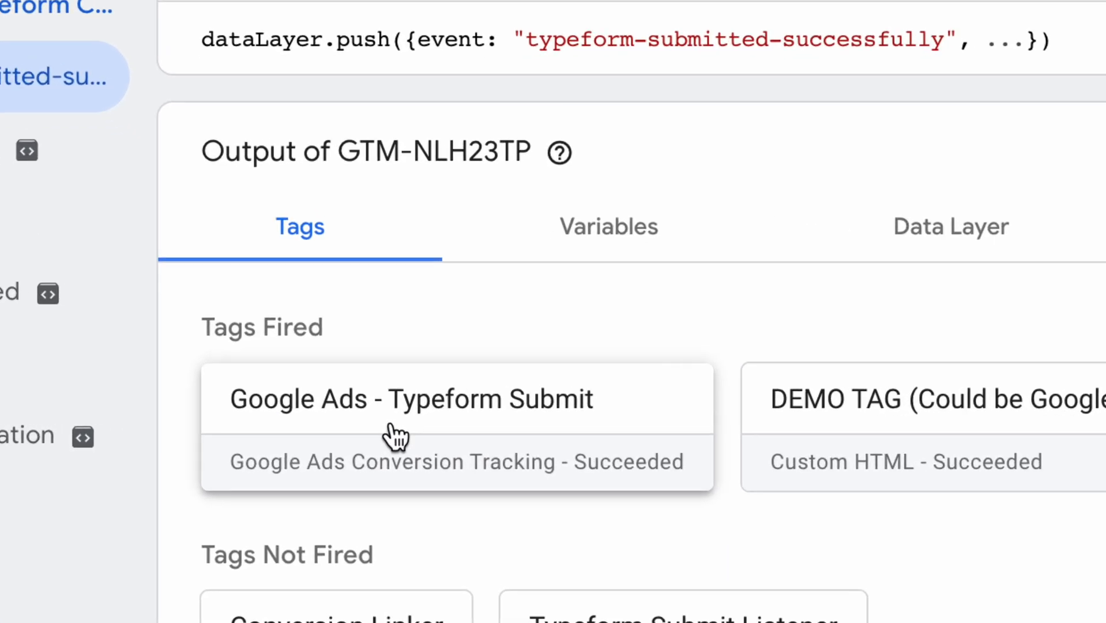
pyautogui.scroll(3)
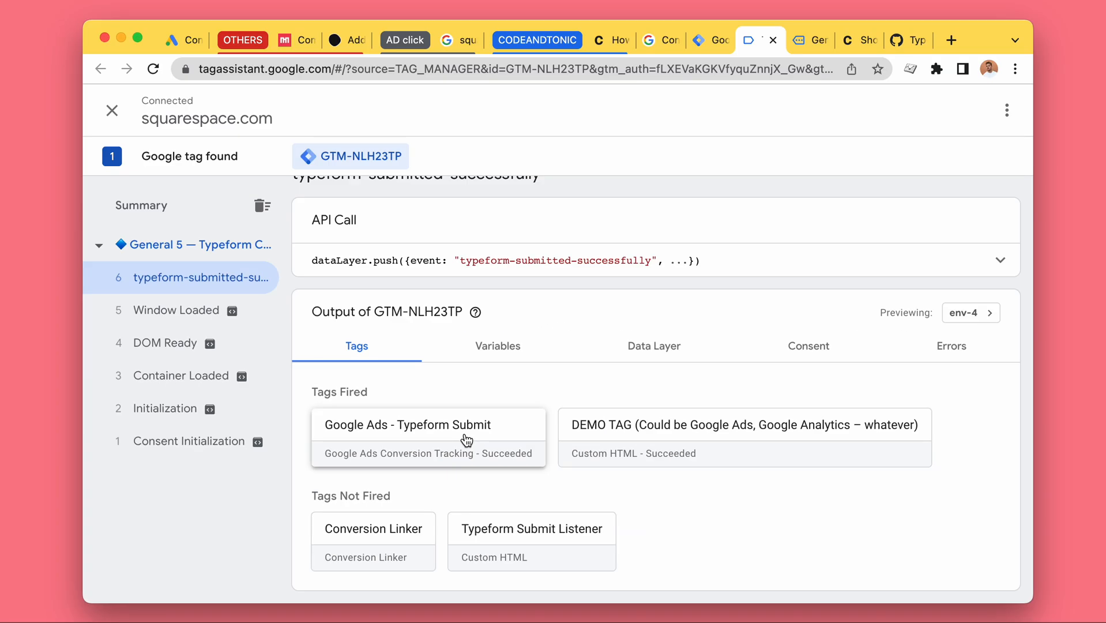
pyautogui.click(178, 40)
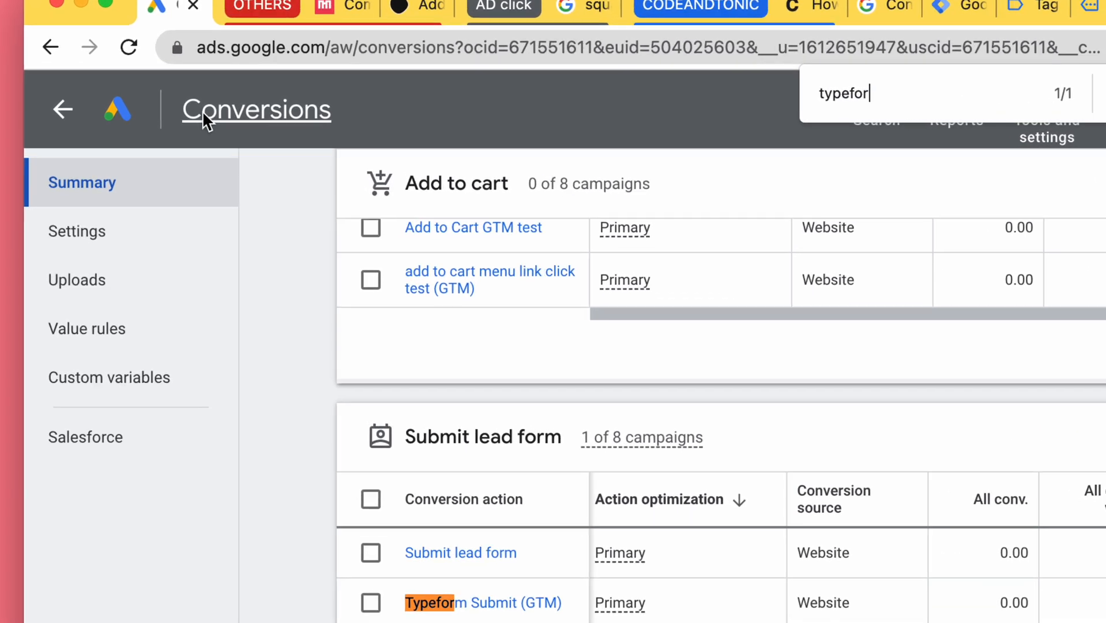
# - Reload the Google Ads conversions summary and search for 'typef'
pyautogui.scroll(-3)
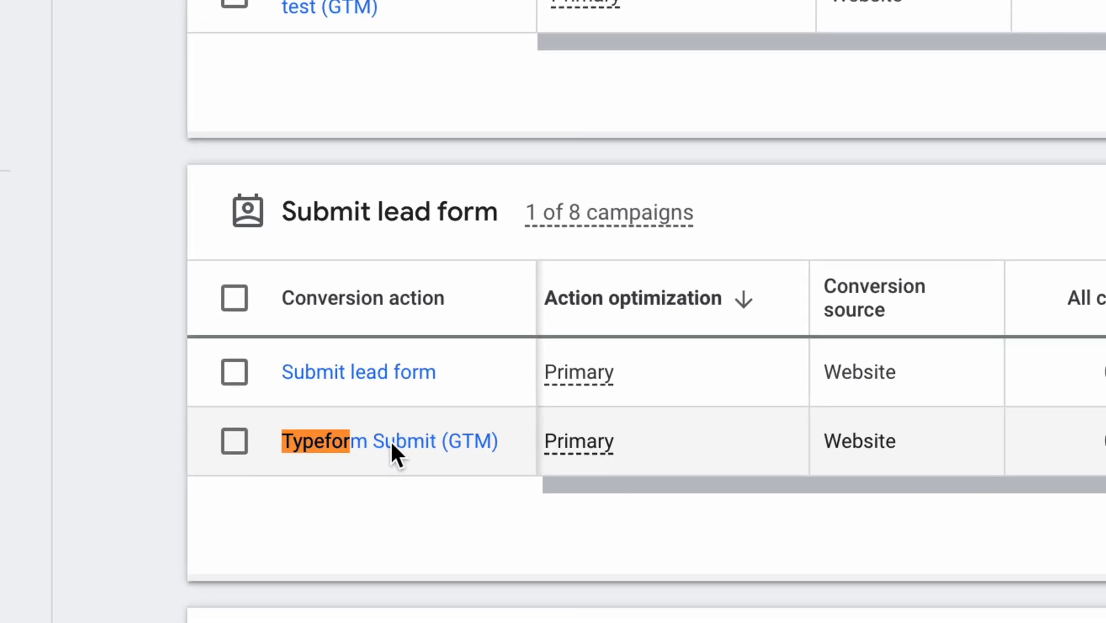
pyautogui.hscroll(3)
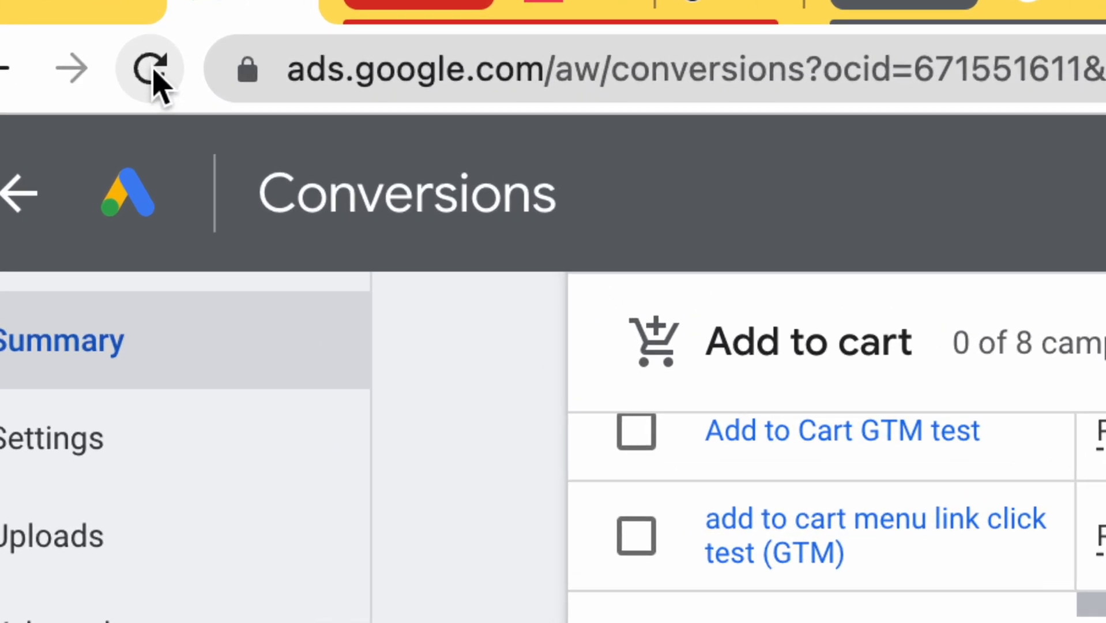
pyautogui.click(152, 69)
pyautogui.write('t')
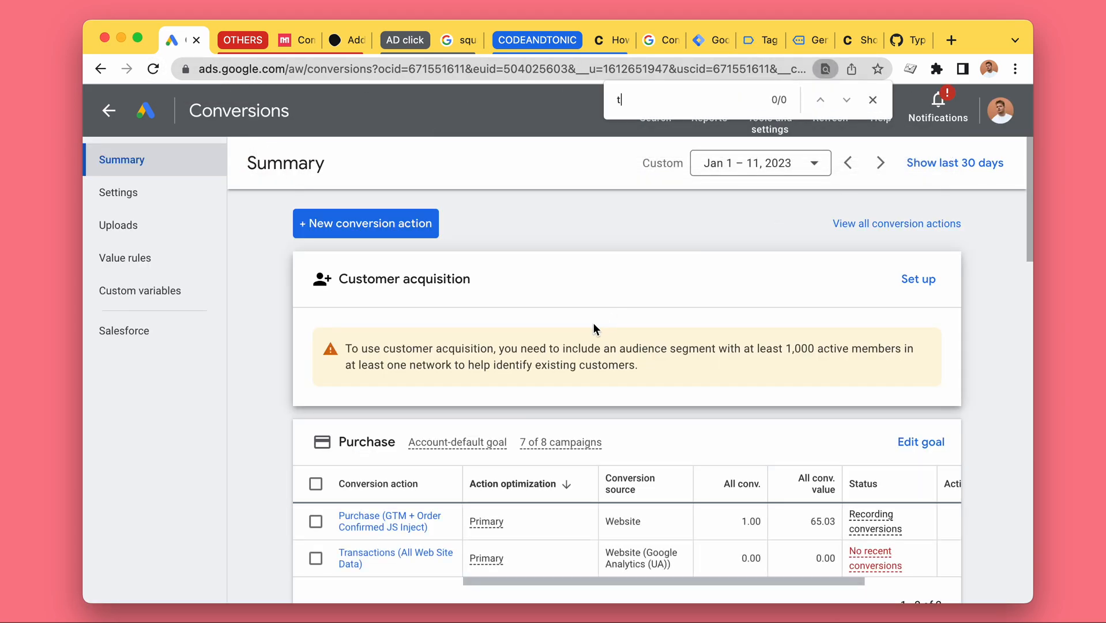
pyautogui.write('ypef')
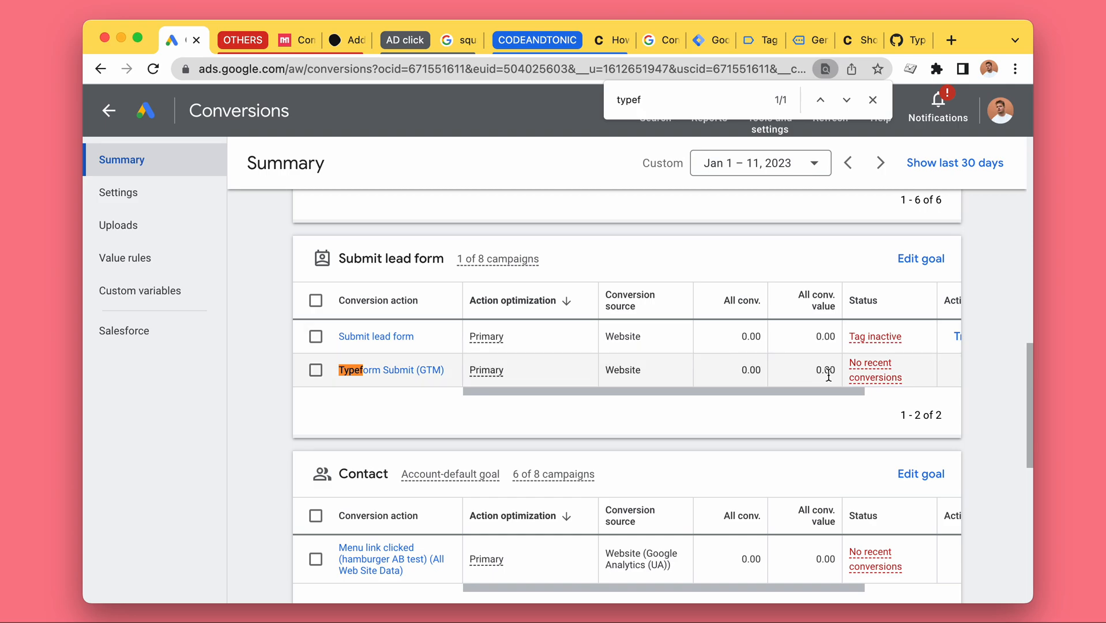
# - Check Typeform Submit (GTM)'s status, showing No recent conversions, then return to Tag Assistant
pyautogui.click(872, 99)
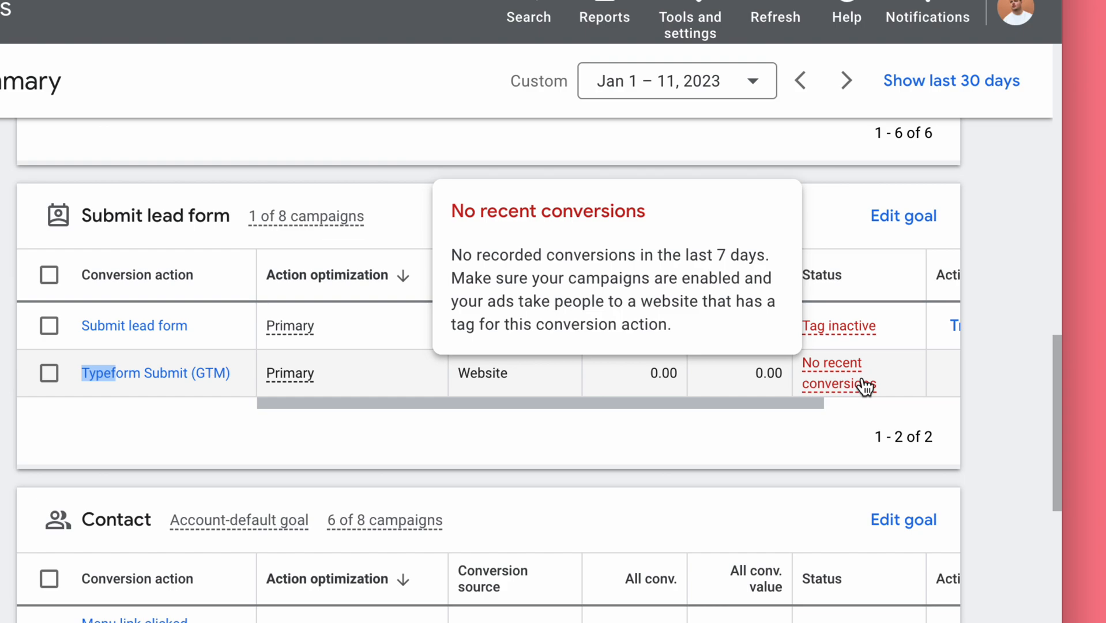
pyautogui.moveTo(660, 279)
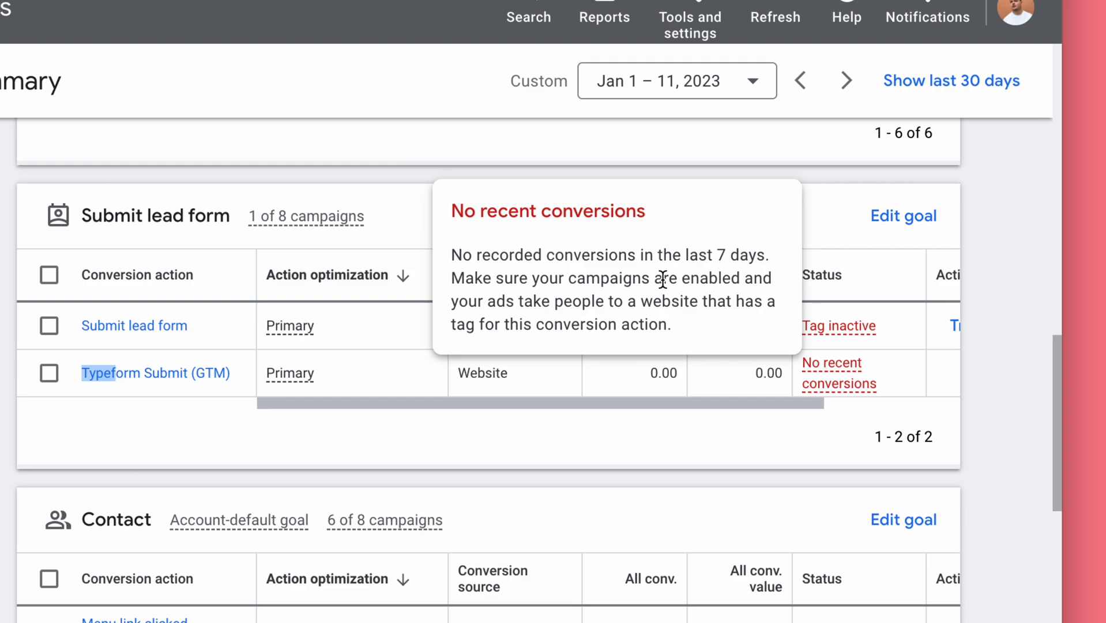
pyautogui.rightClick(662, 282)
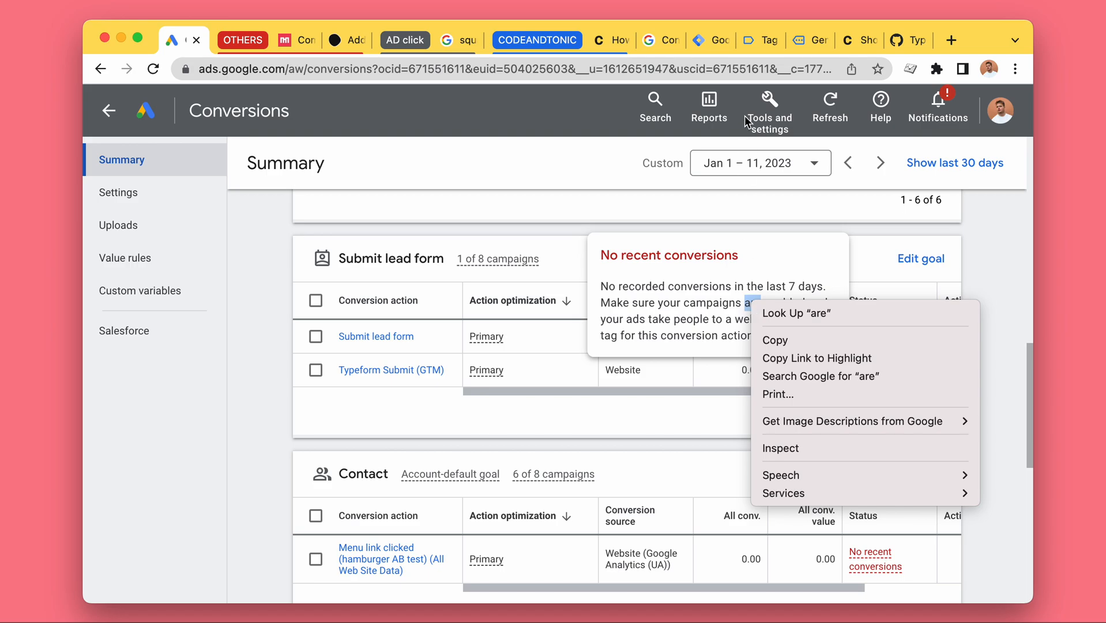
pyautogui.click(748, 39)
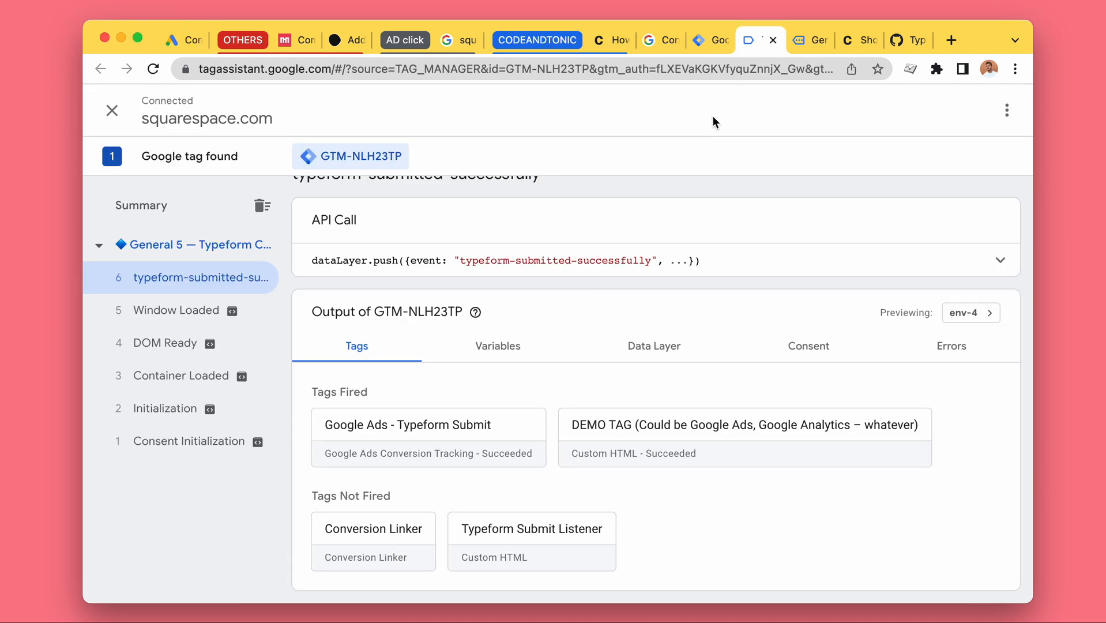
# - Compare Tag Assistant's fired tags with Google Ads' No recent conversions, then scroll to the site's typeform
pyautogui.click(769, 40)
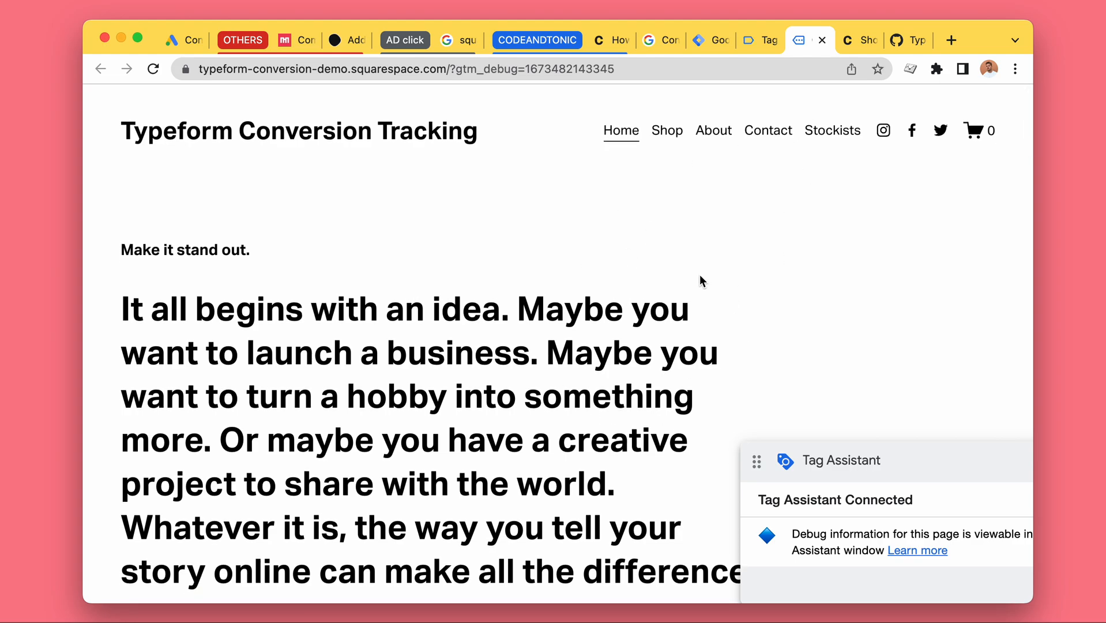
pyautogui.moveTo(765, 39)
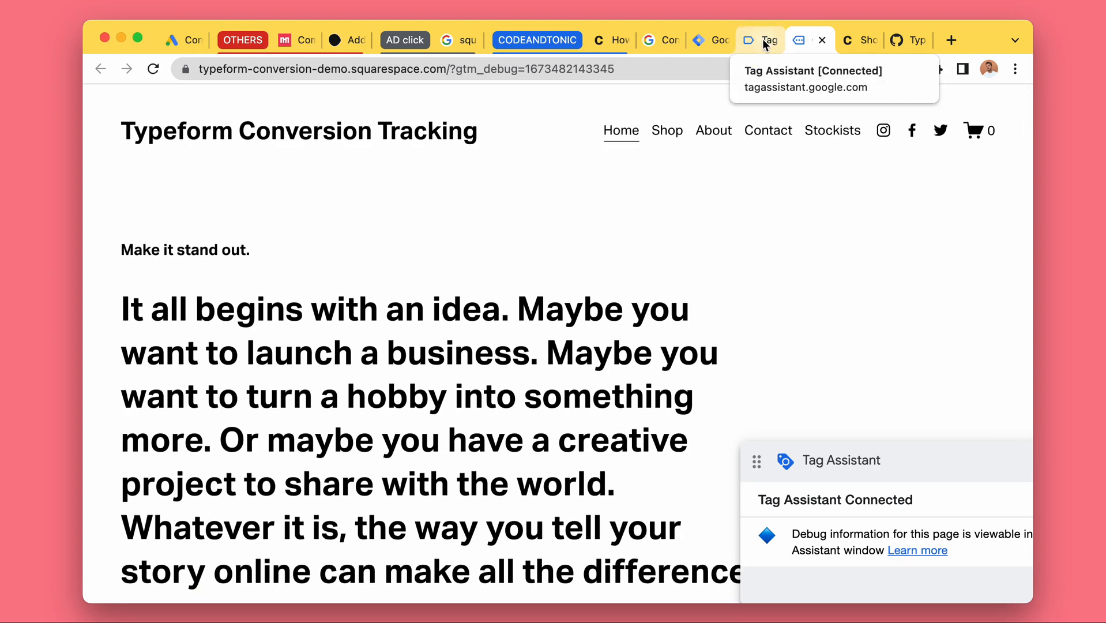
pyautogui.click(762, 39)
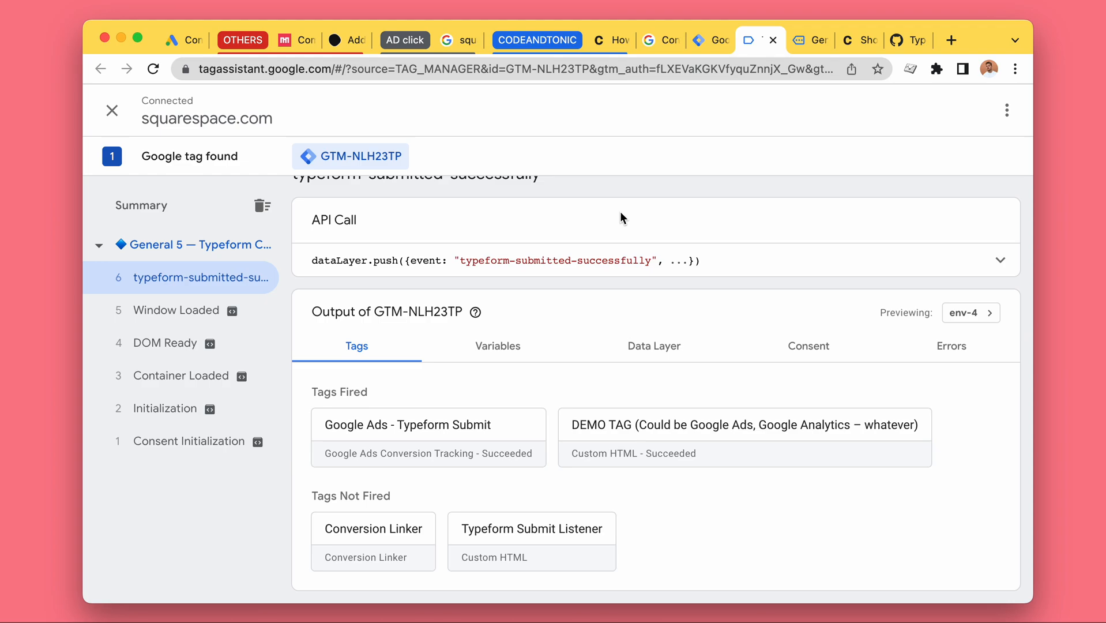
pyautogui.moveTo(614, 40)
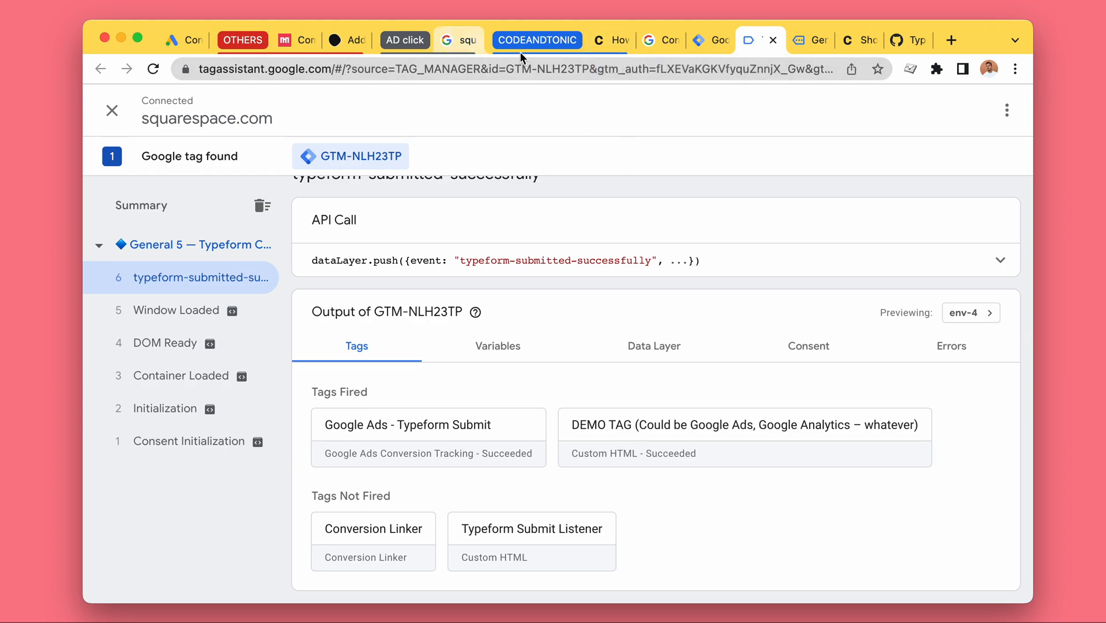
pyautogui.moveTo(197, 105)
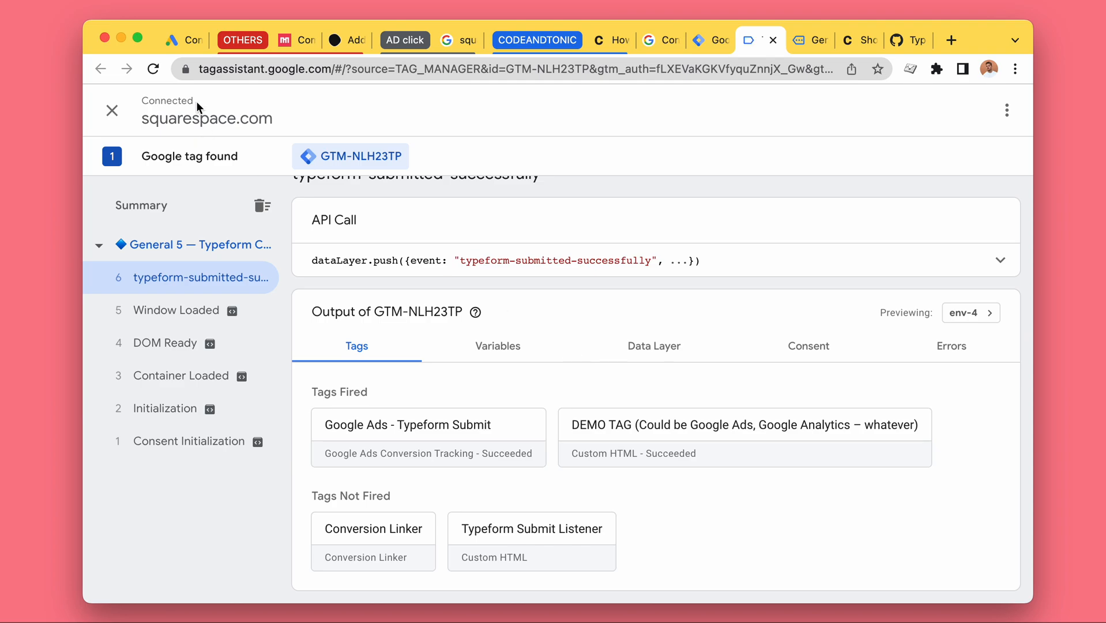
pyautogui.click(173, 40)
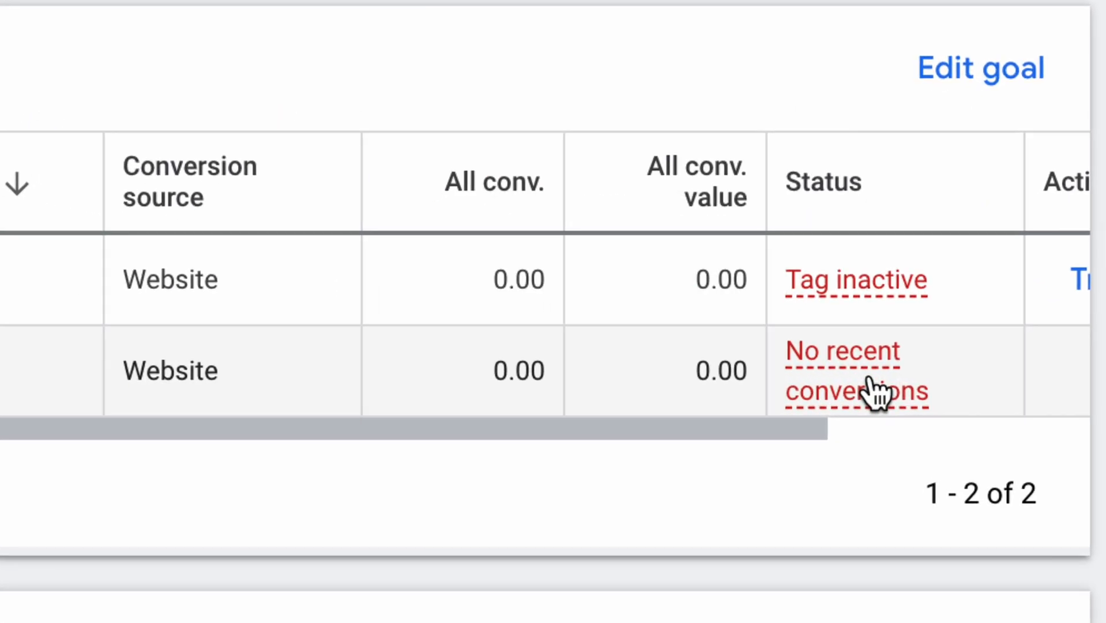
pyautogui.moveTo(867, 357)
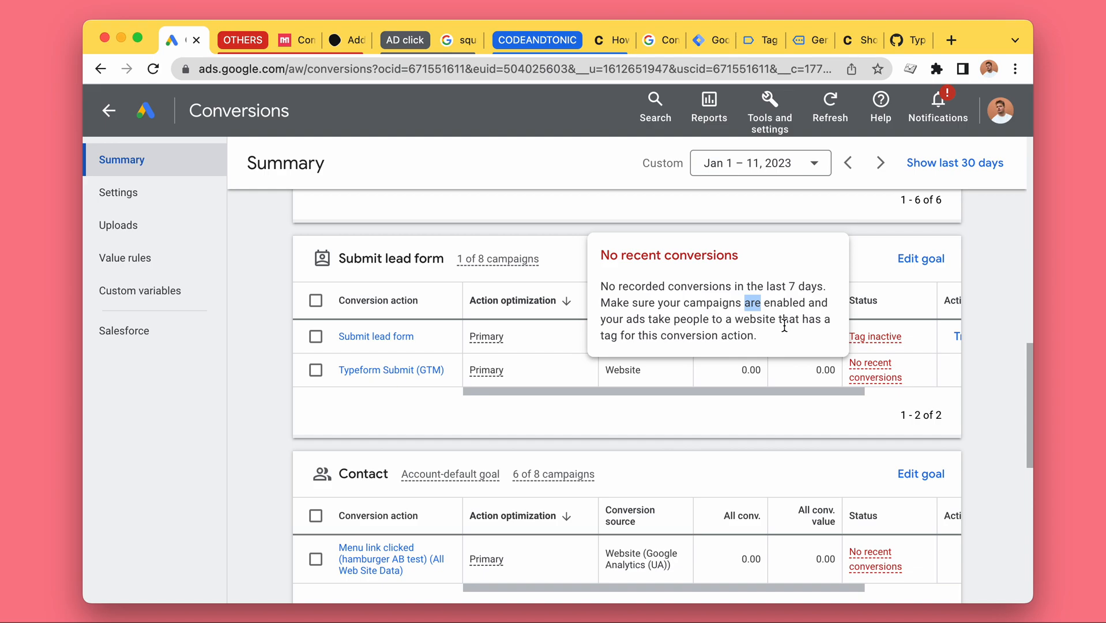
pyautogui.click(798, 39)
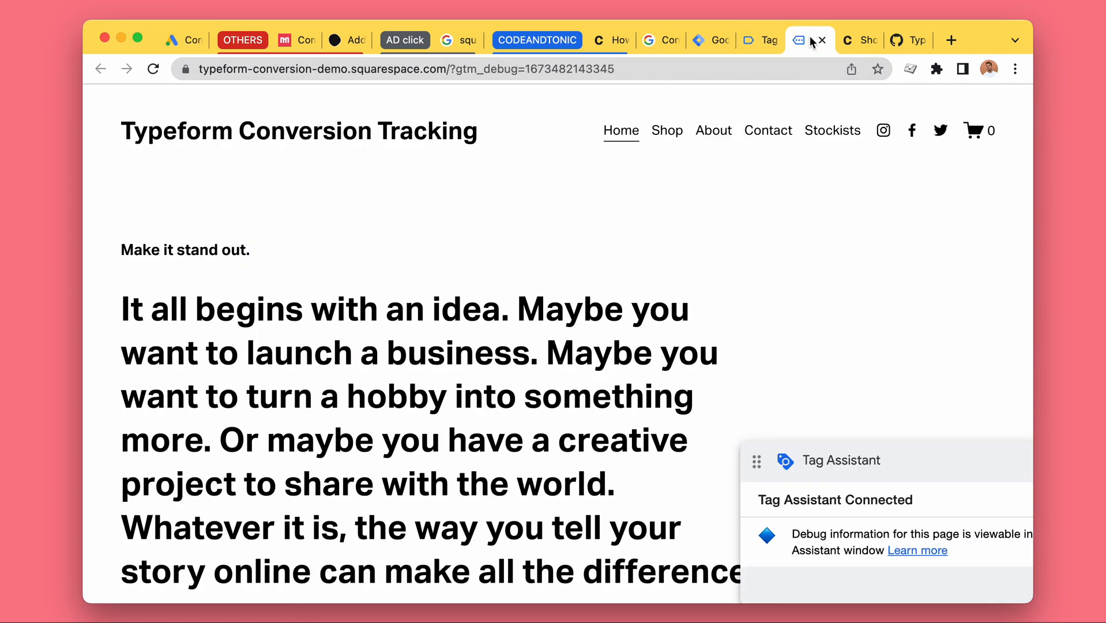
pyautogui.scroll(-3)
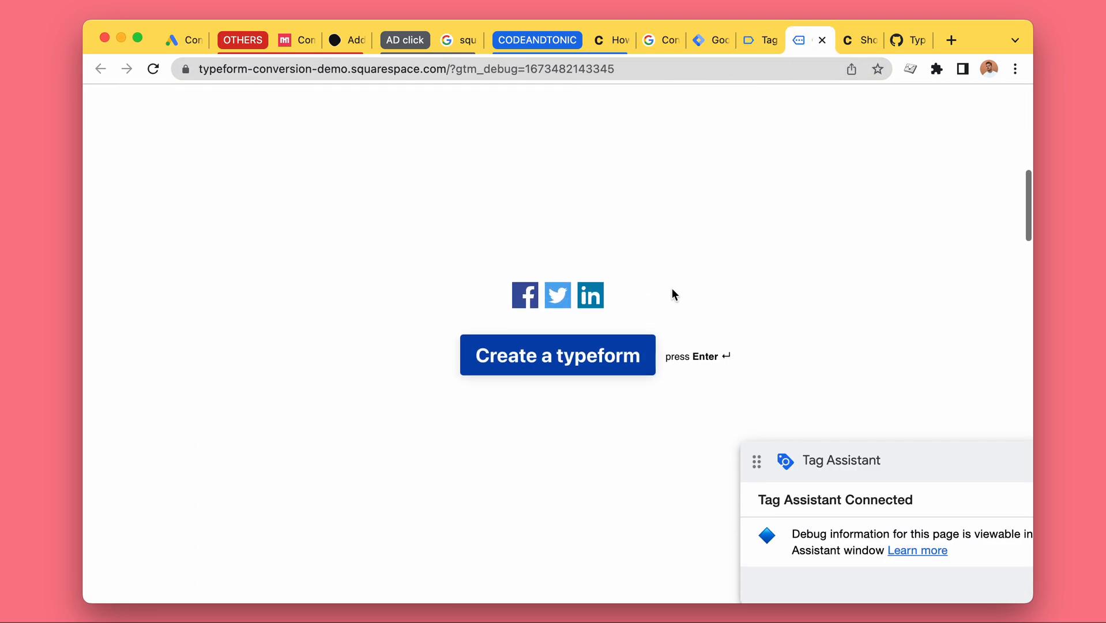
# - Show the Tag Manager tags list with Google Ads - Typeform Submit and 6 workspace changes
pyautogui.click(556, 354)
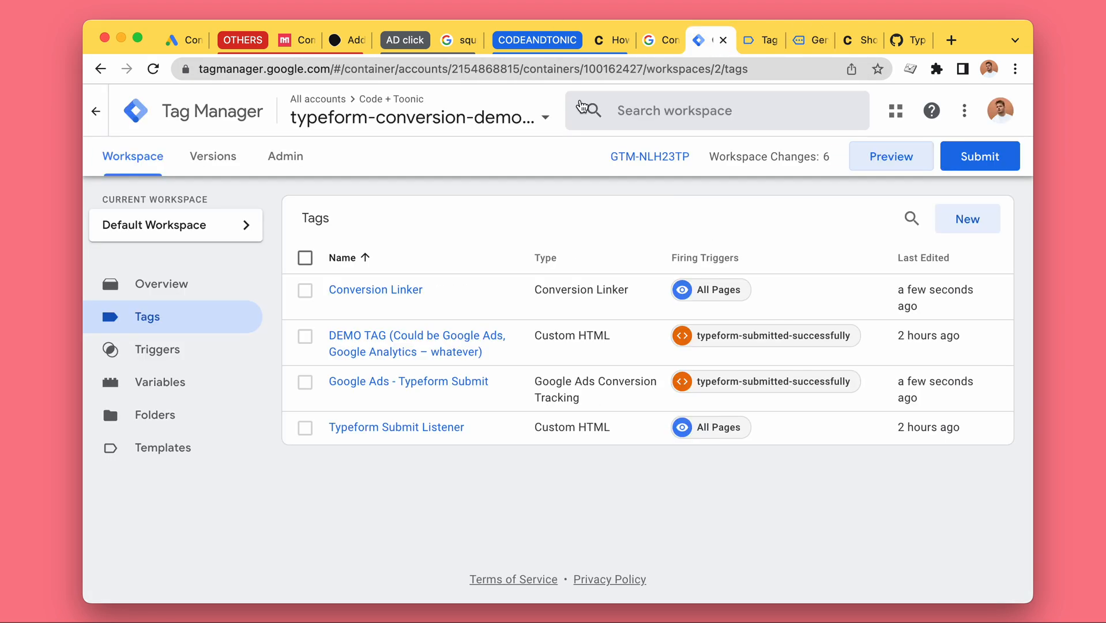
pyautogui.moveTo(667, 216)
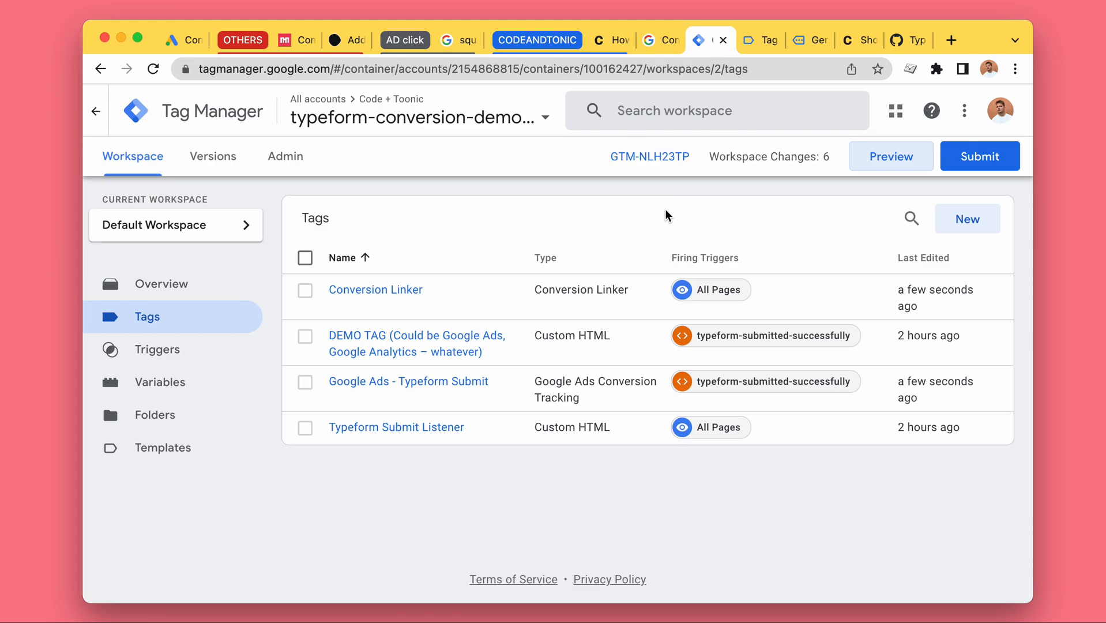
pyautogui.moveTo(426, 472)
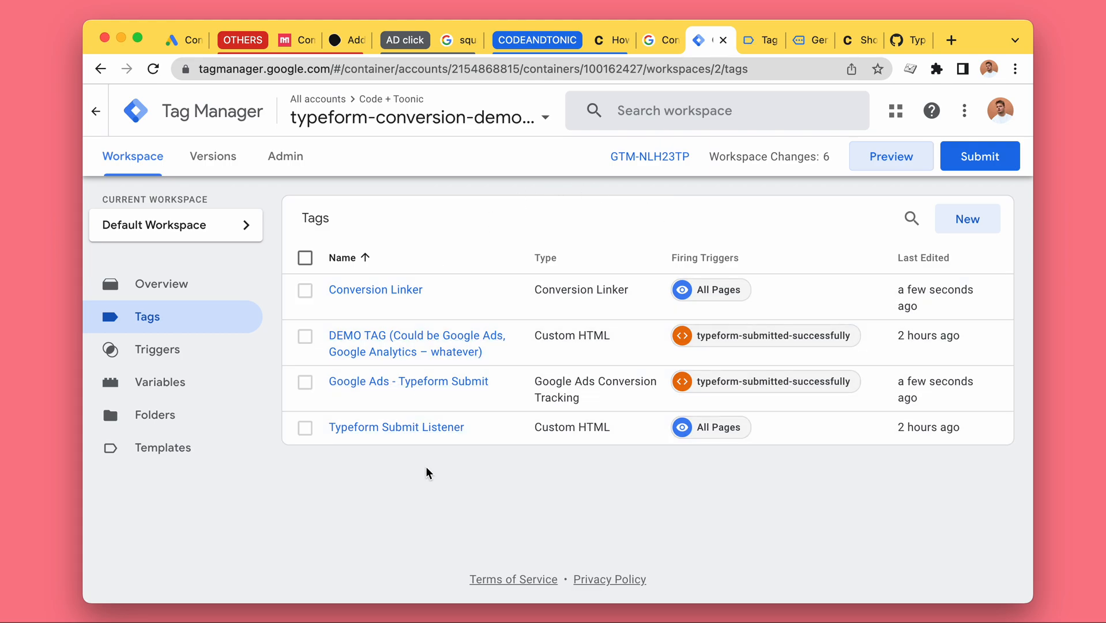
pyautogui.moveTo(414, 471)
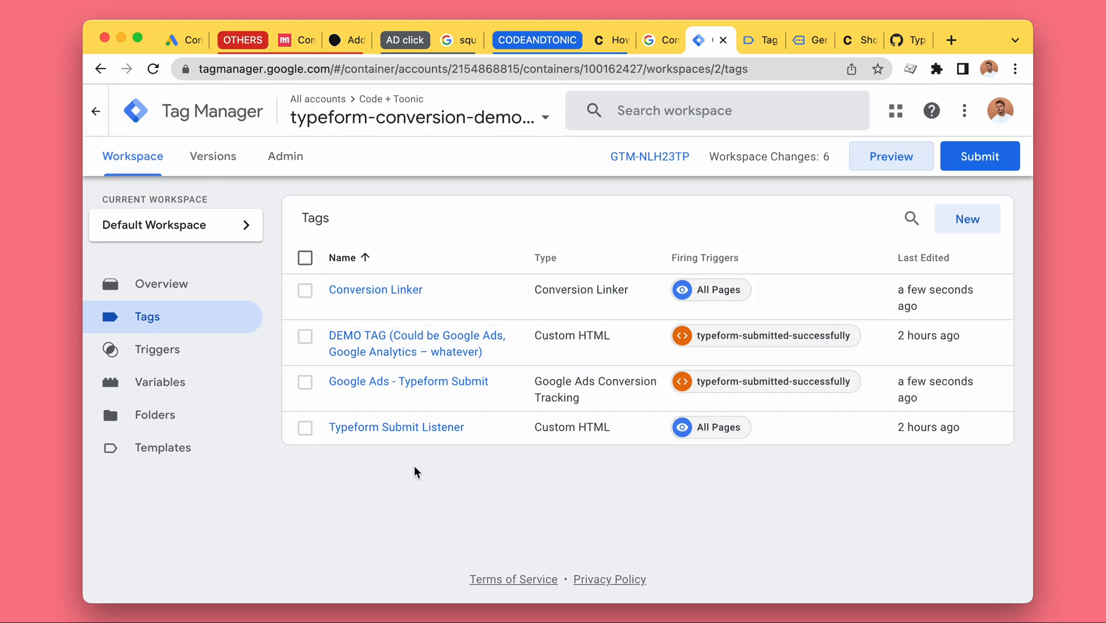
pyautogui.moveTo(396, 427)
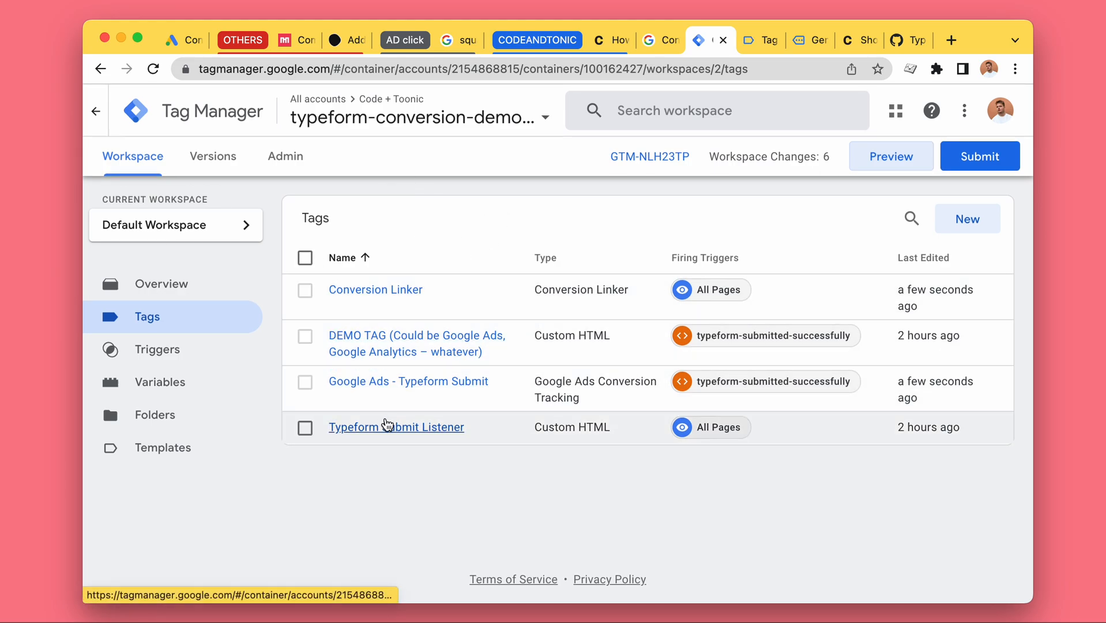